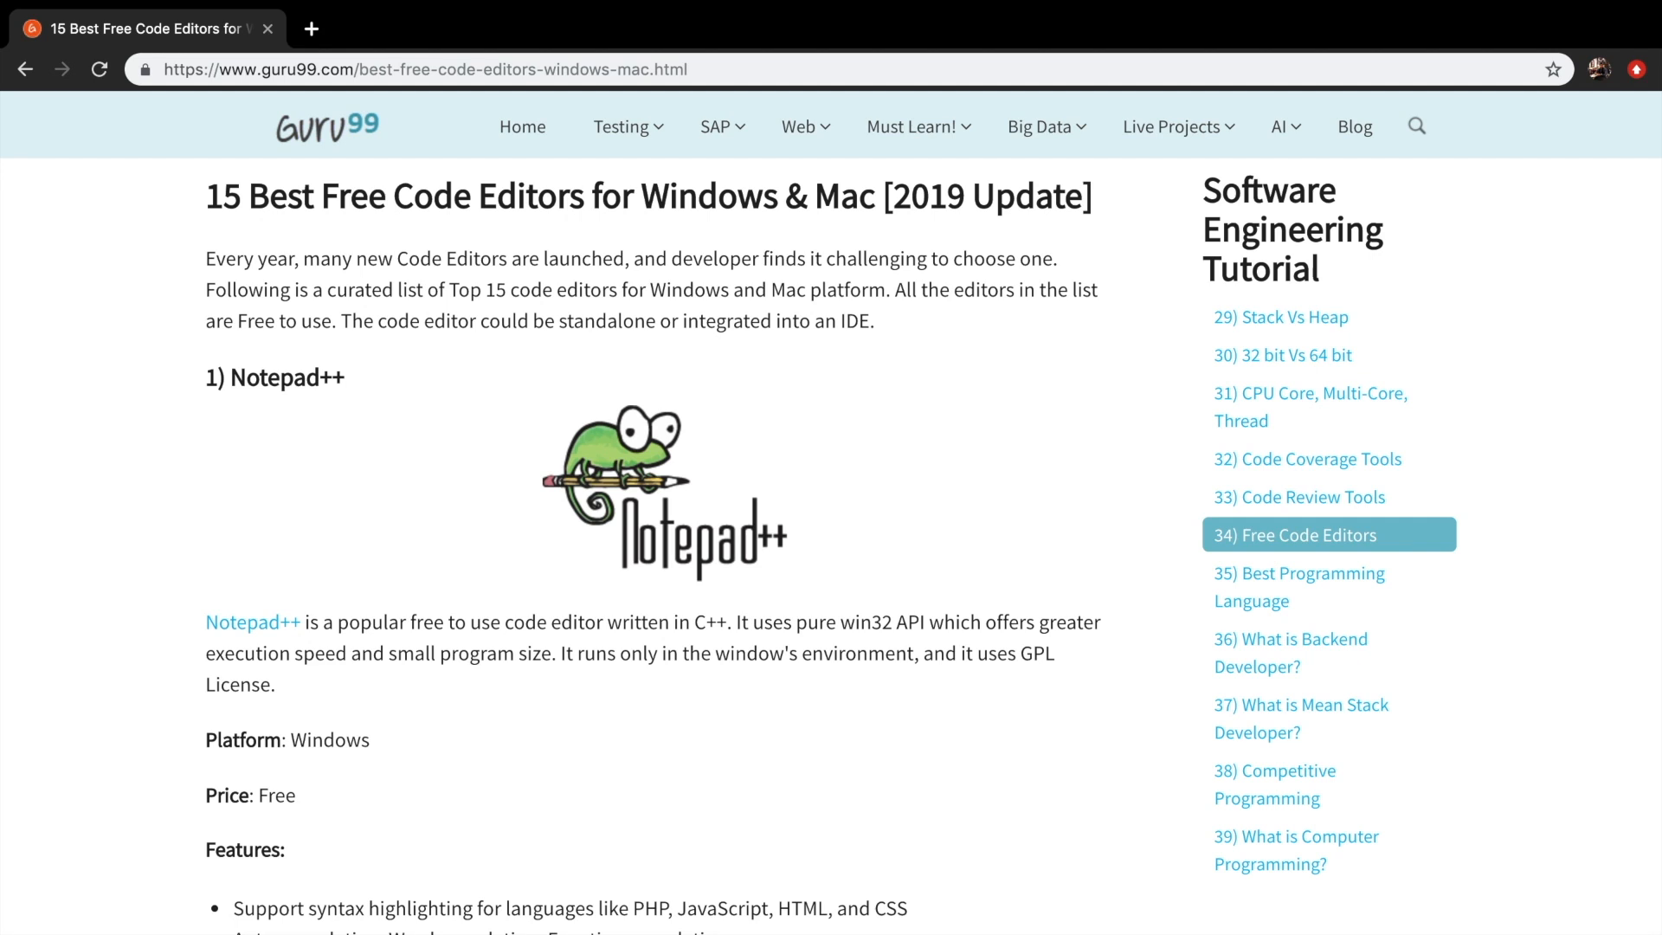
pyautogui.moveTo(871, 363)
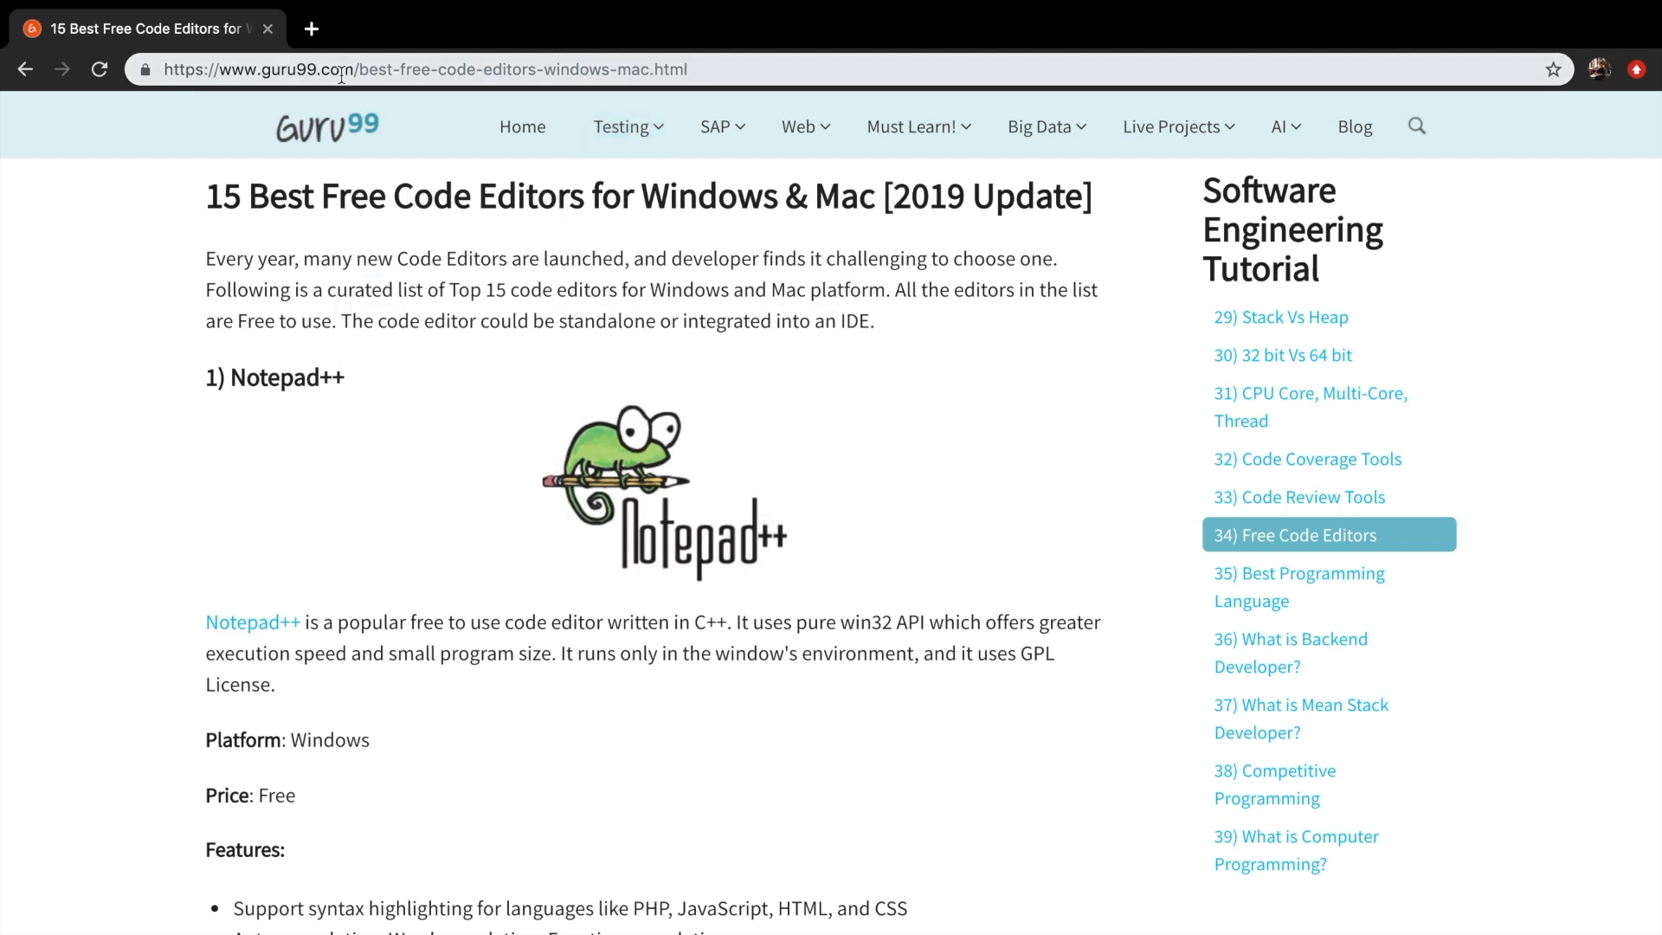
pyautogui.moveTo(678, 697)
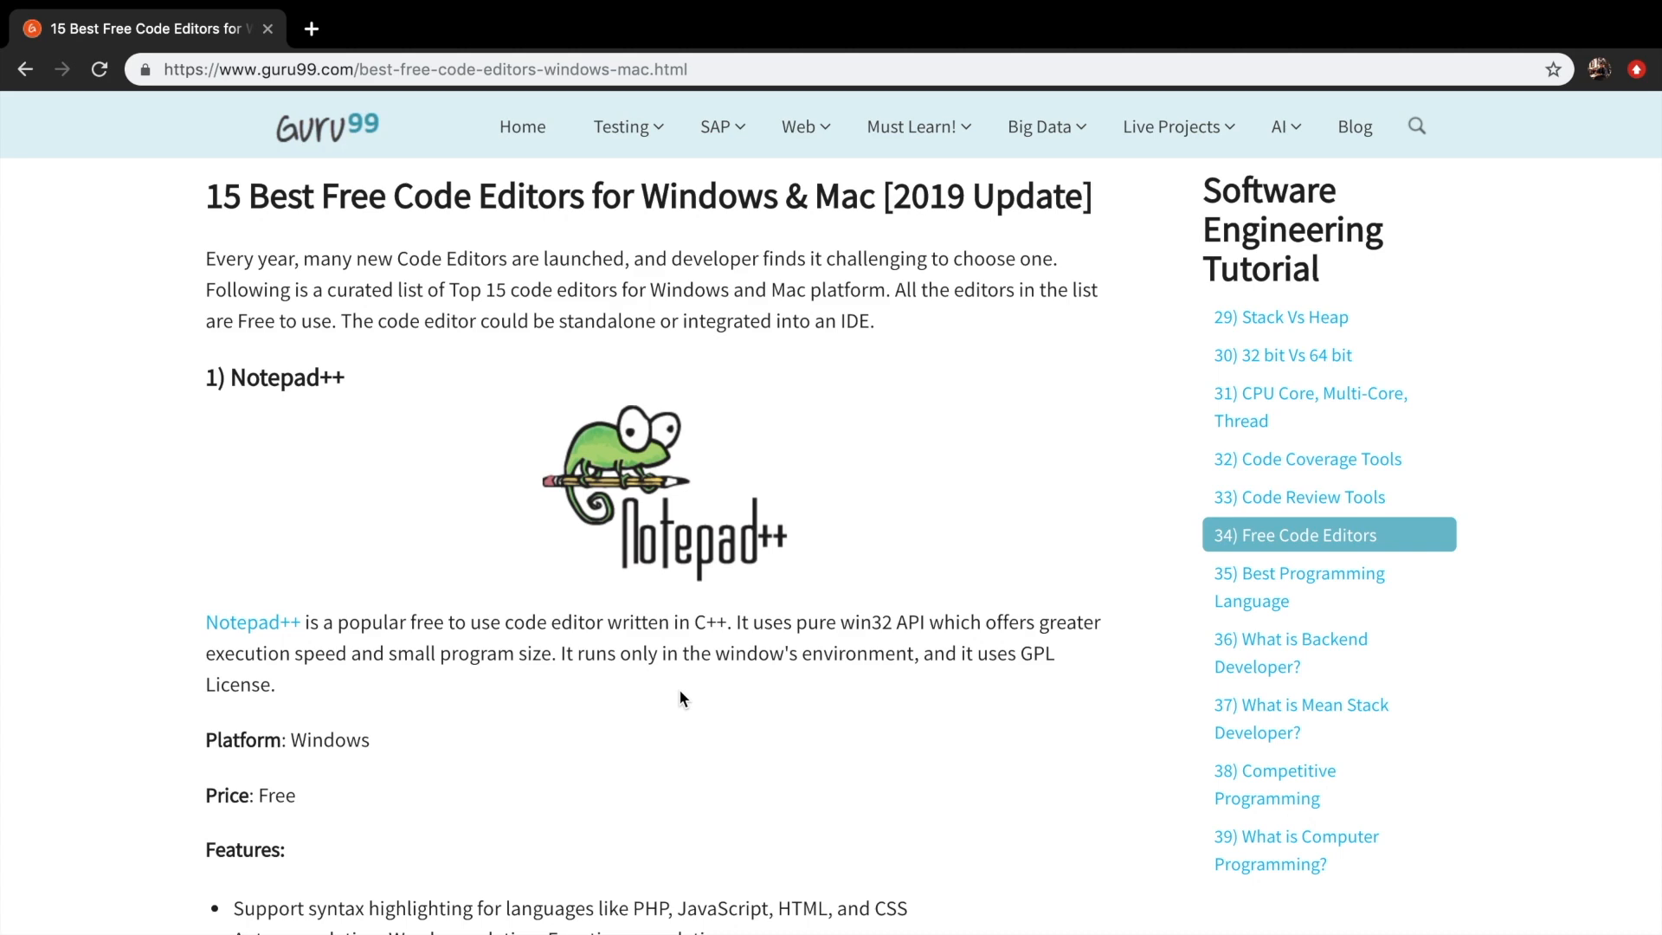
# Scroll the Guru99 article past Notepad++, Atom and VS Code to the 4) Brackets entry
pyautogui.scroll(-3)
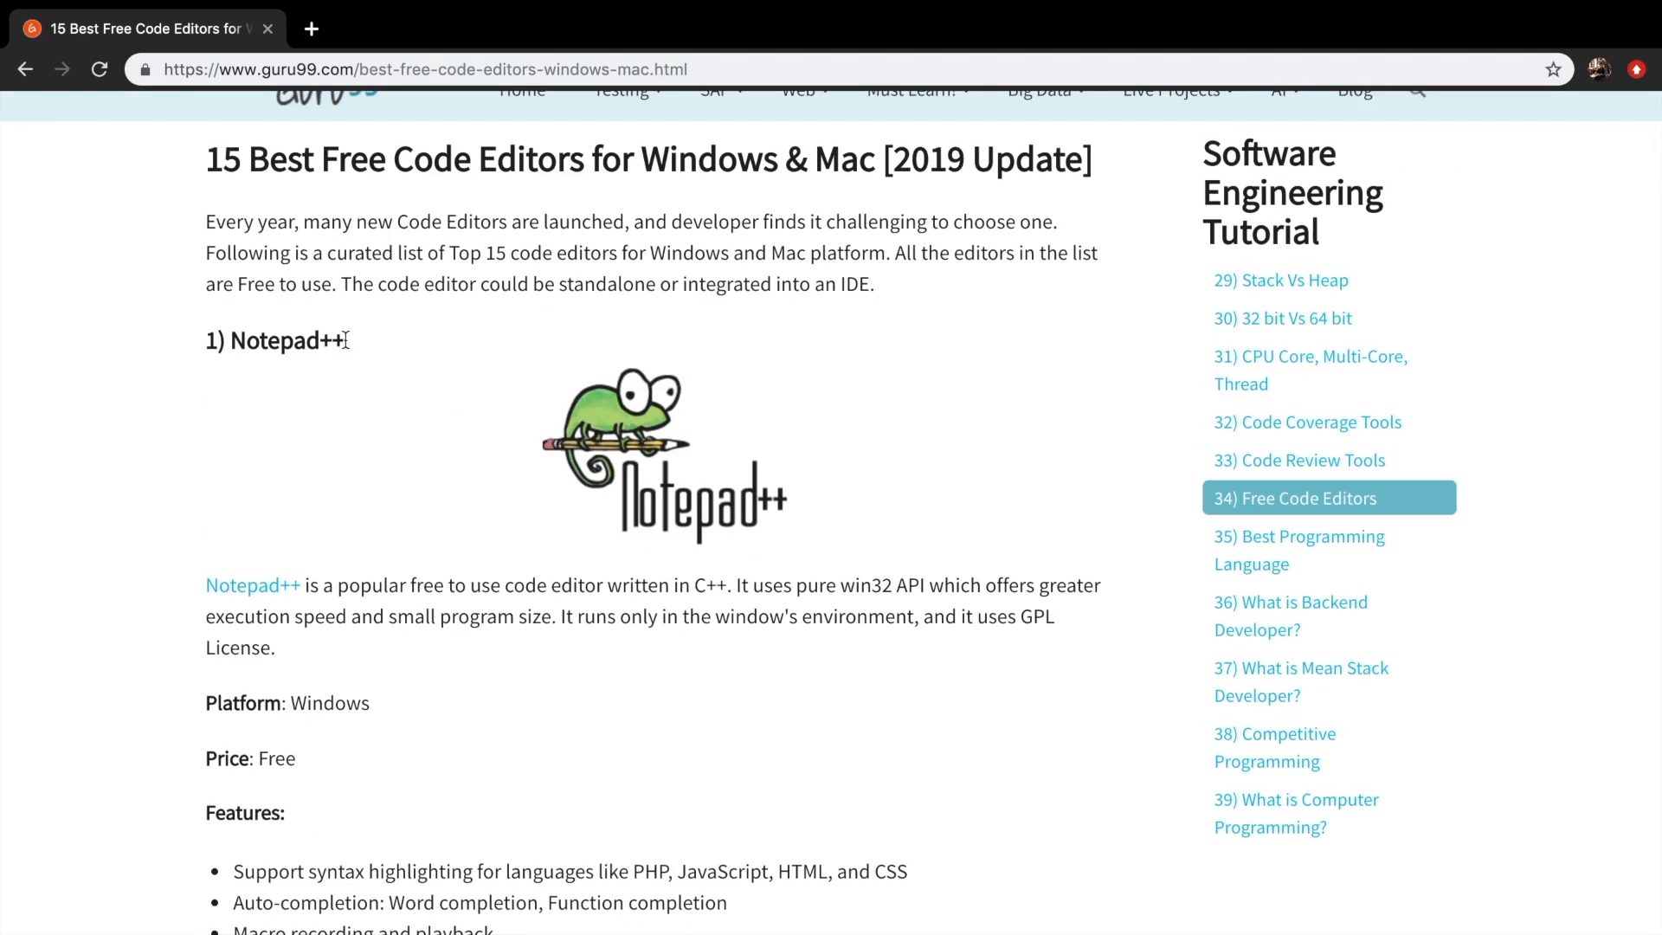
pyautogui.scroll(-3)
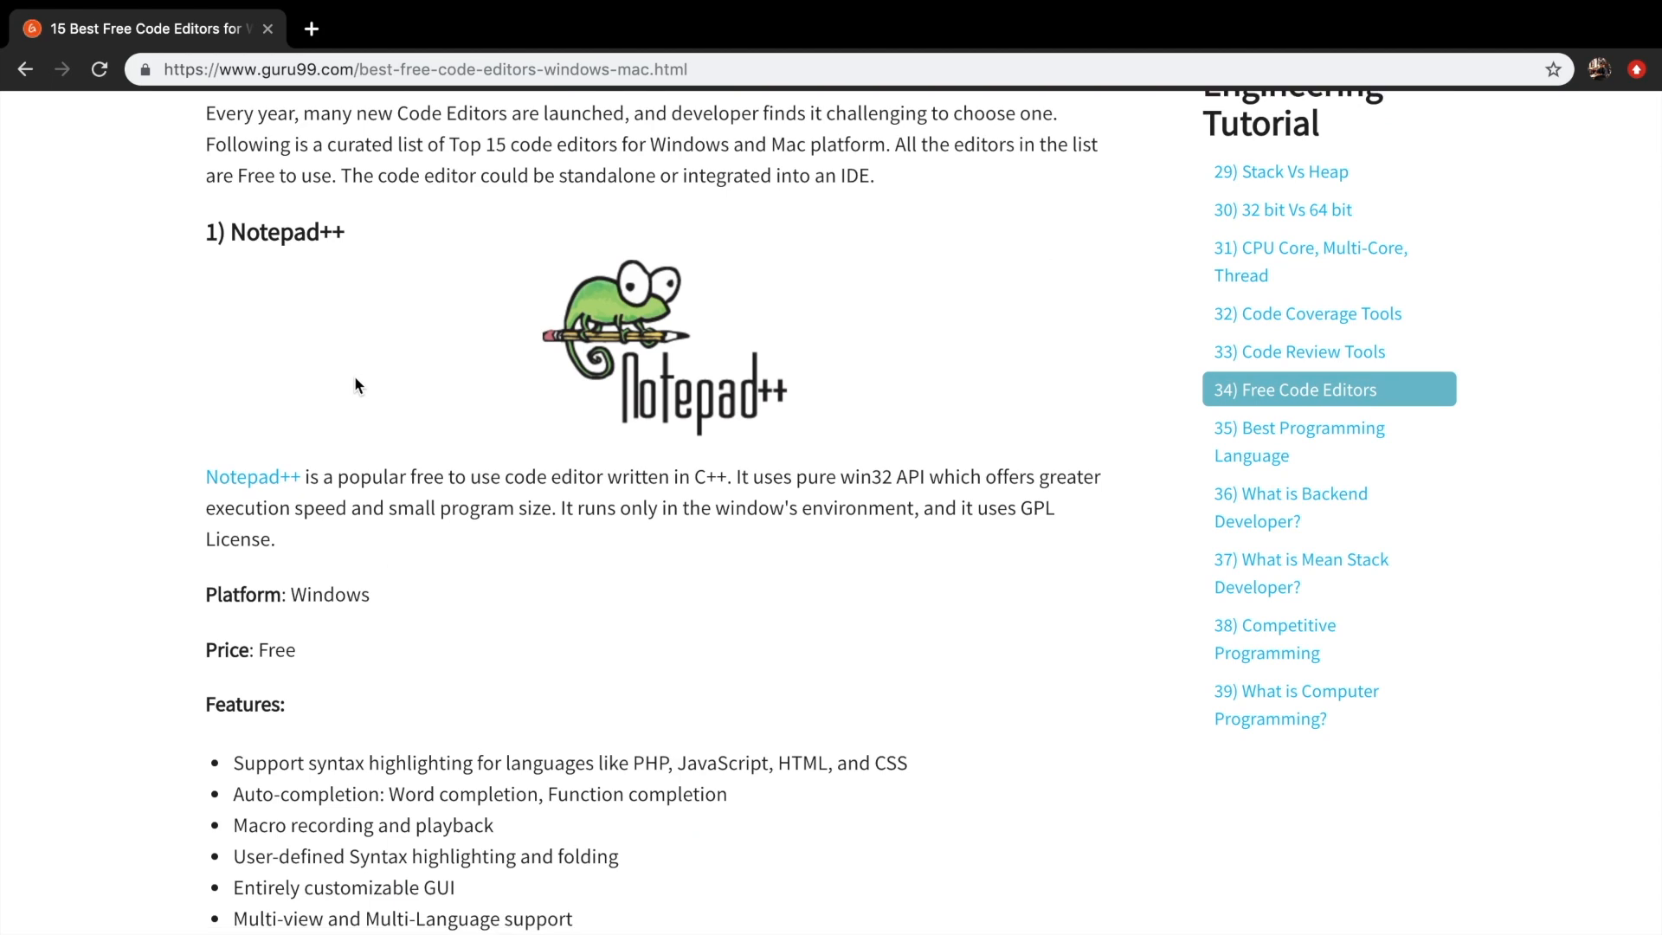
pyautogui.scroll(-3)
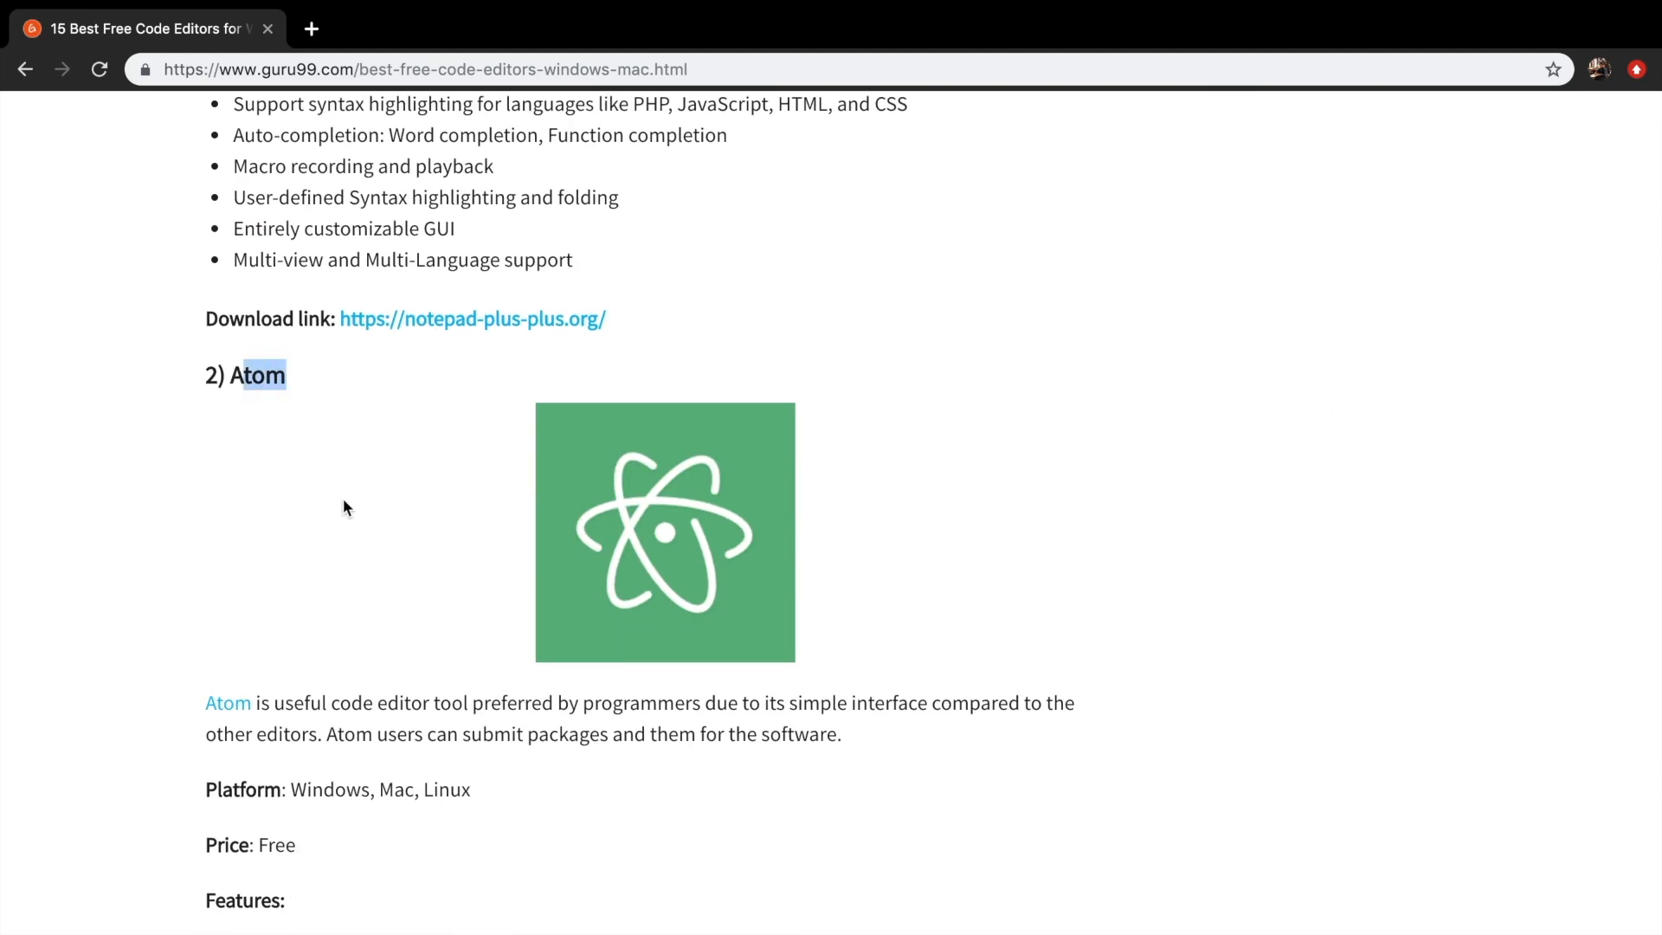
pyautogui.scroll(-3)
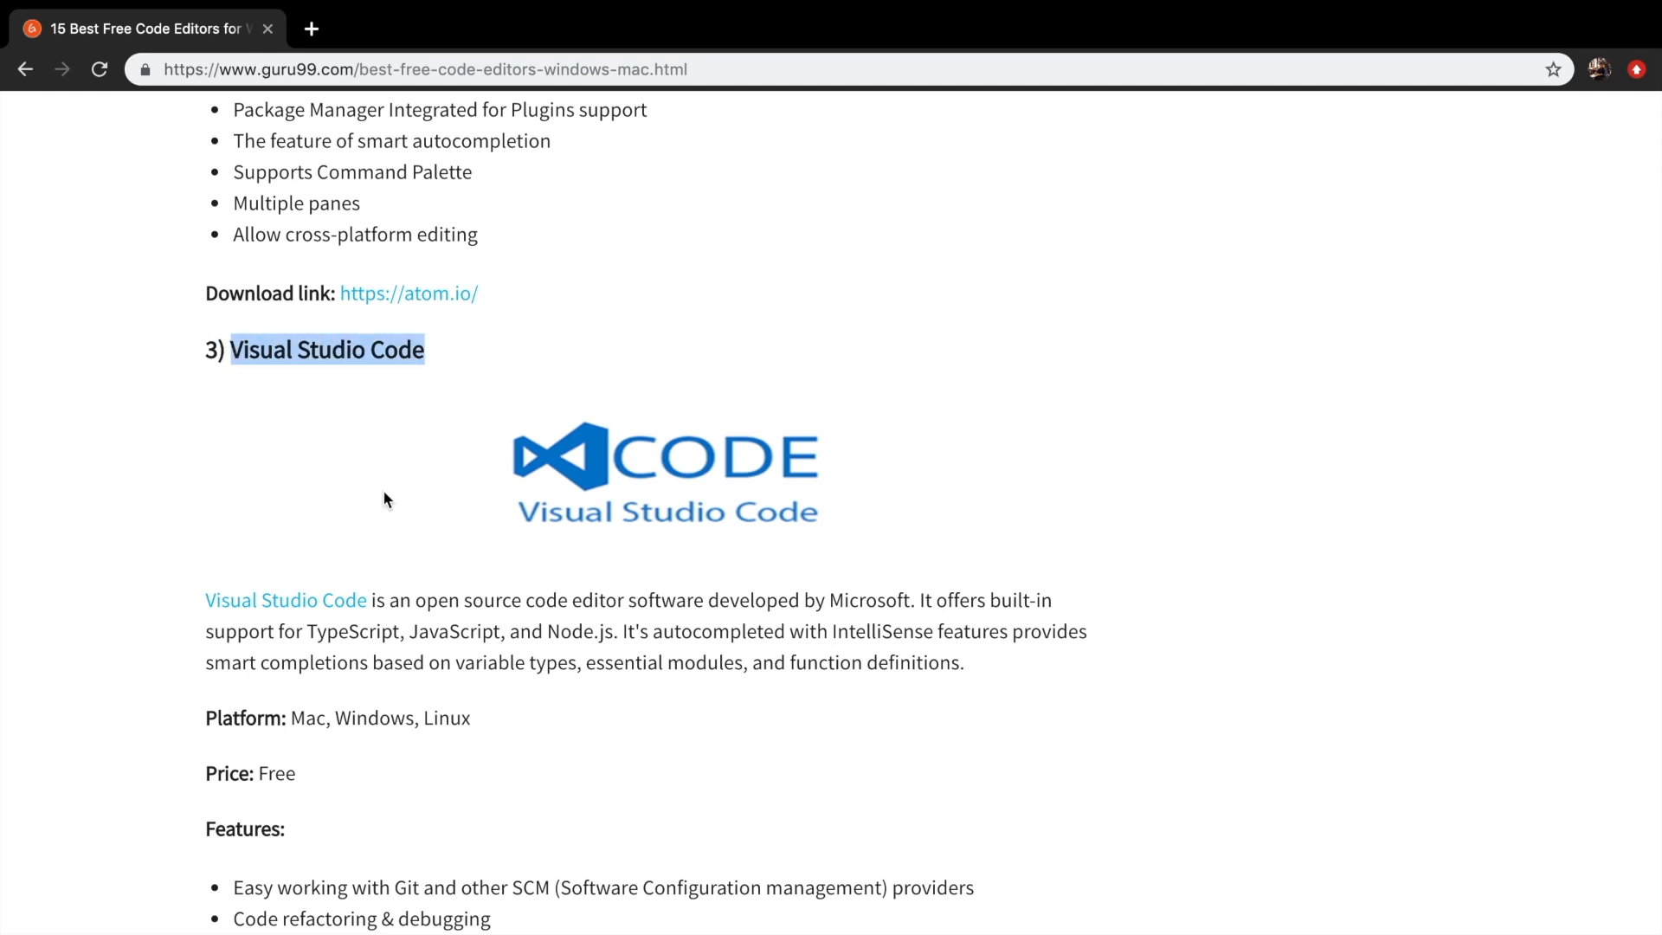
pyautogui.scroll(-3)
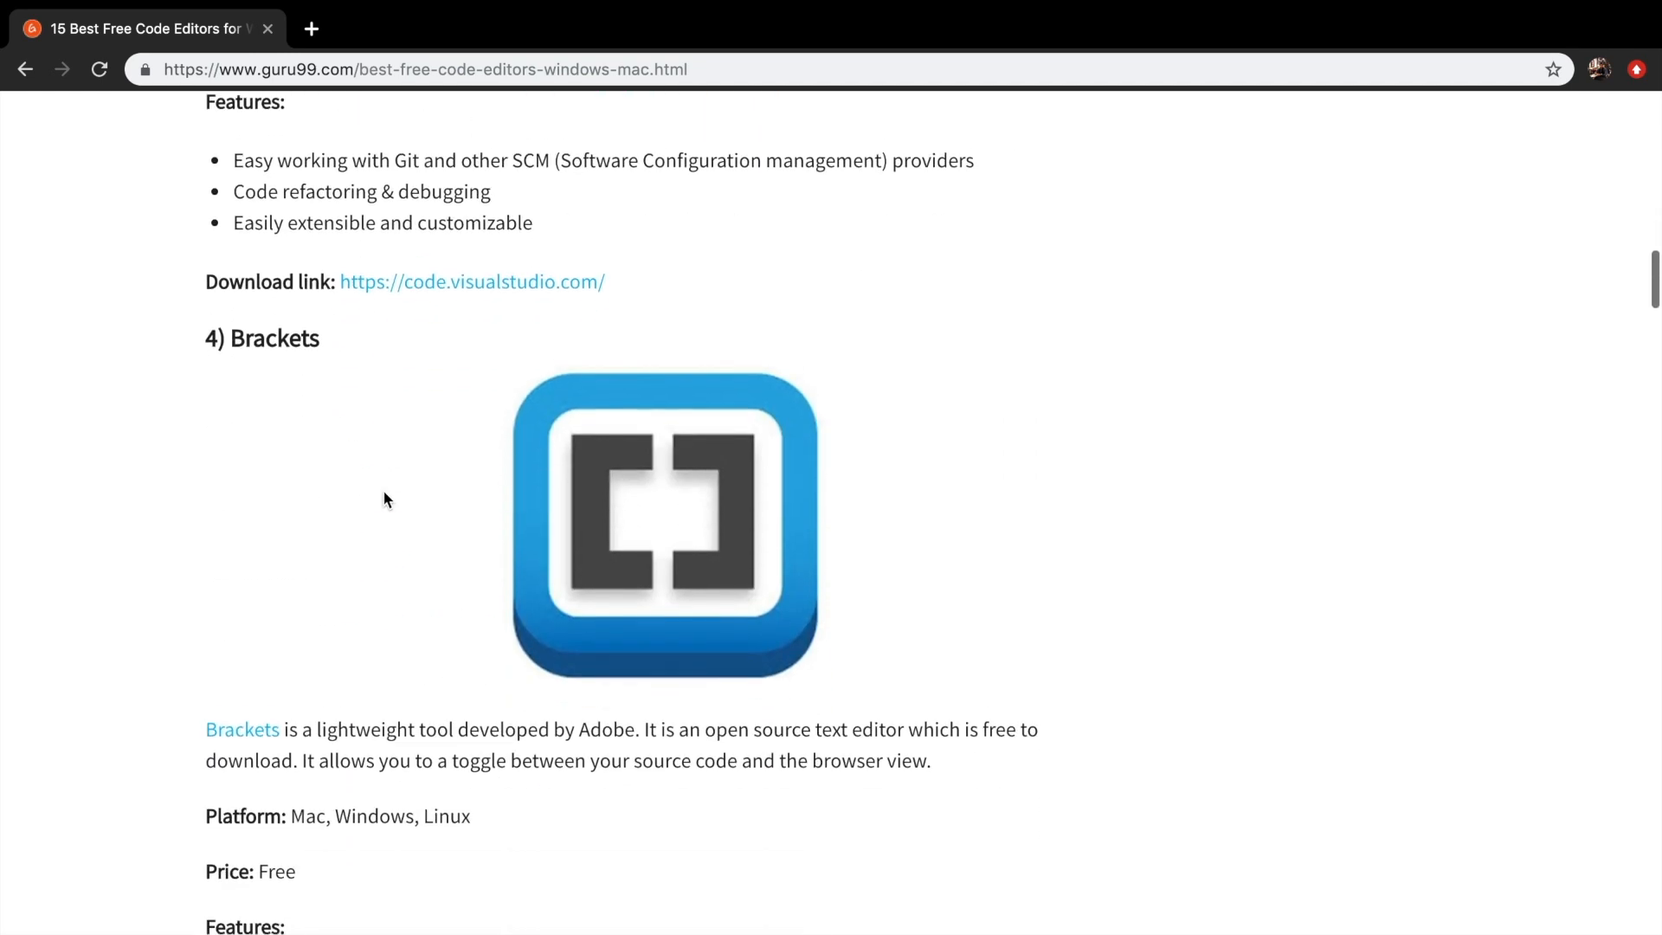
pyautogui.scroll(-3)
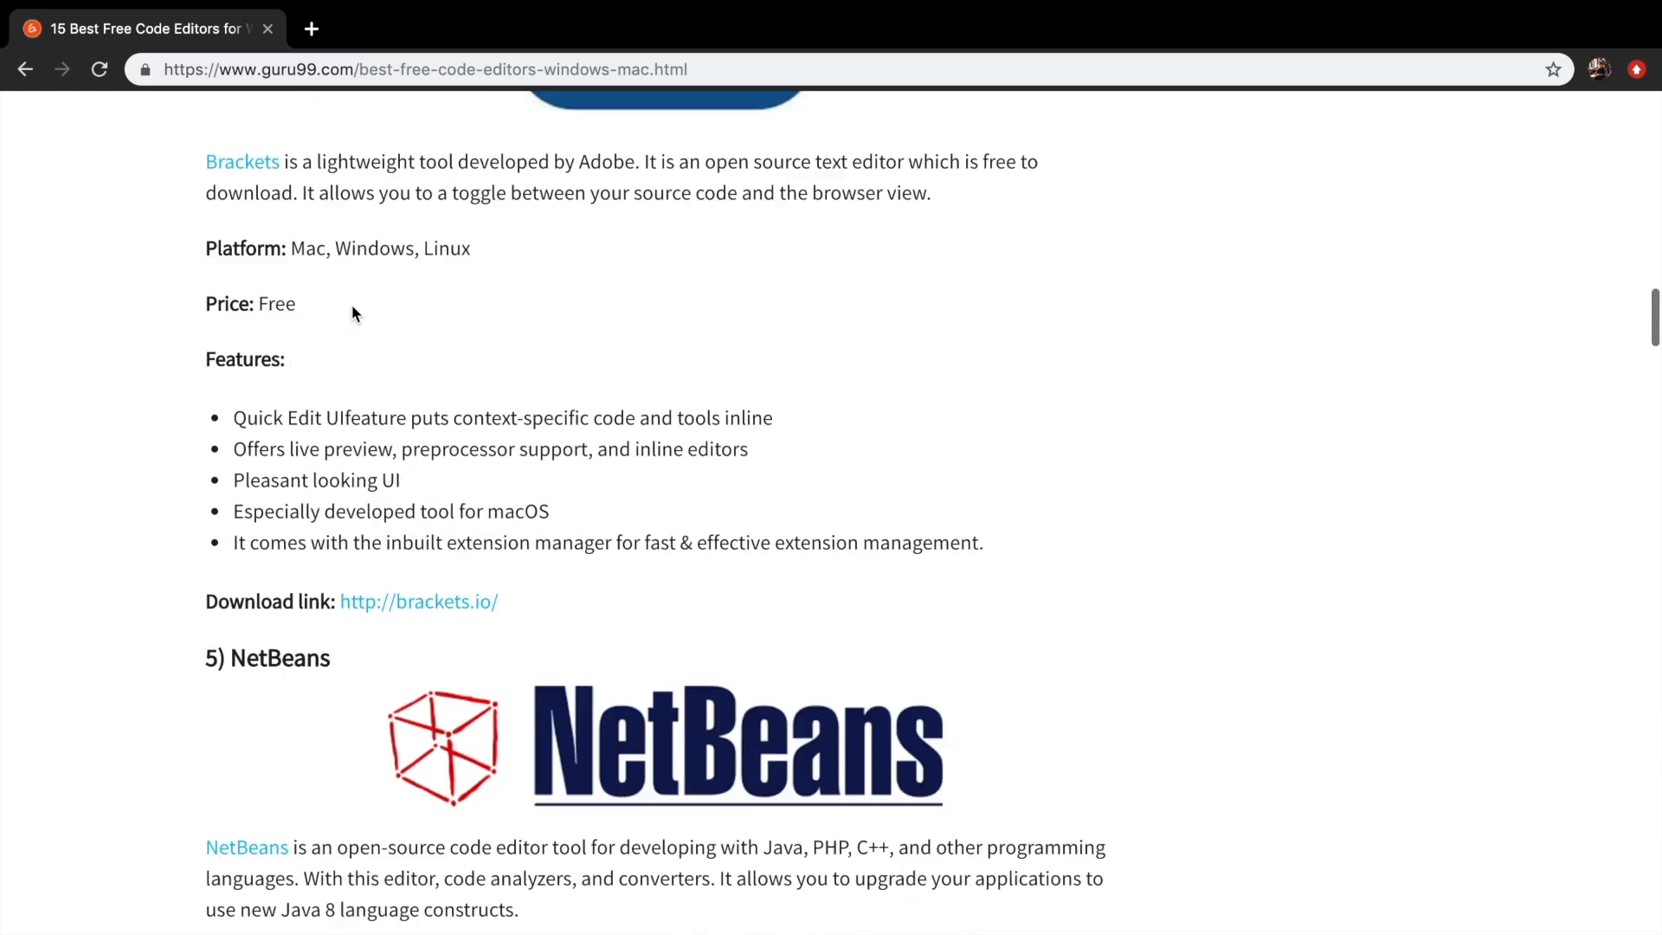
pyautogui.scroll(-3)
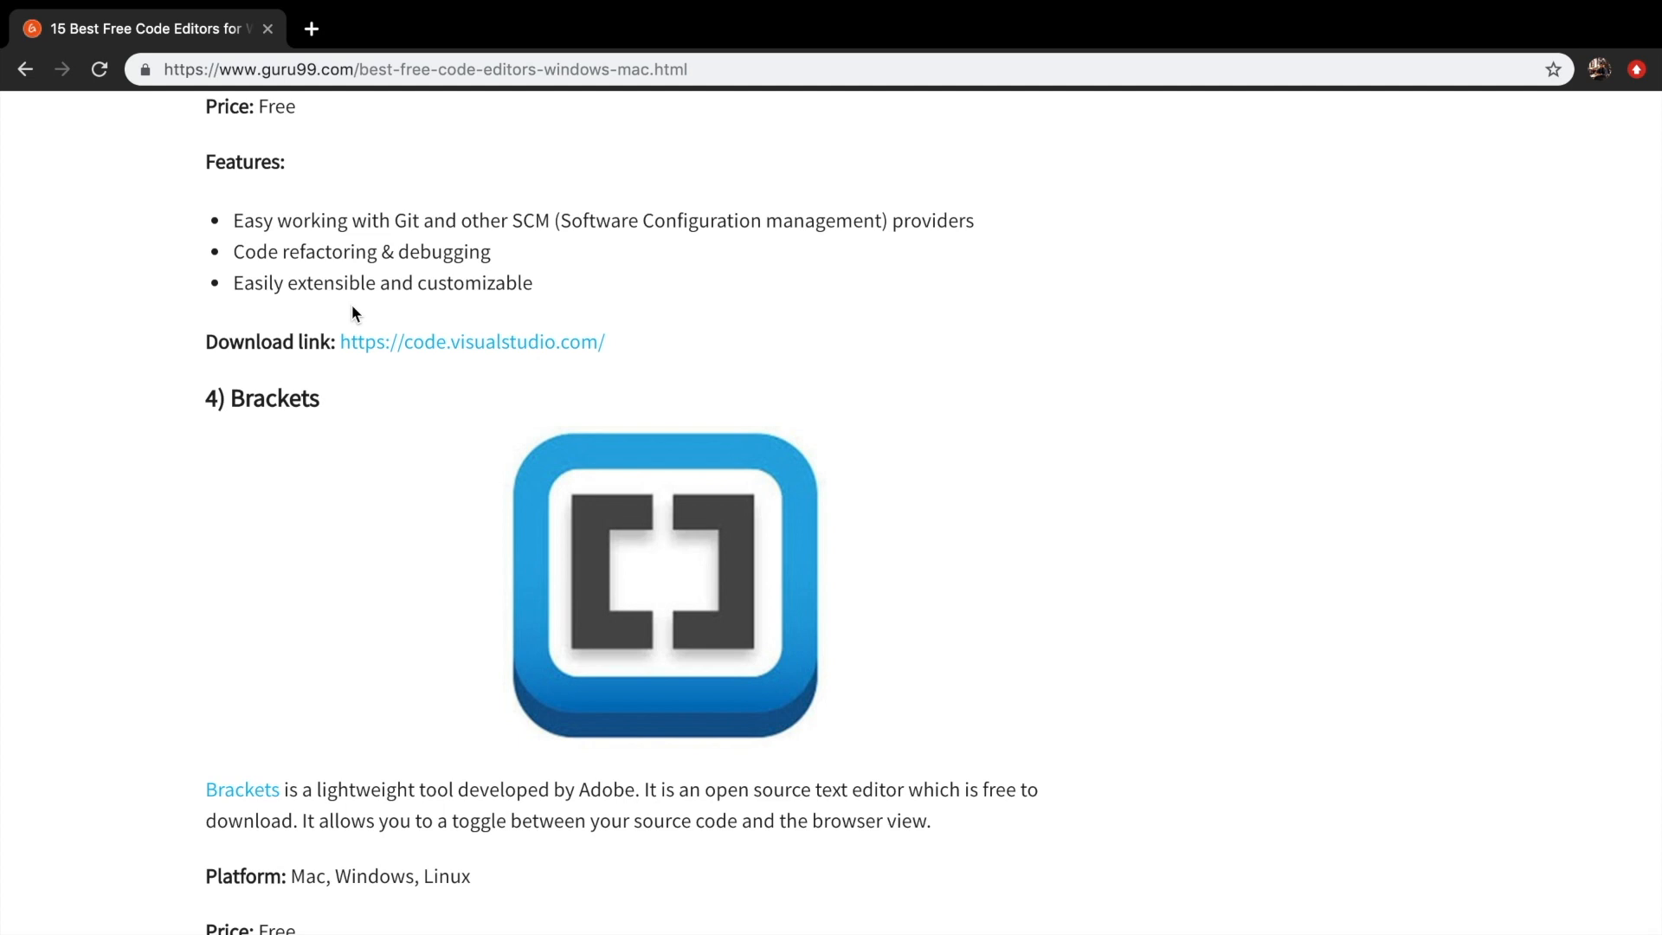
pyautogui.scroll(-3)
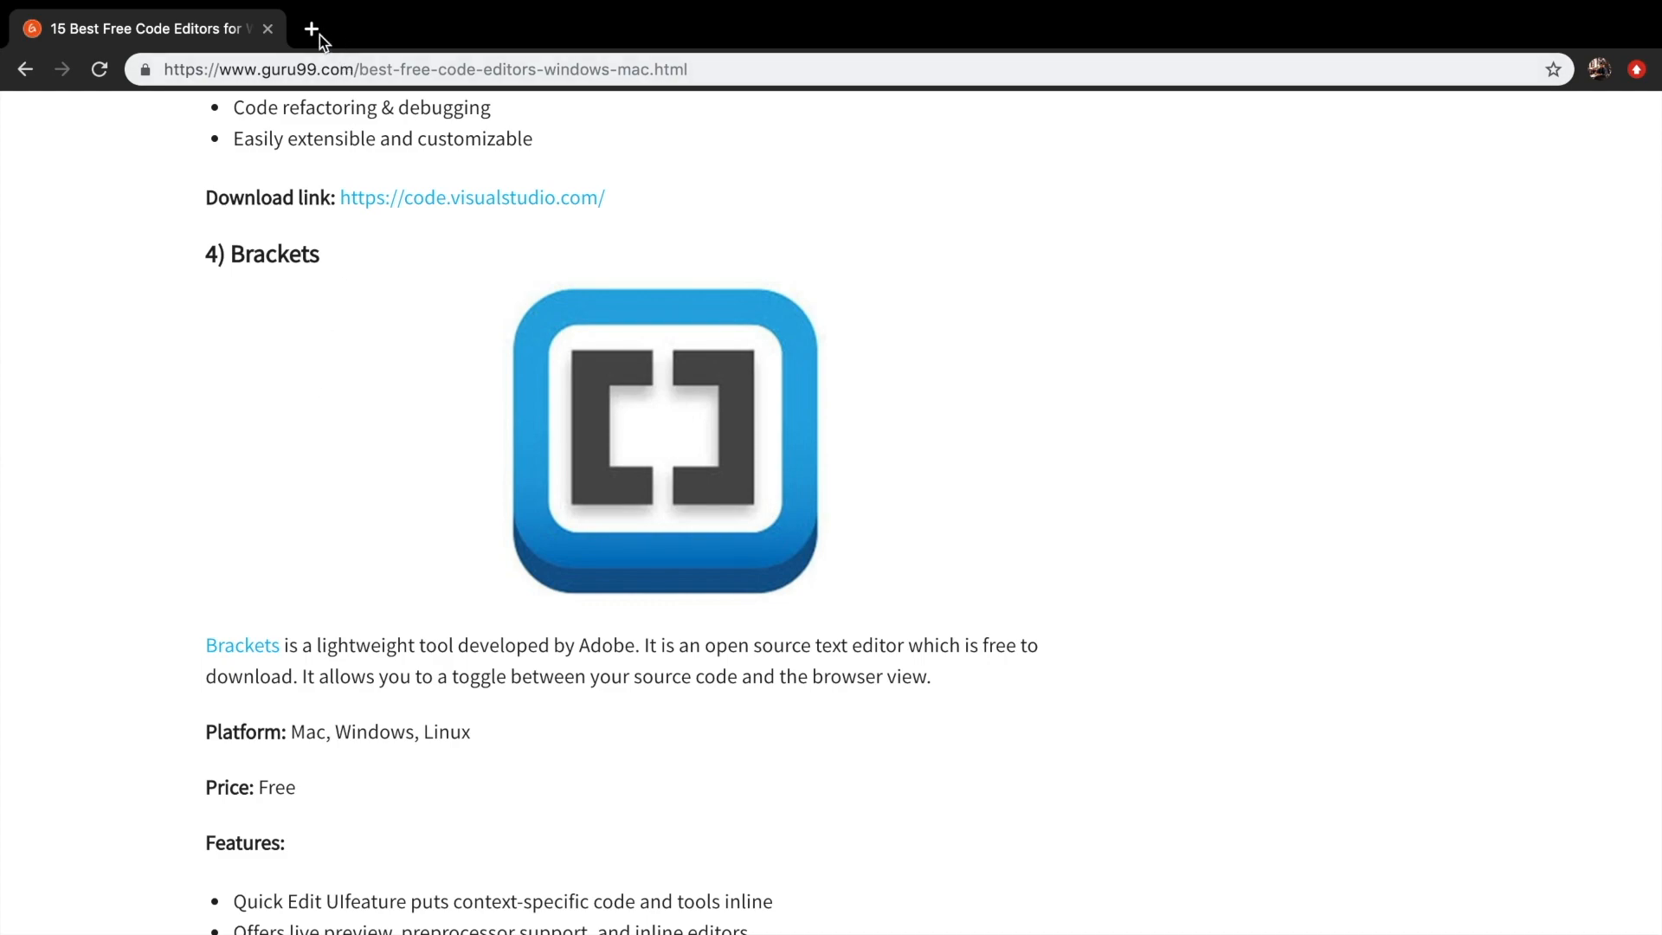
# Google 'brackets' and open the official brackets.io site from the results
pyautogui.write('brac')
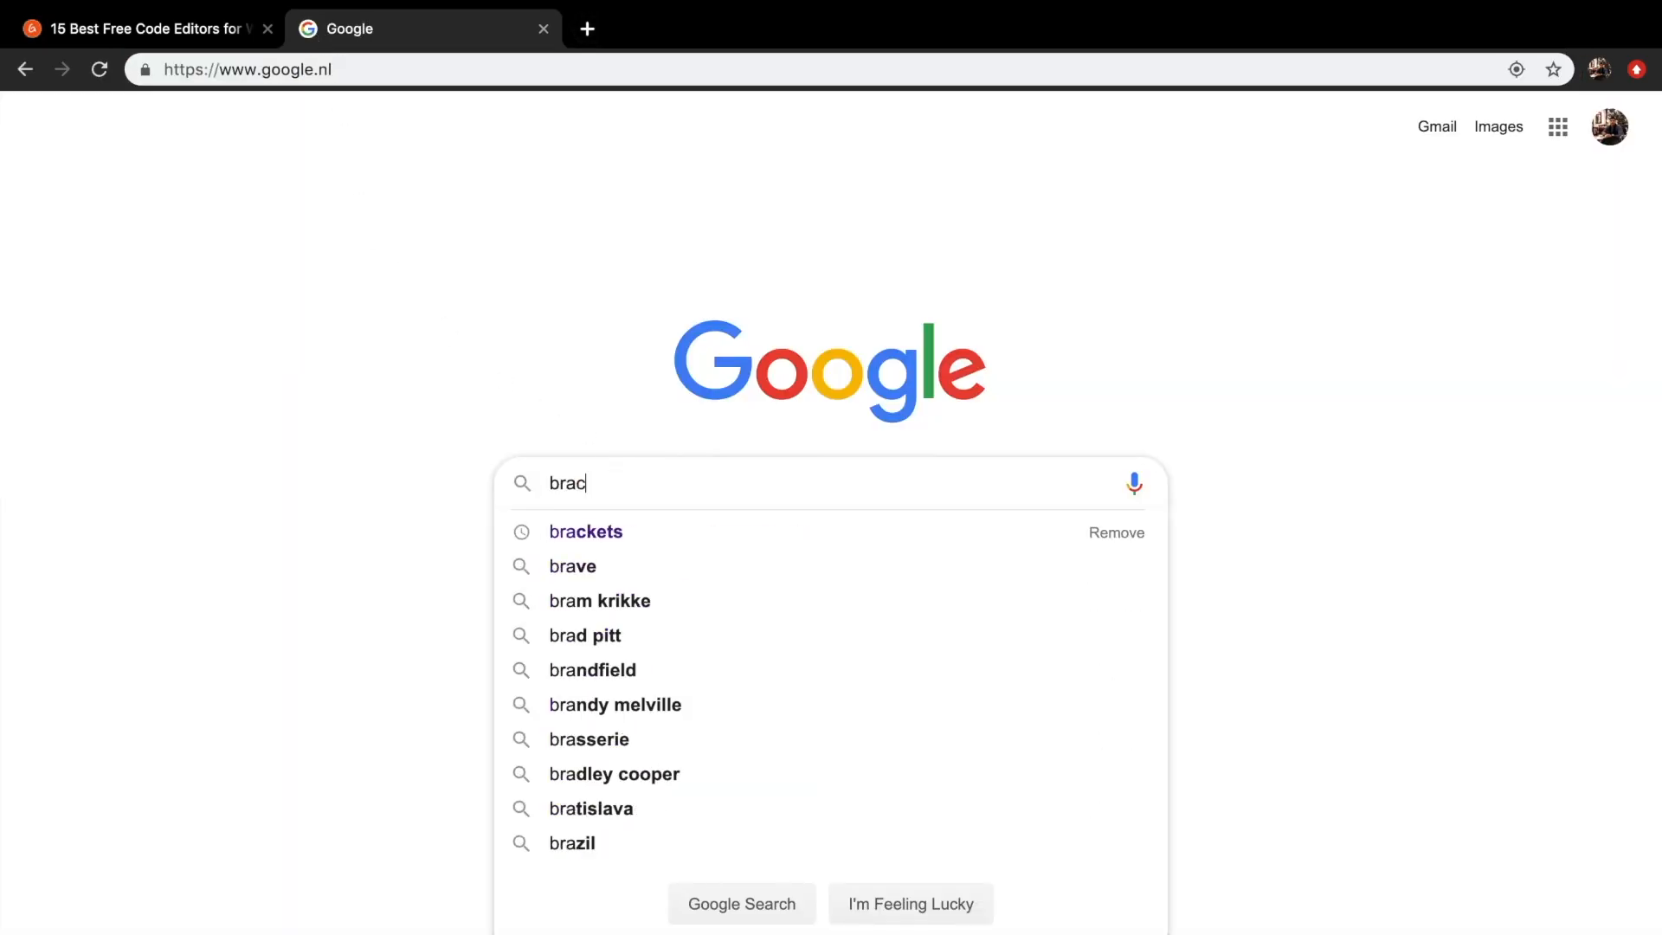
pyautogui.click(585, 531)
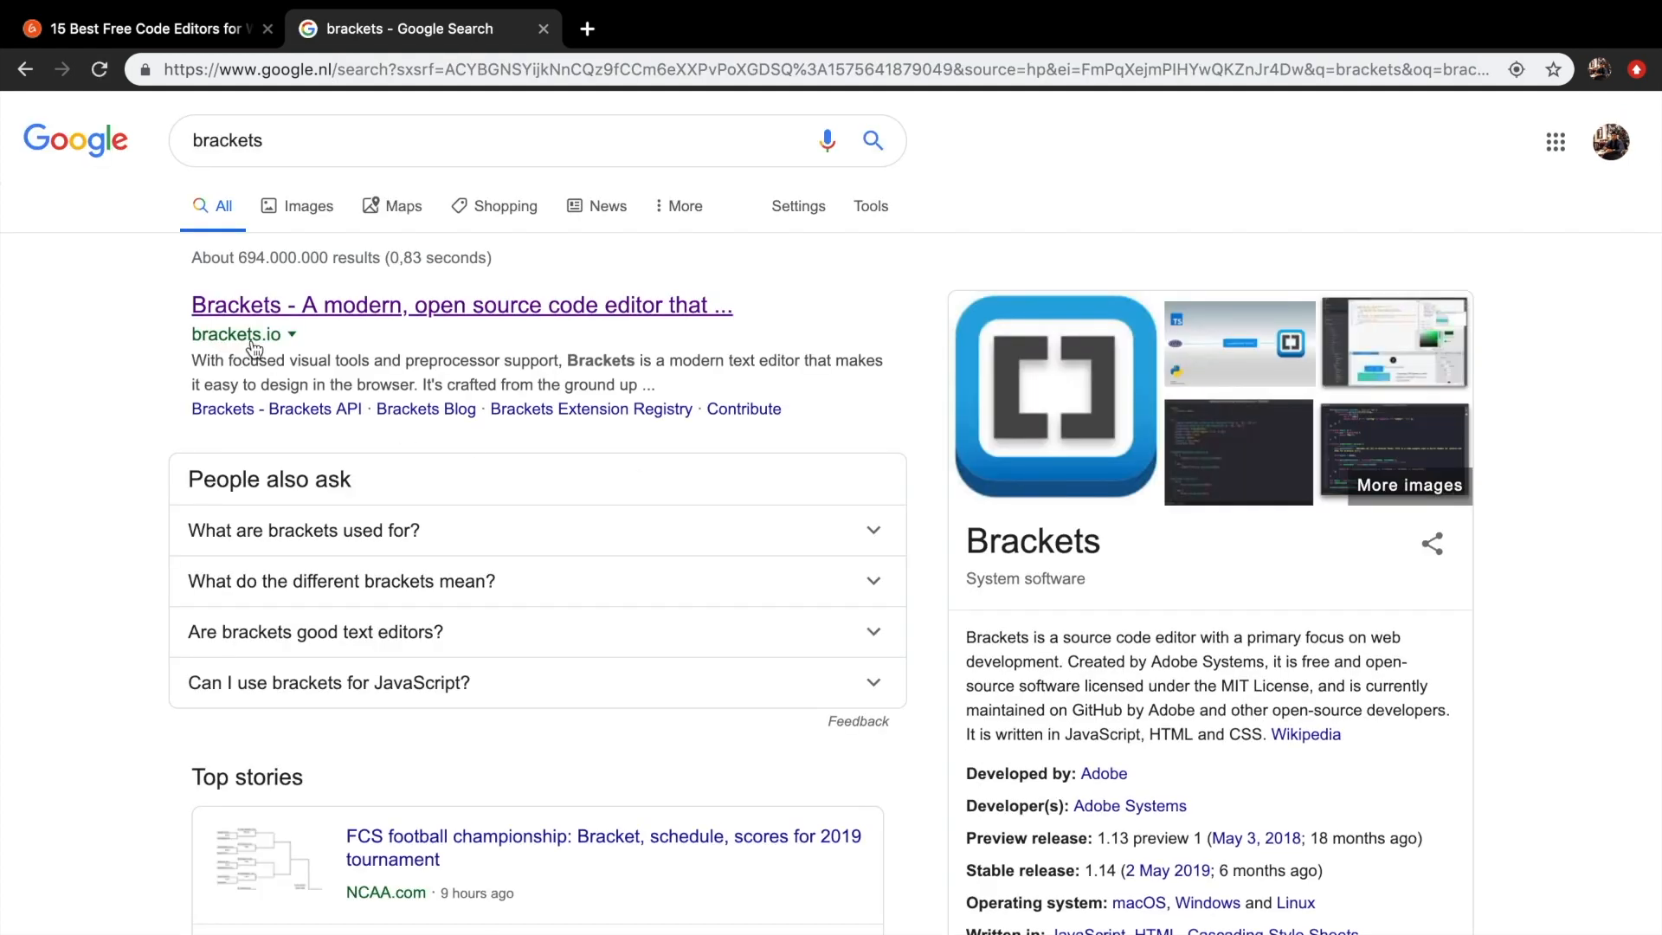
pyautogui.click(460, 304)
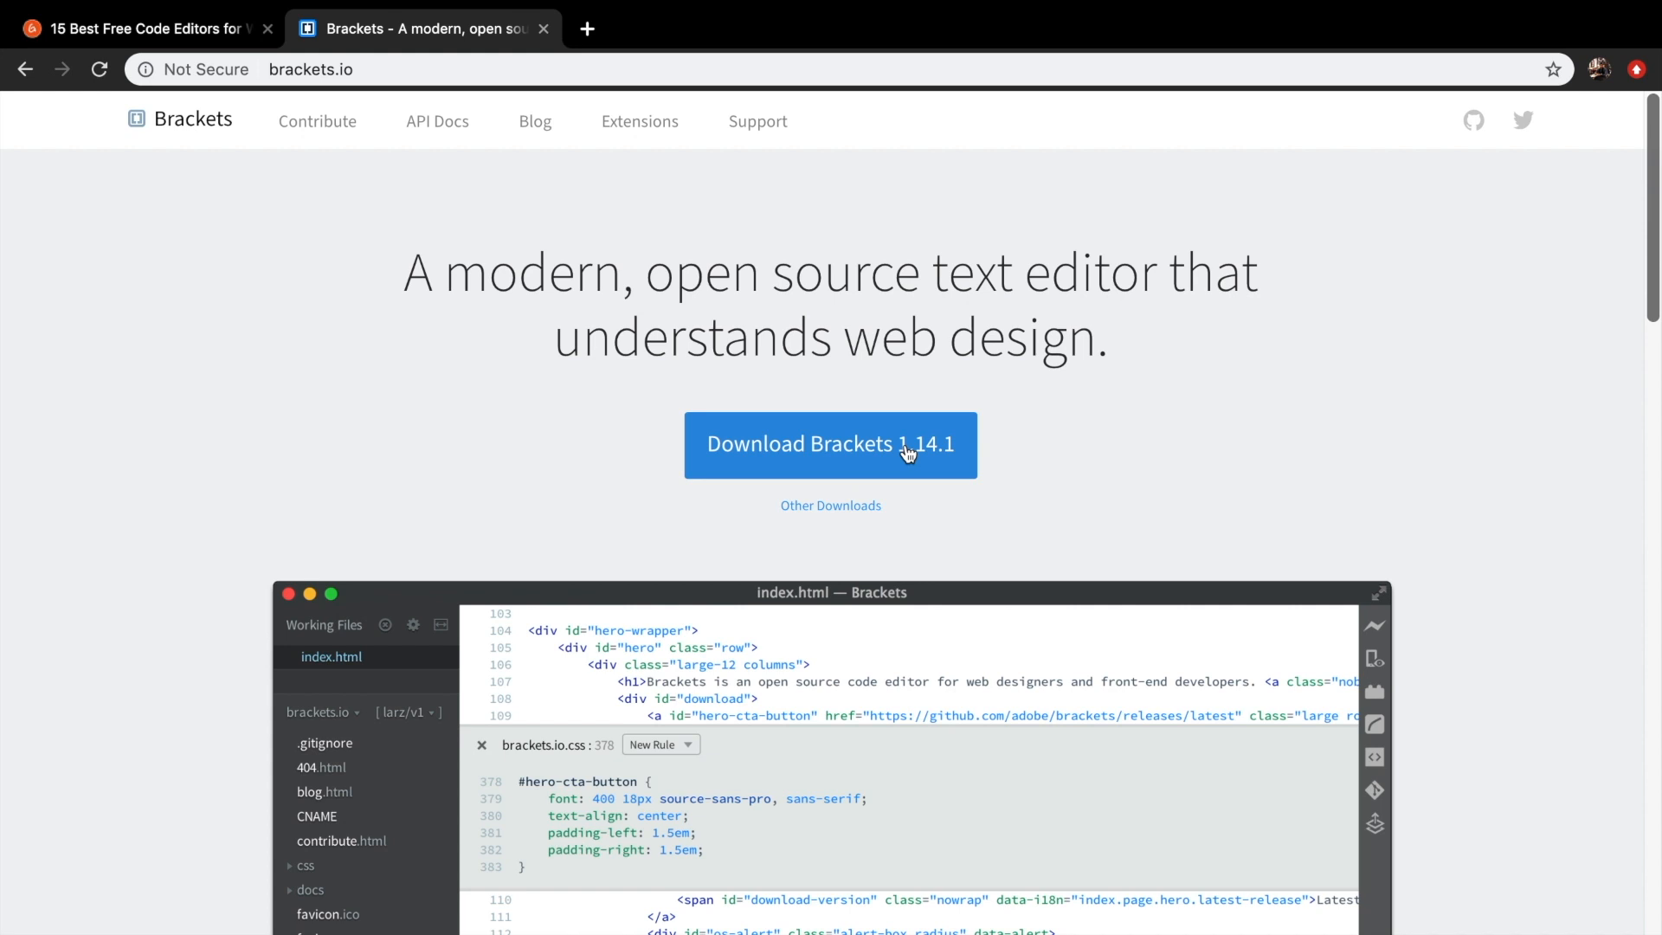
# Download Brackets 1.14.1, copy it into Applications and allow the app to open
pyautogui.click(829, 443)
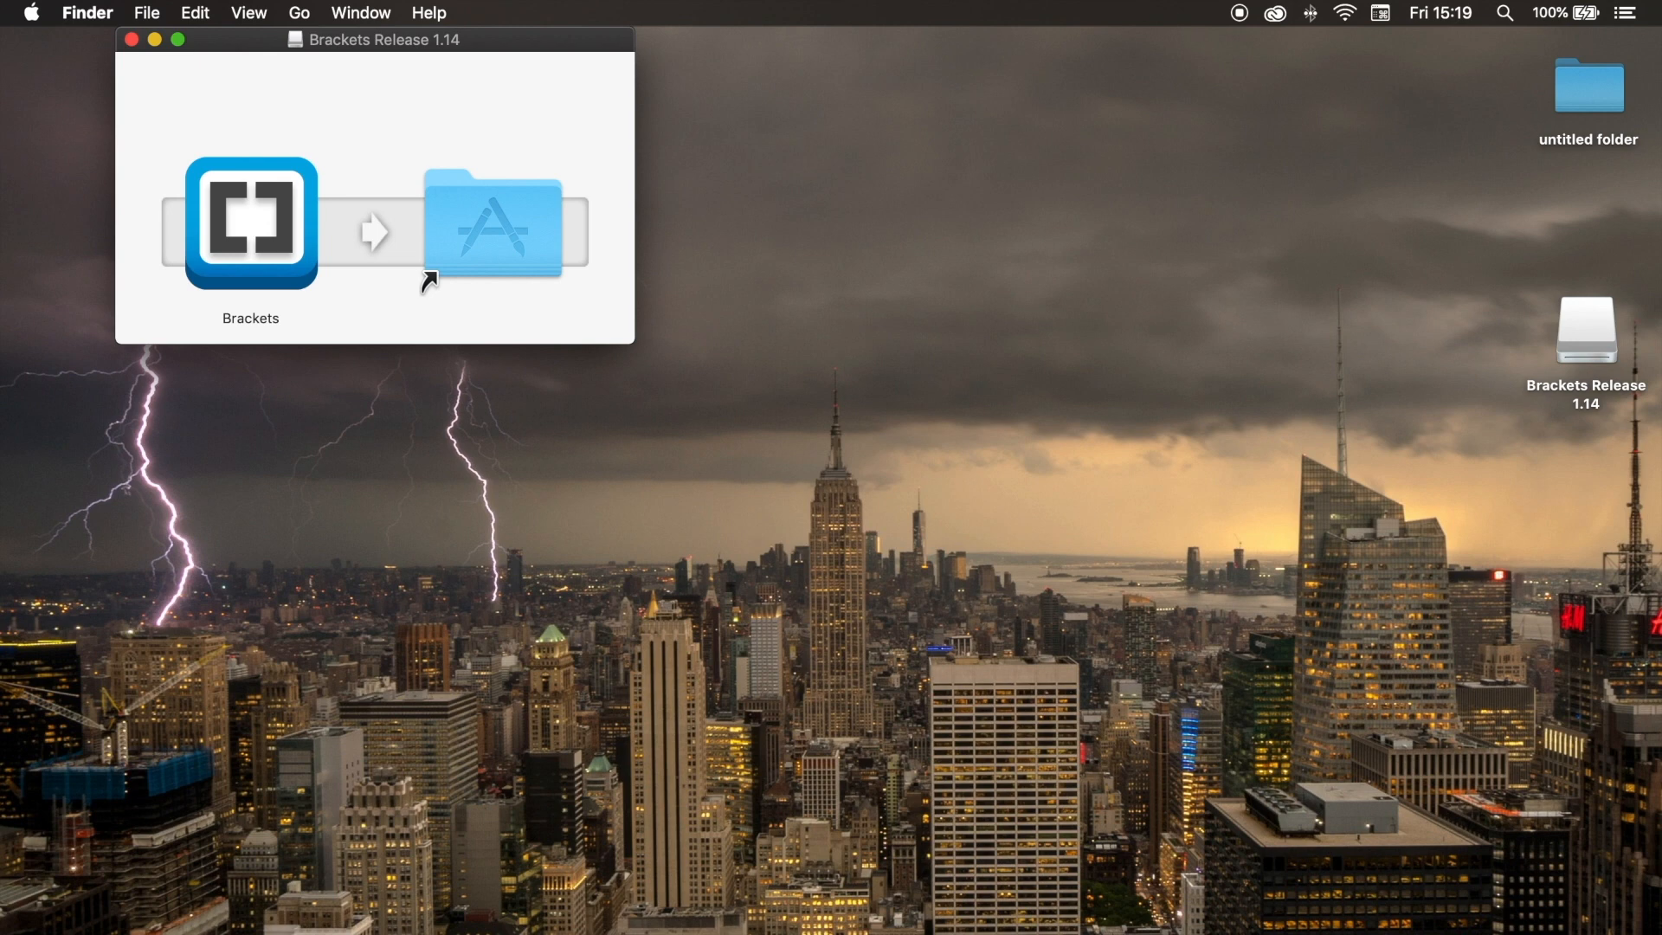
pyautogui.moveTo(251, 222); pyautogui.dragTo(445, 221)
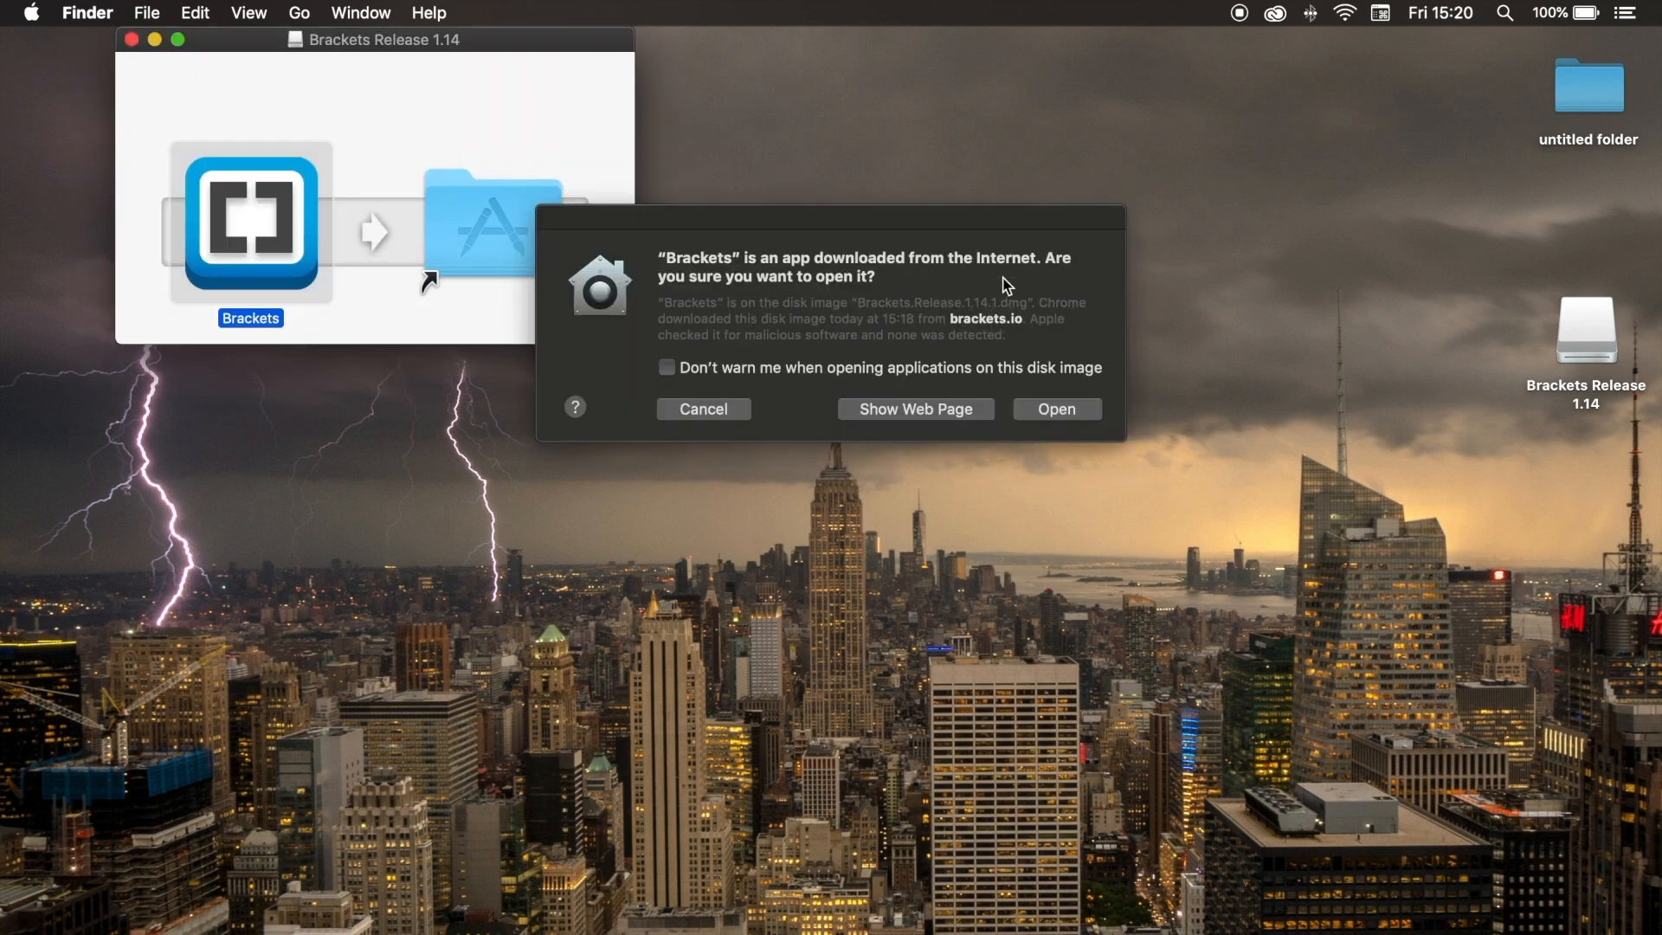
pyautogui.click(1056, 409)
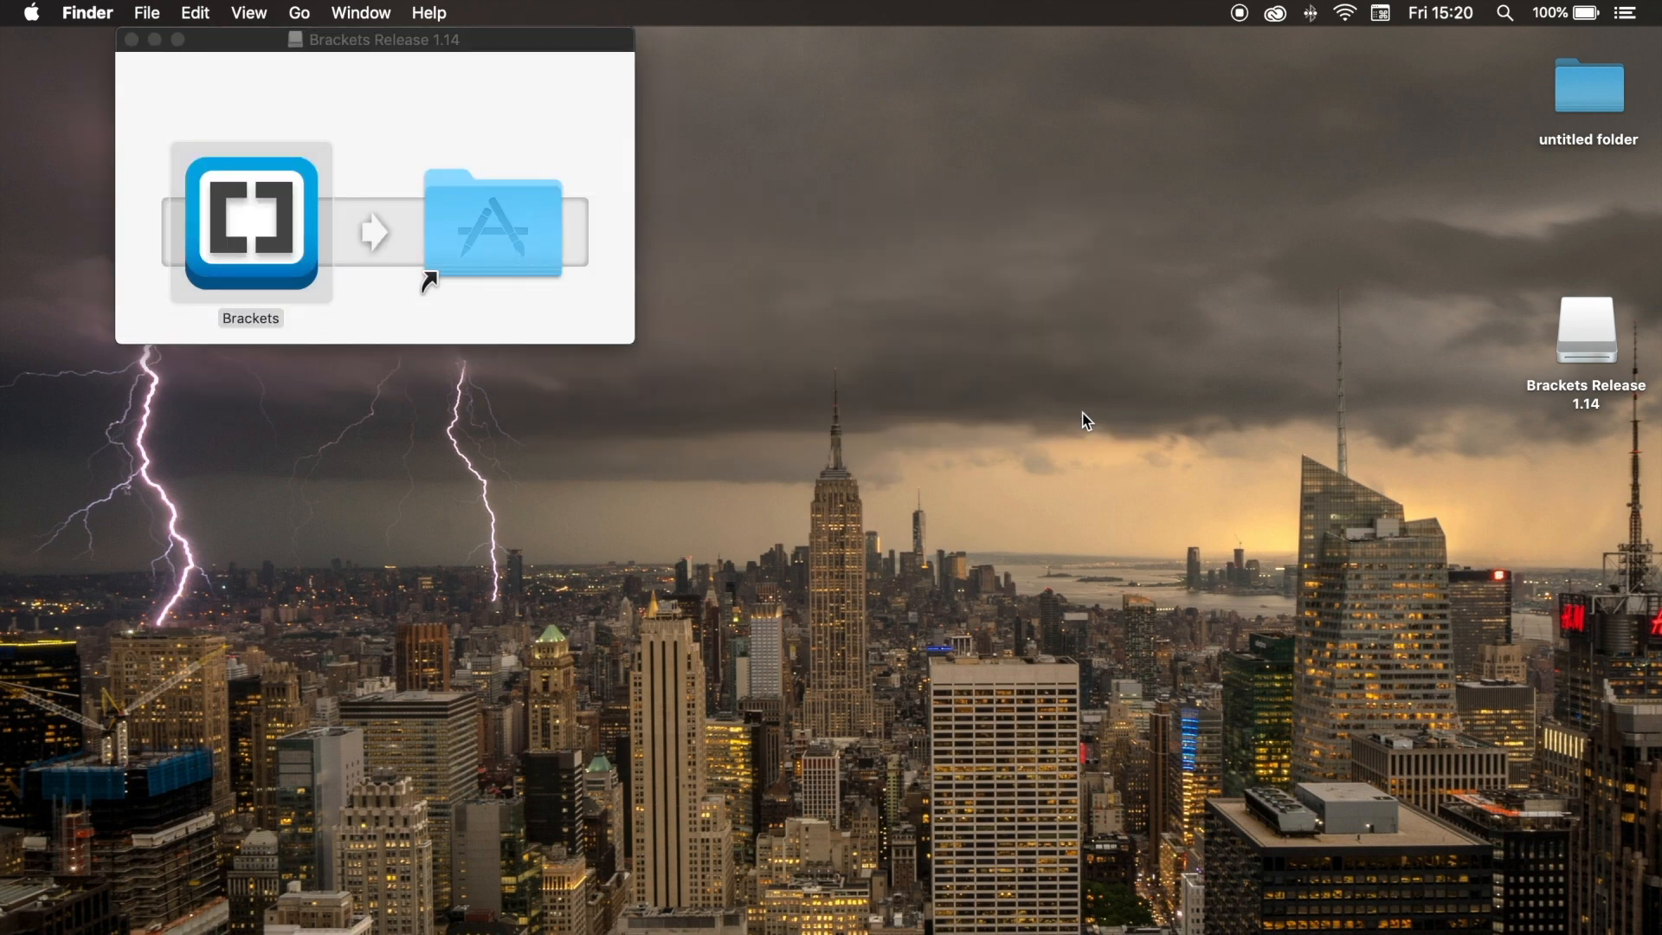
# Launch Brackets and open htdocs/PHP_Course as the project folder
pyautogui.doubleClick(249, 224)
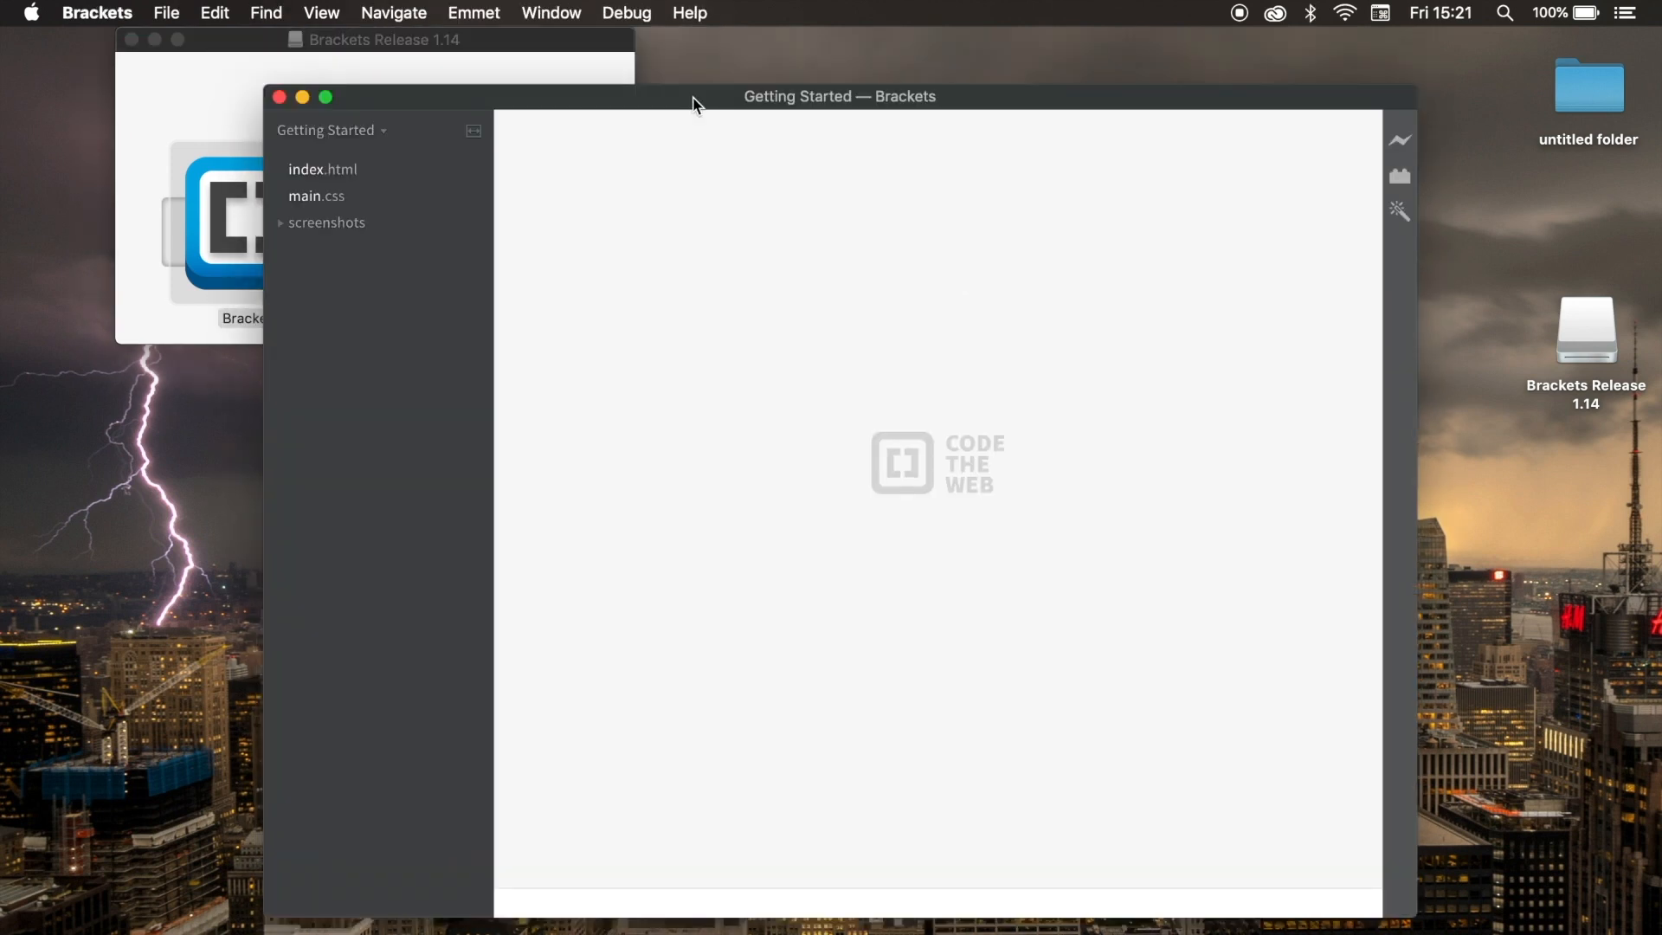
pyautogui.write('ht')
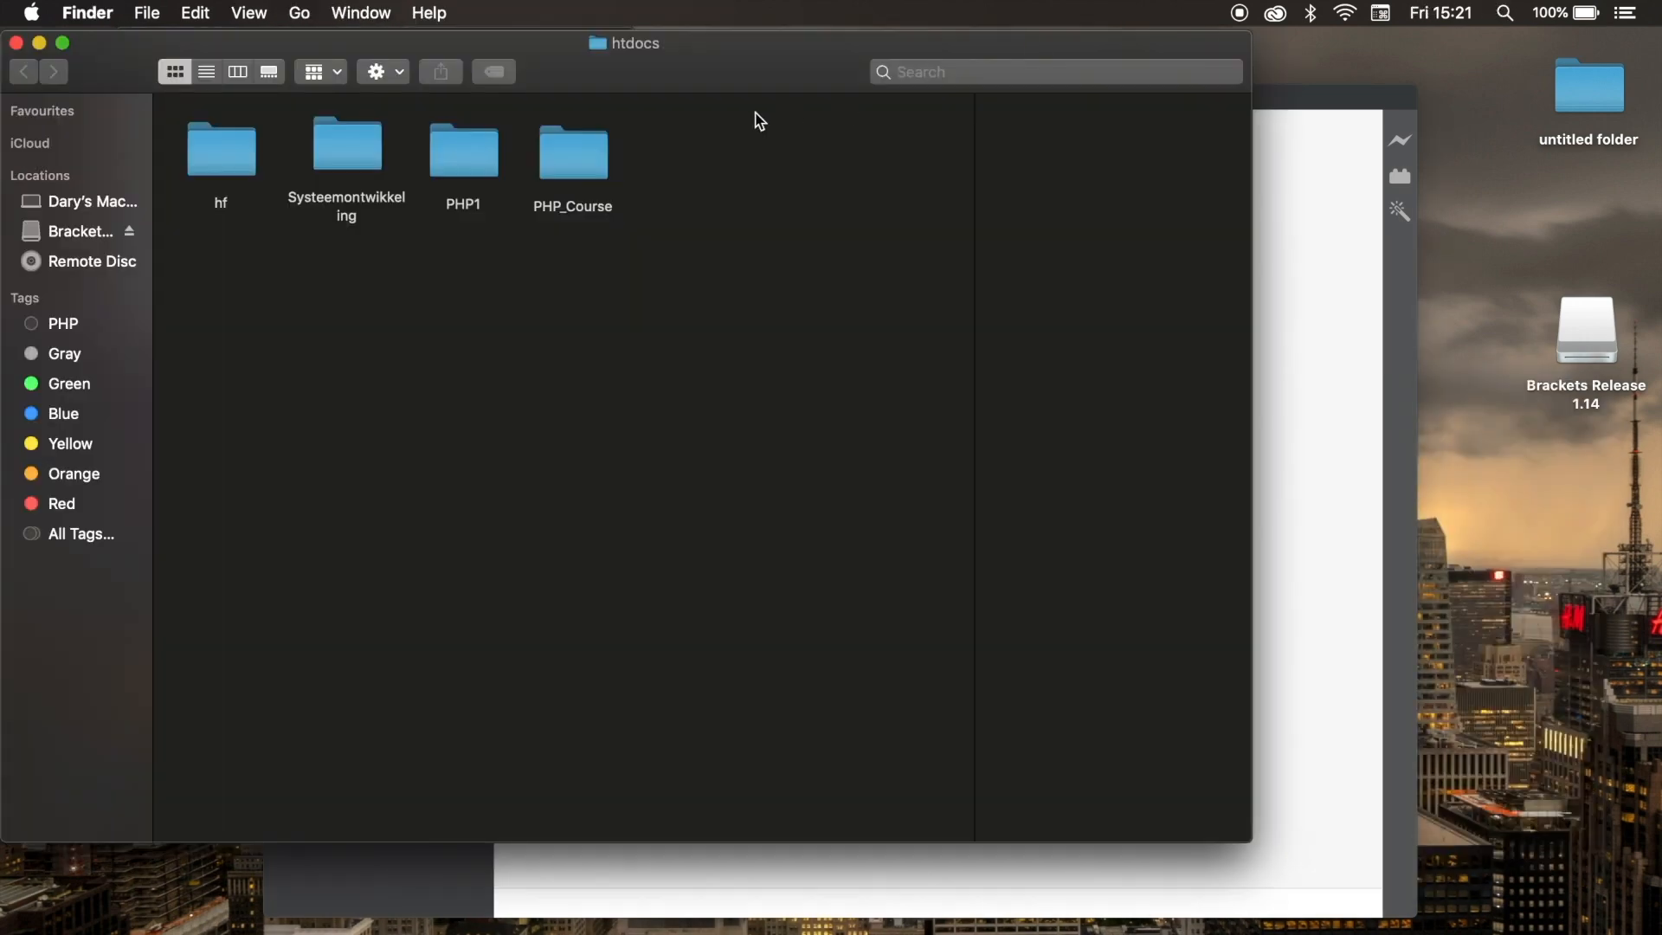
pyautogui.moveTo(1142, 324)
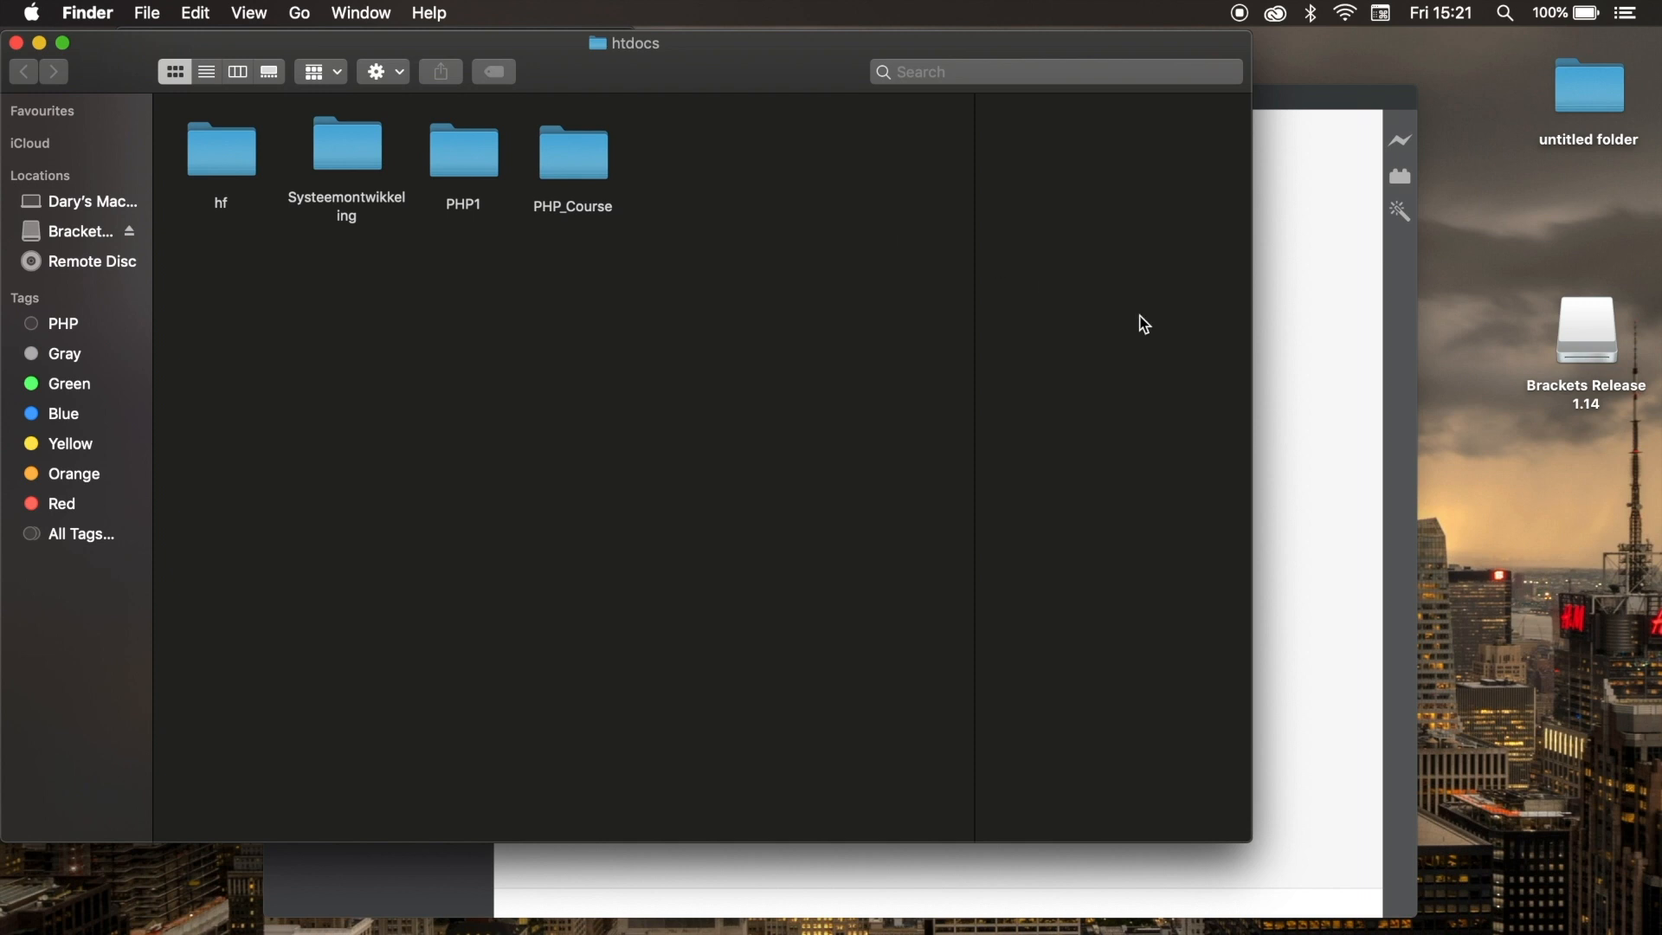
pyautogui.moveTo(559, 168)
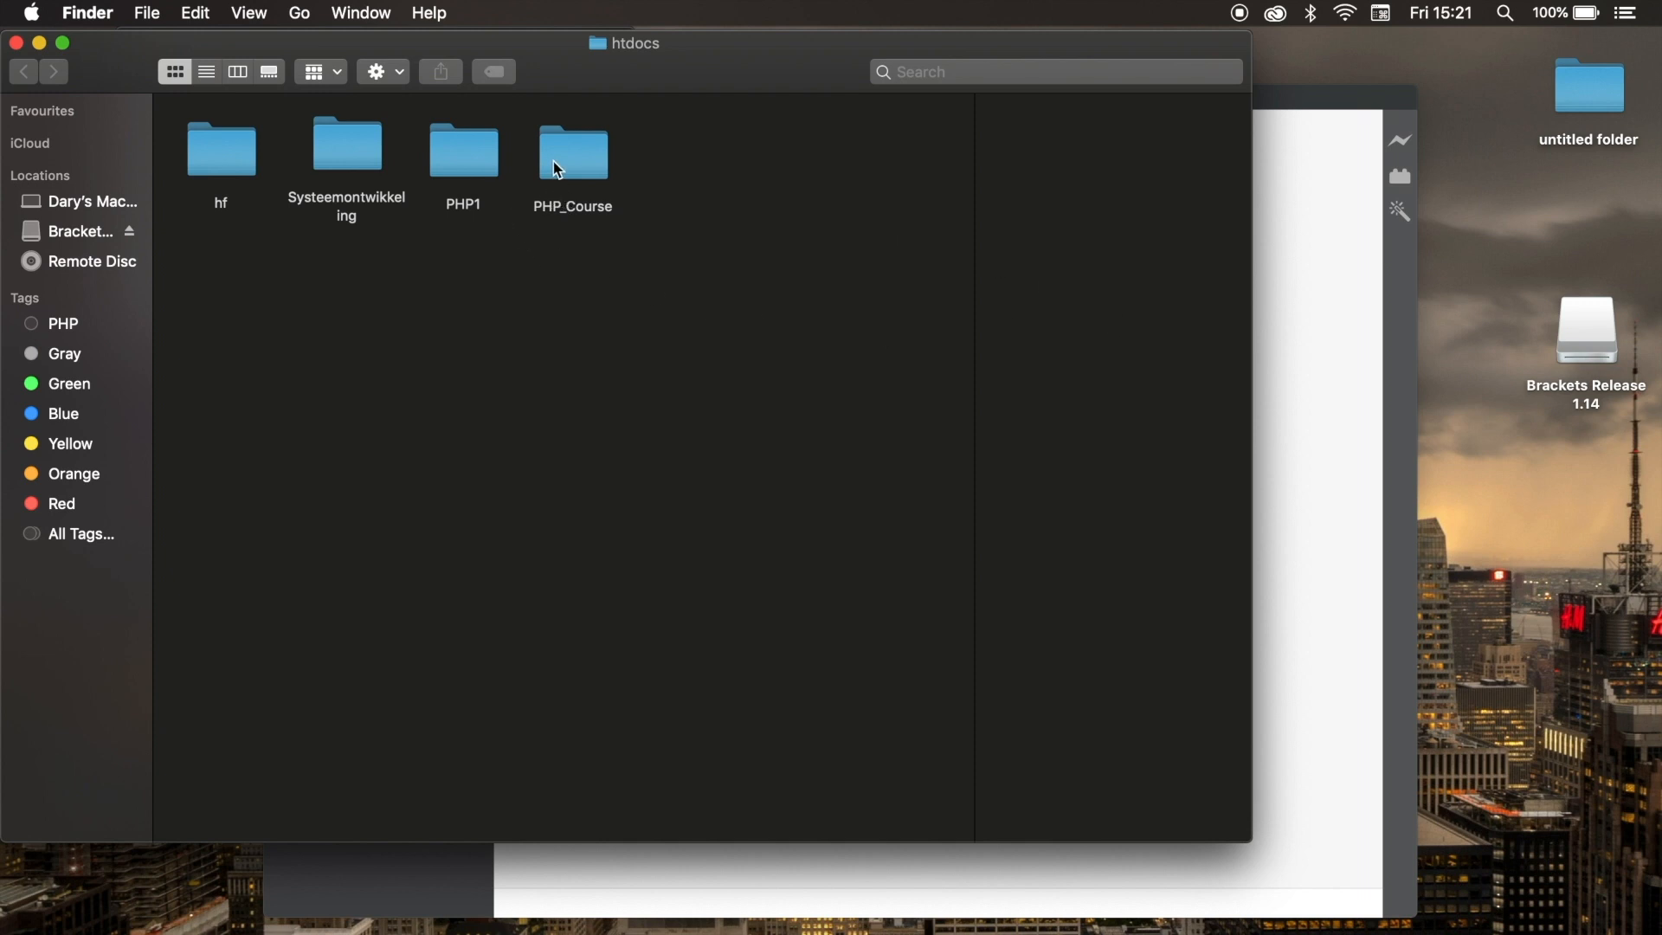
pyautogui.click(573, 153)
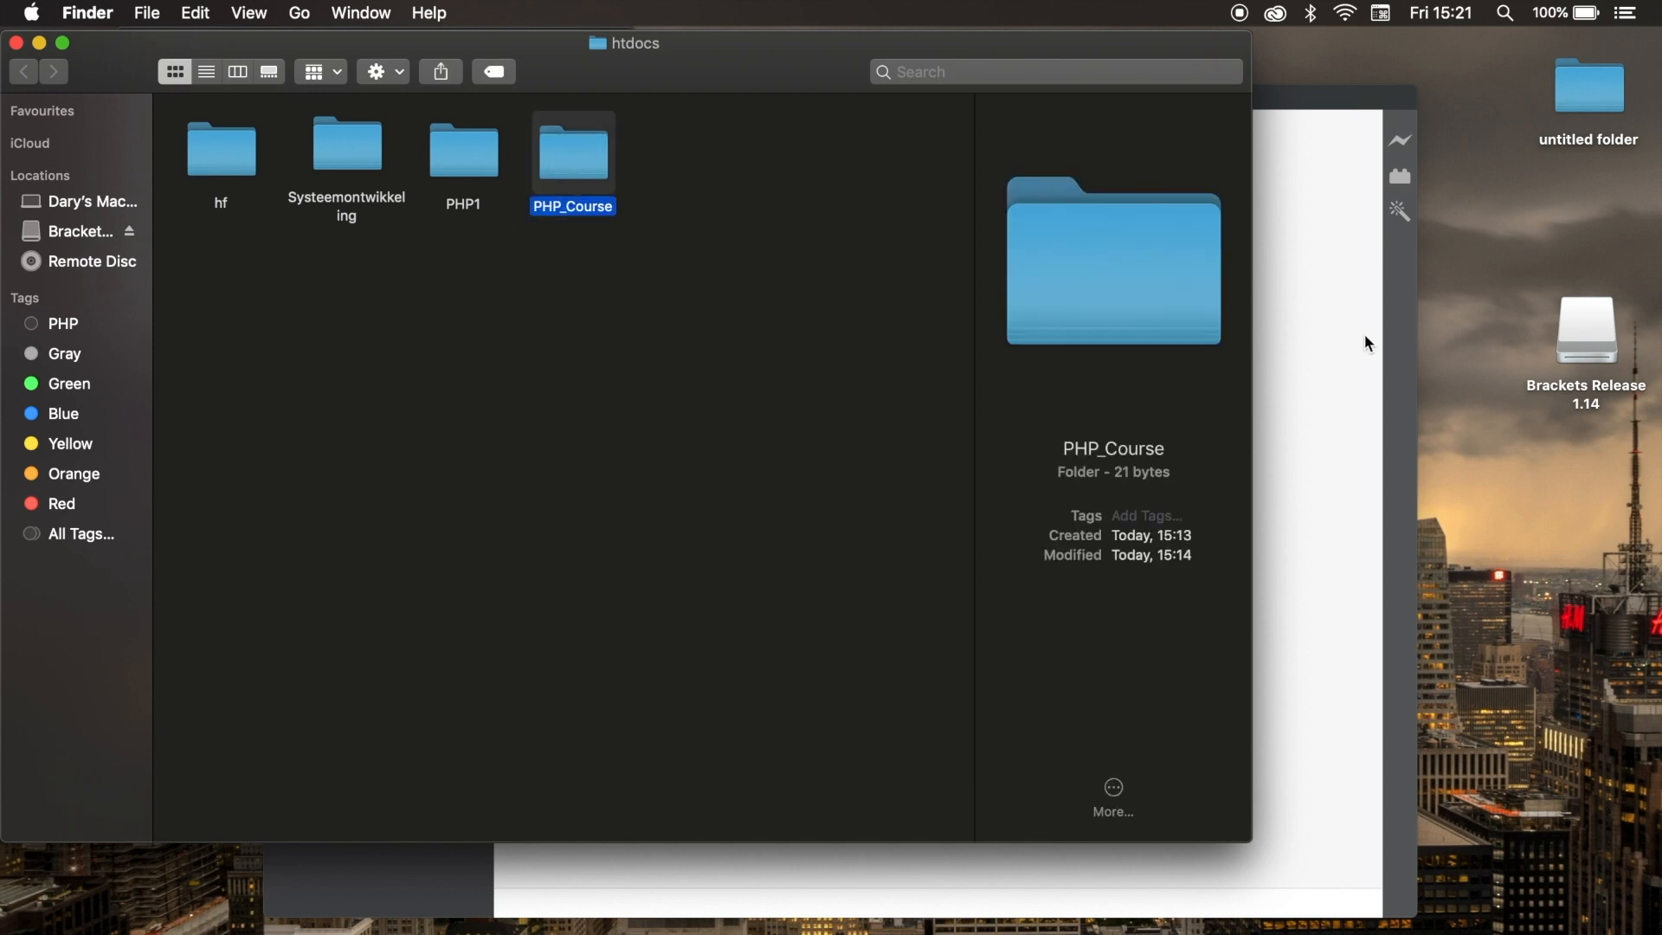
pyautogui.doubleClick(572, 151)
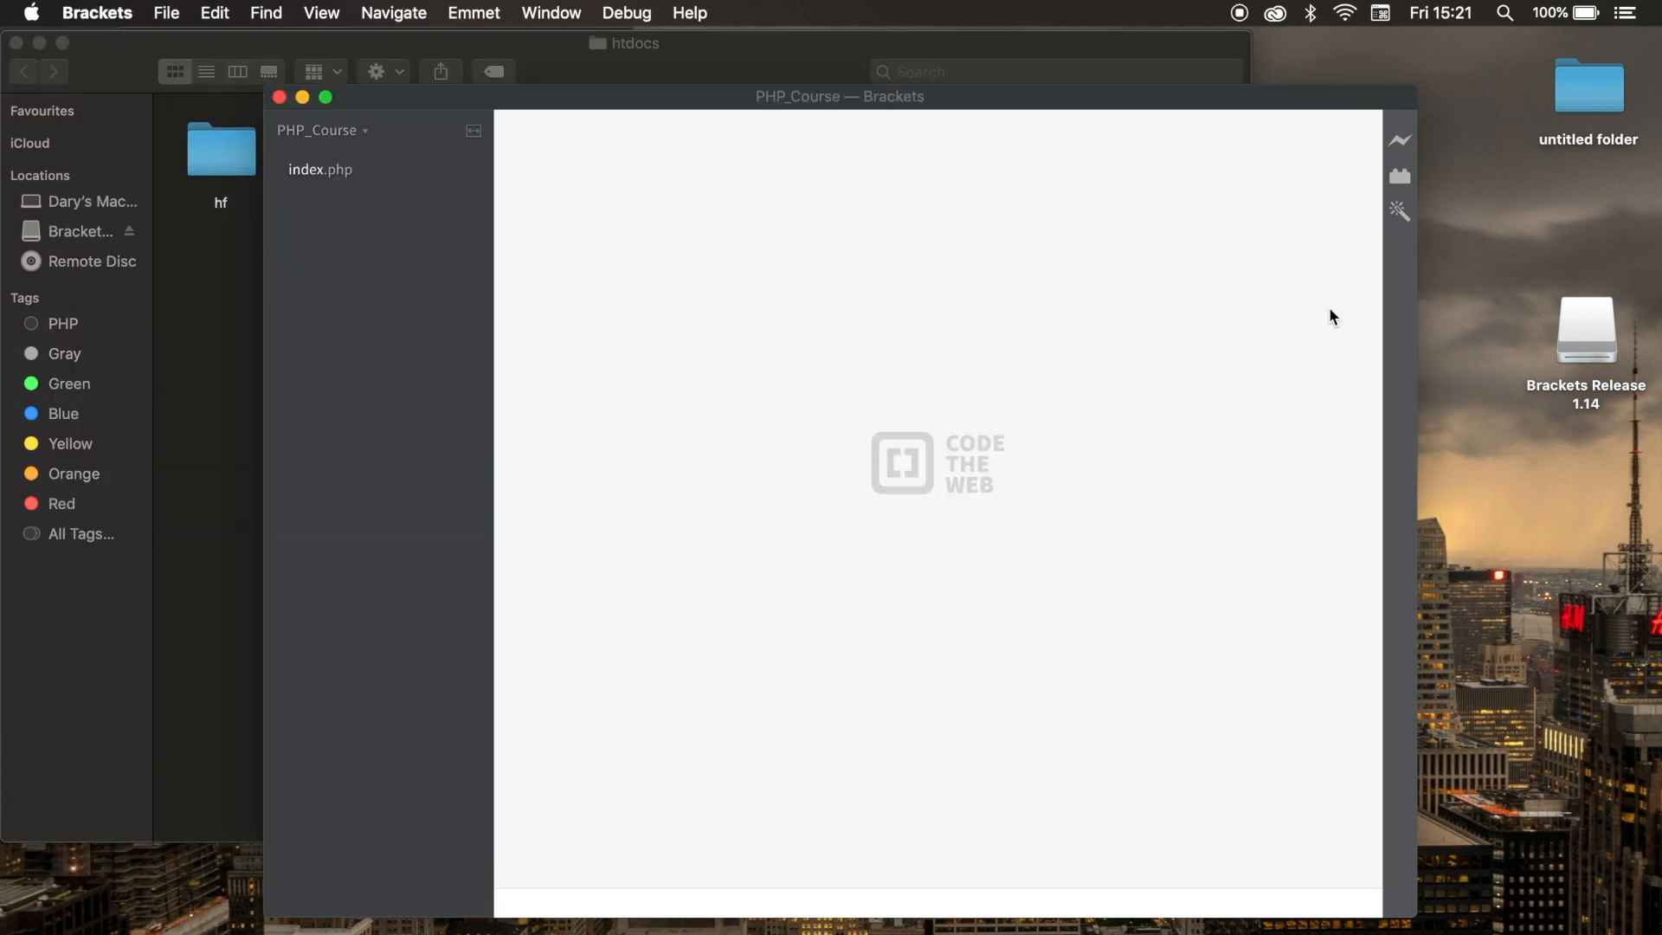
pyautogui.moveTo(426, 187)
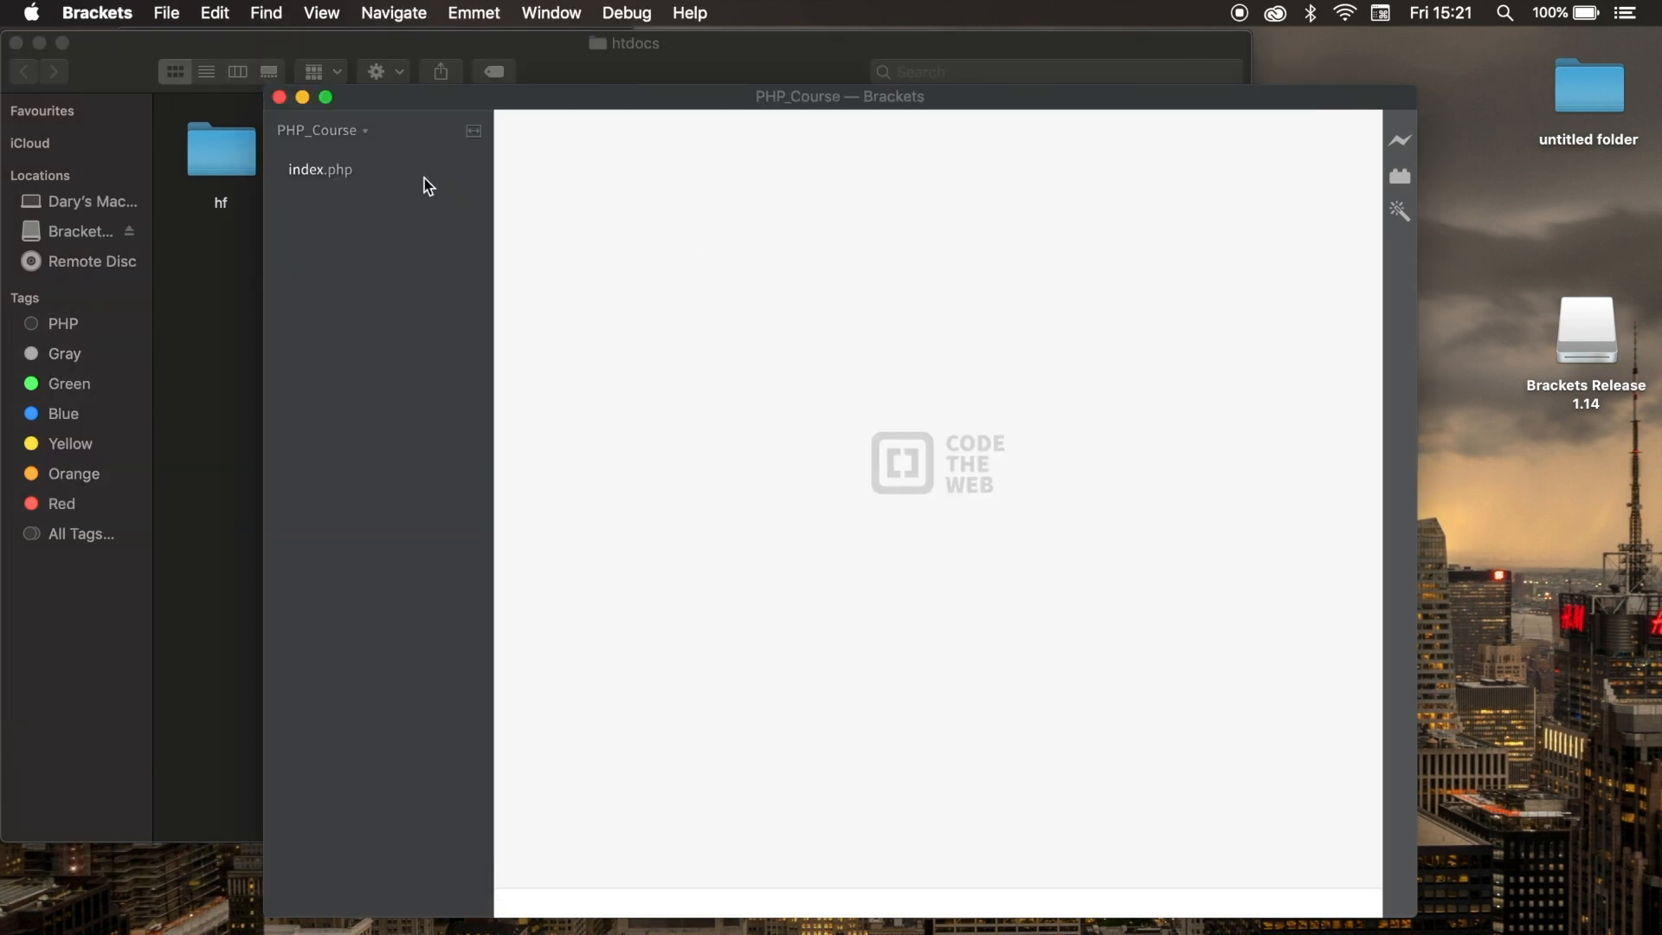
# Open index.php and add the word ABOUT after the welcome text
pyautogui.click(321, 169)
pyautogui.write('WELCOME TO MY COURSE')
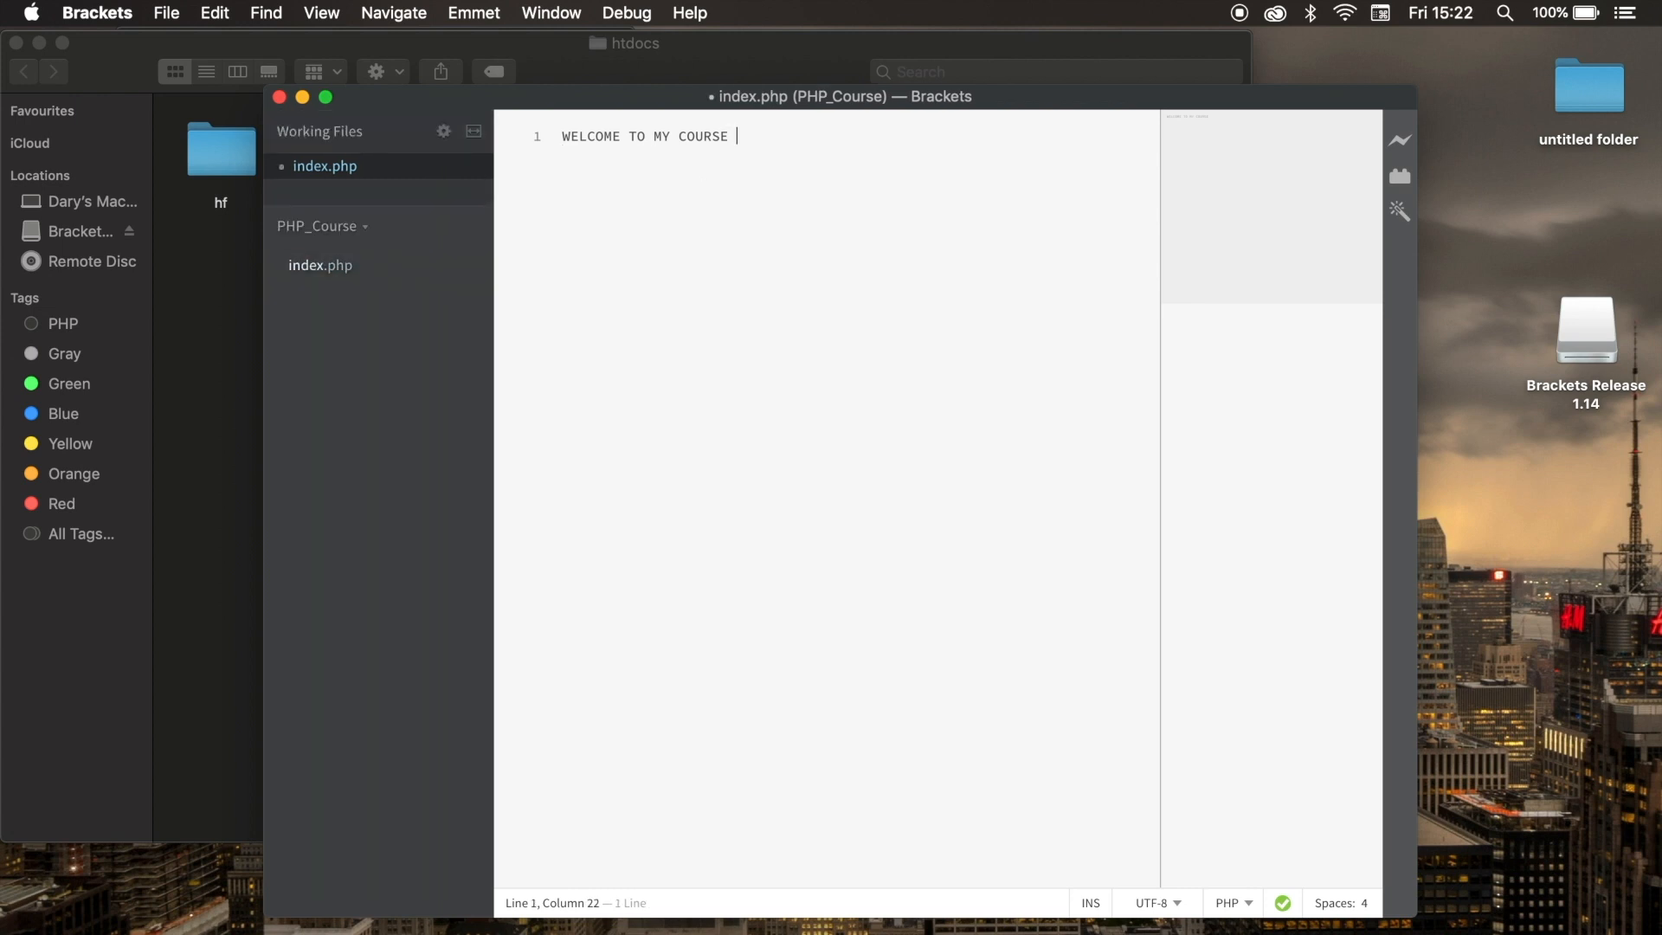
pyautogui.write('ABOUT')
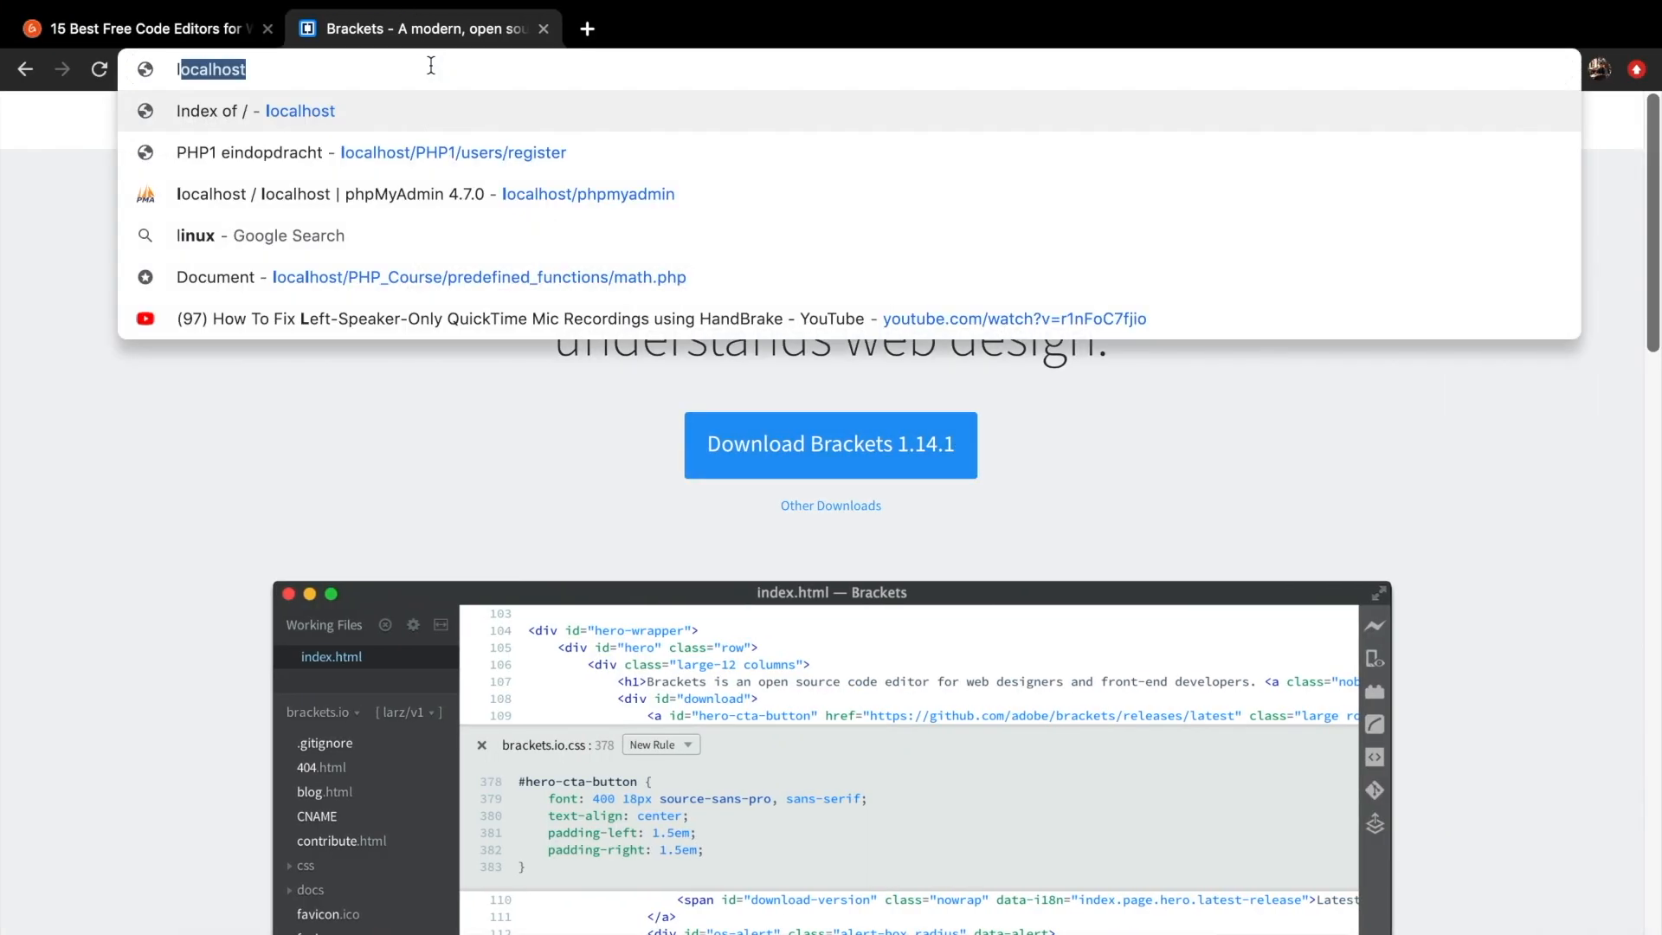
# Load localhost/PHP_Course in Chrome showing WELCOME TO MY COURSE ABOUT PHP, zoomed in
pyautogui.click(300, 110)
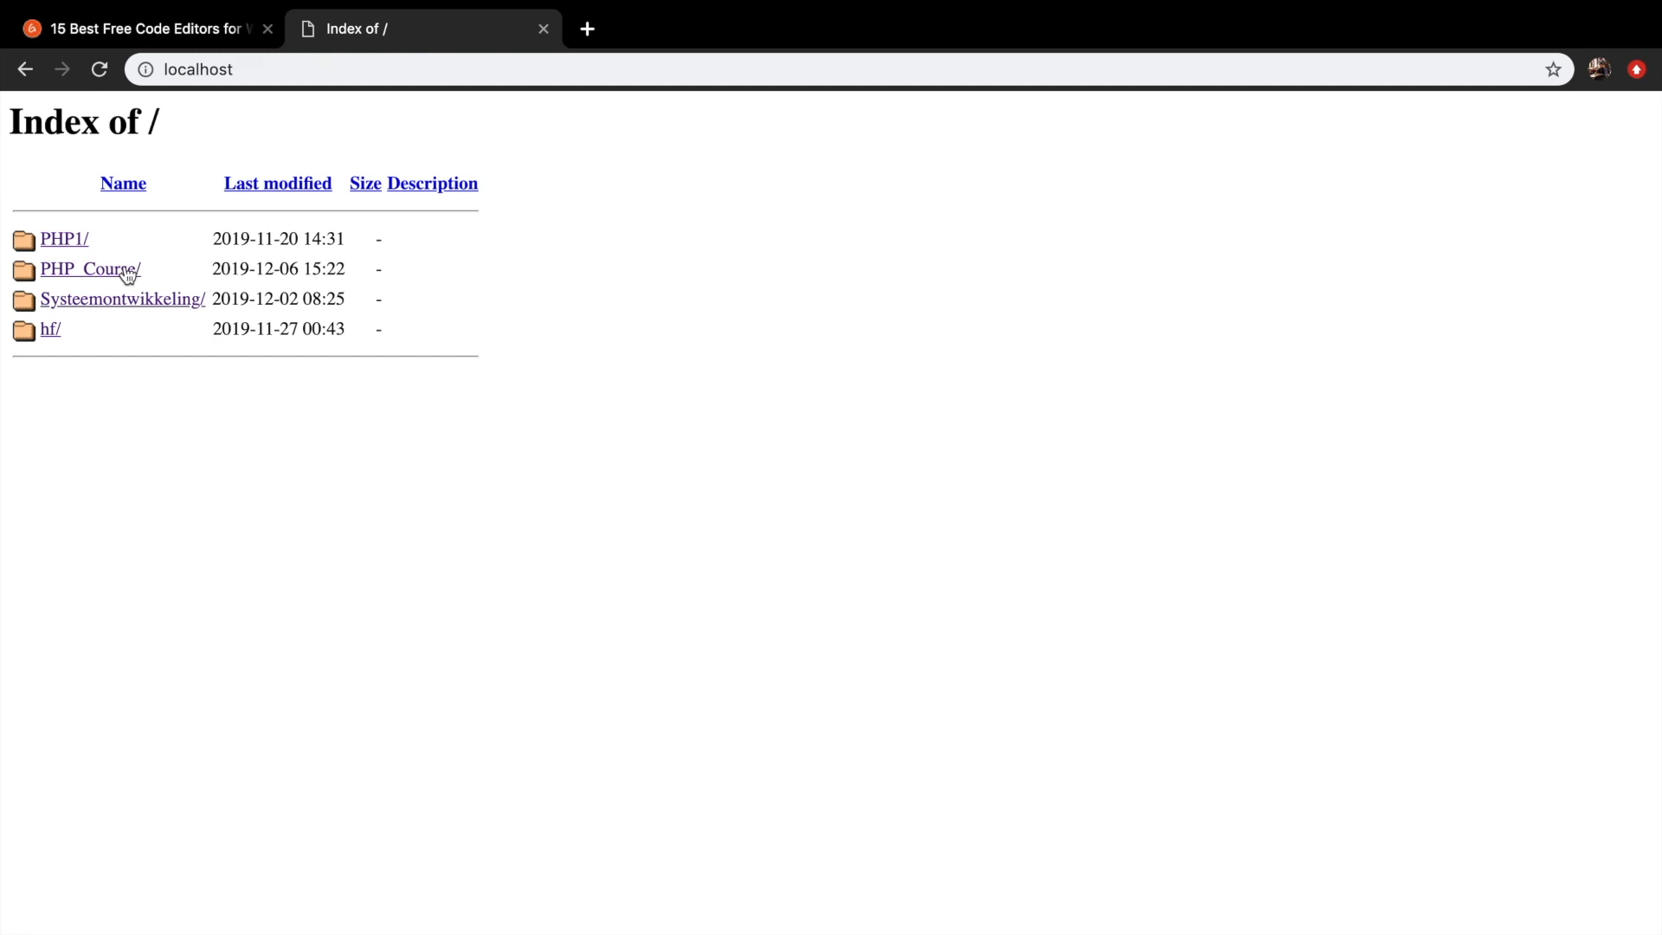
pyautogui.click(85, 268)
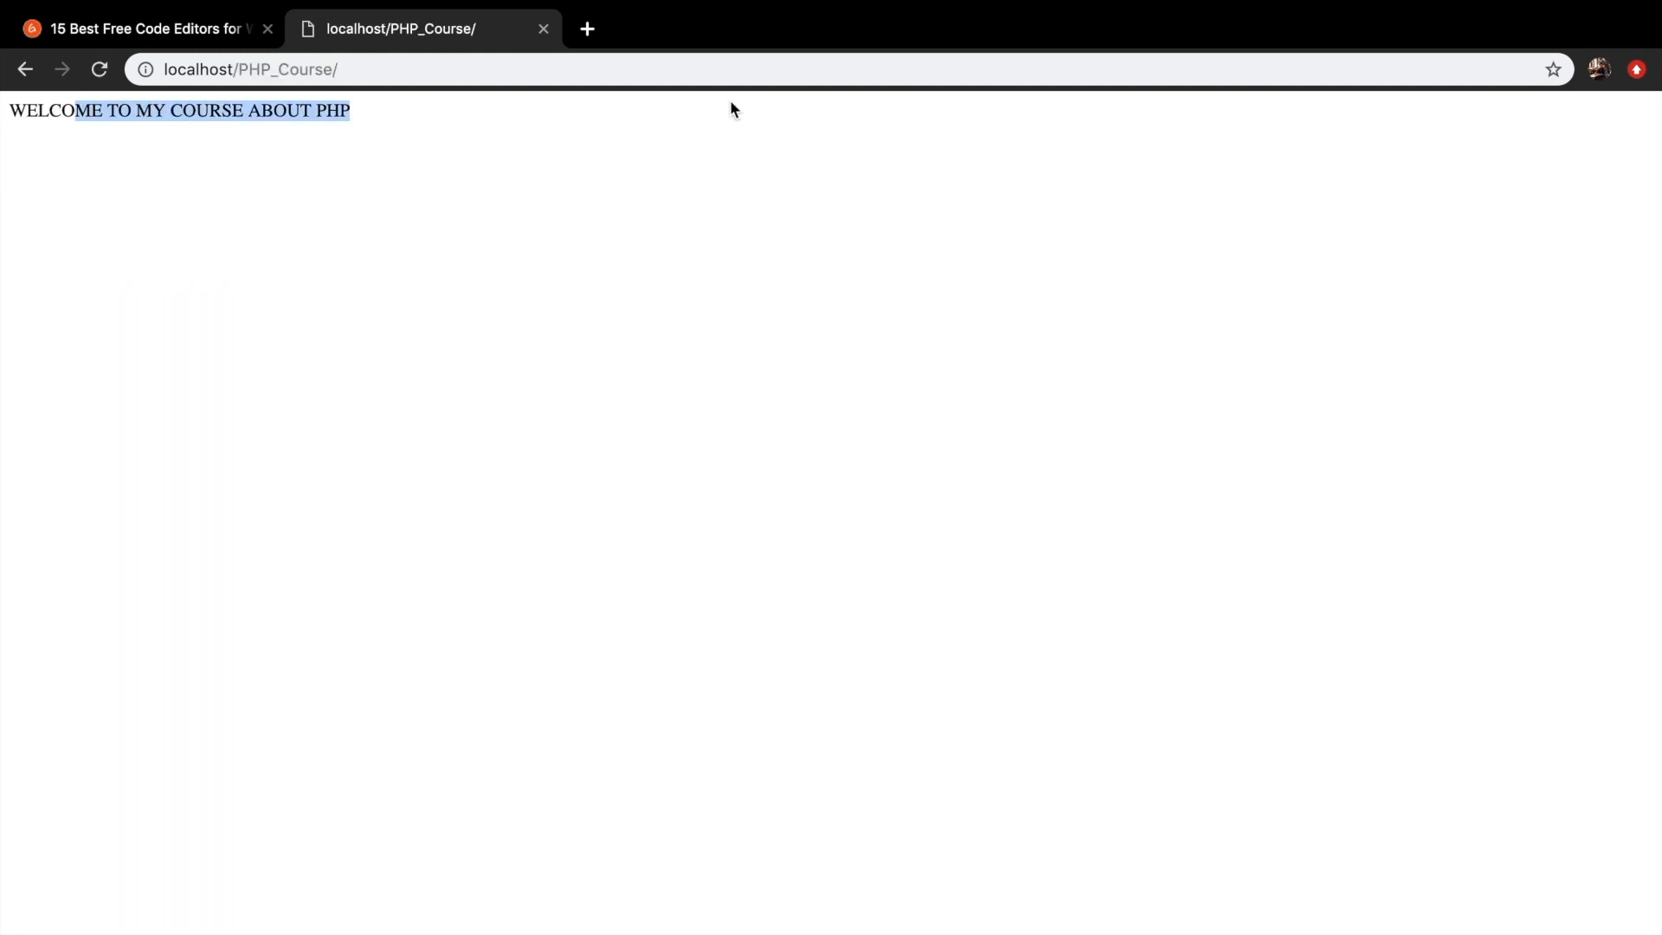
pyautogui.press('ctrl+plus')
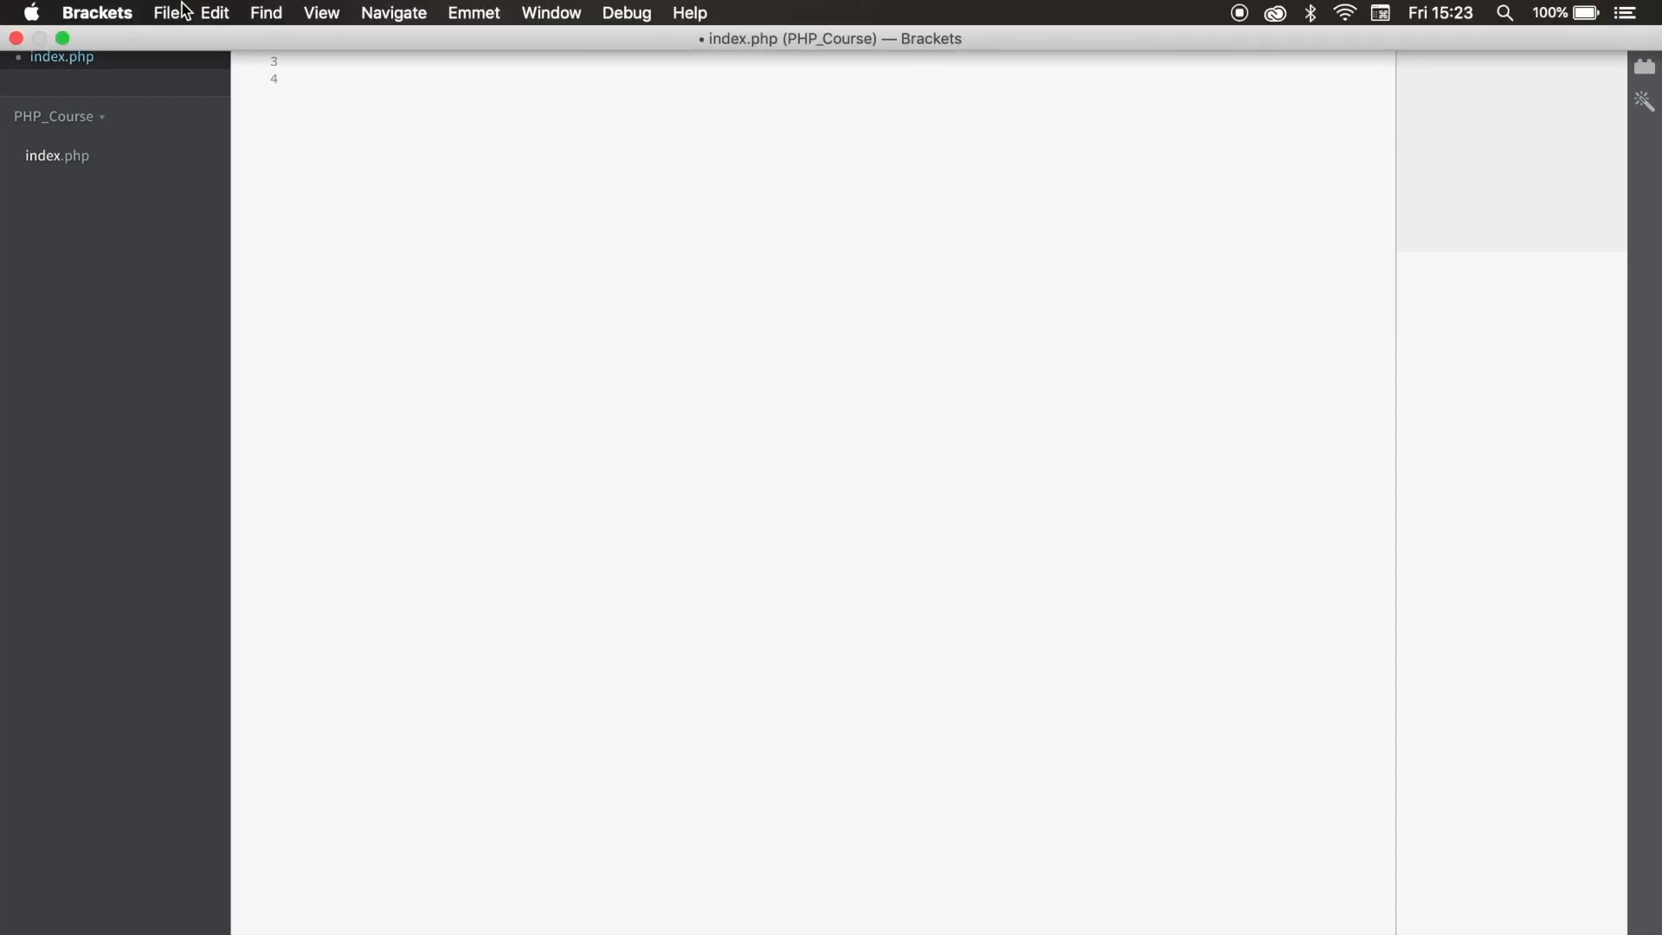
# Search the Extension Manager for 'emmet', confirming Emmet is installed
pyautogui.click(166, 13)
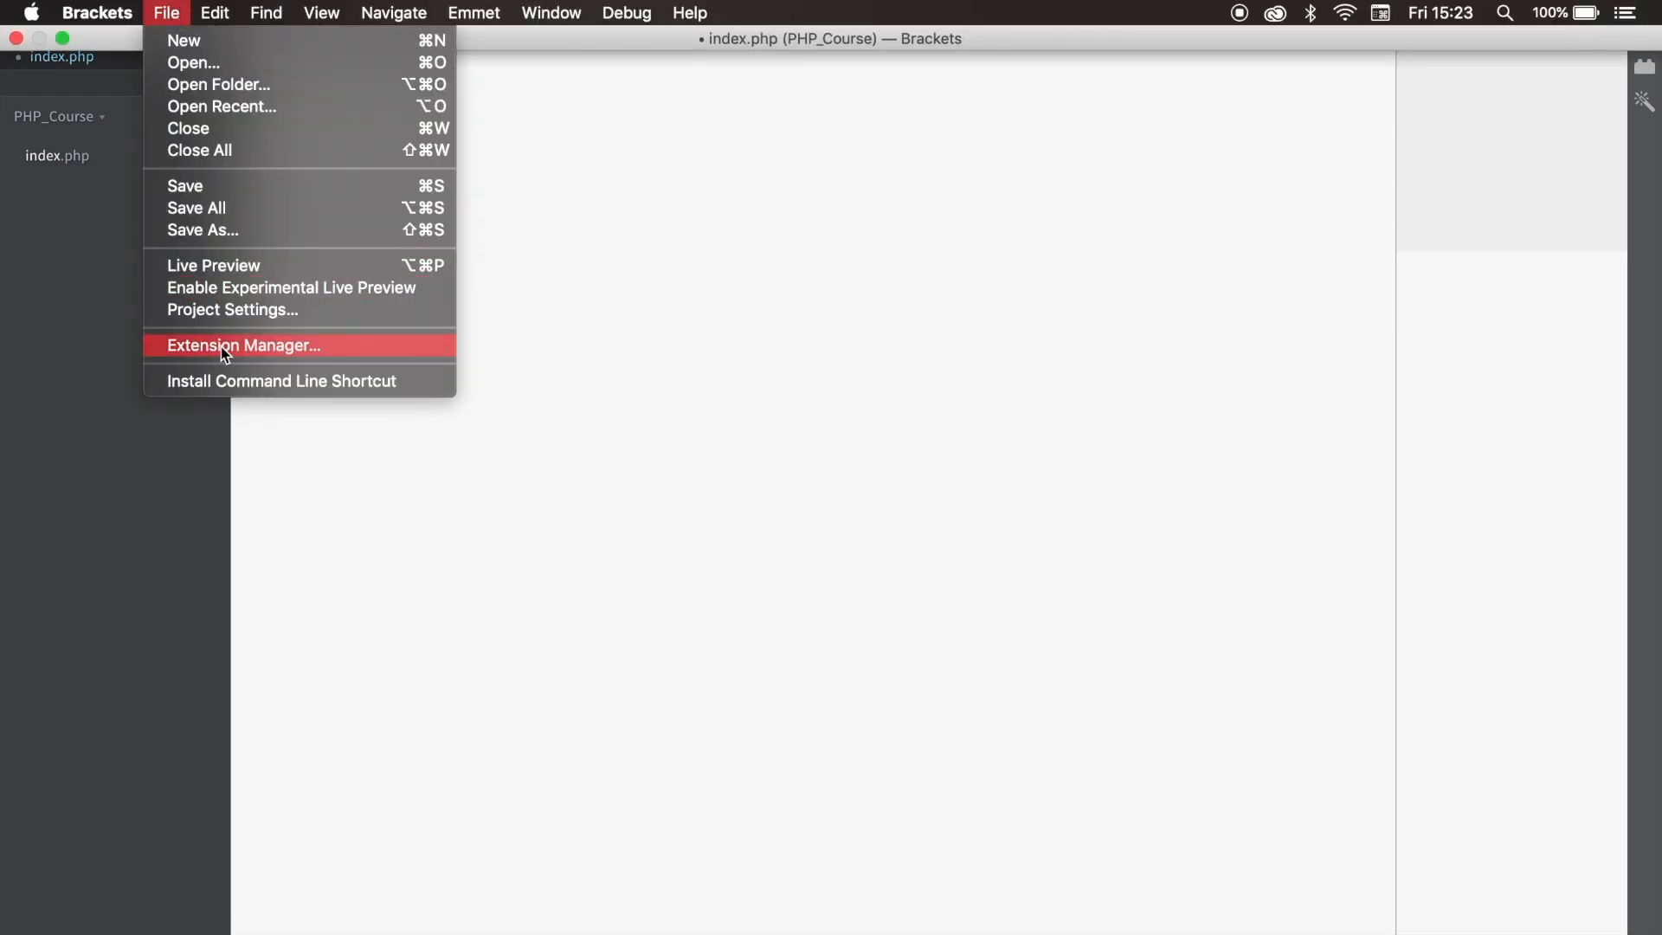
pyautogui.click(242, 344)
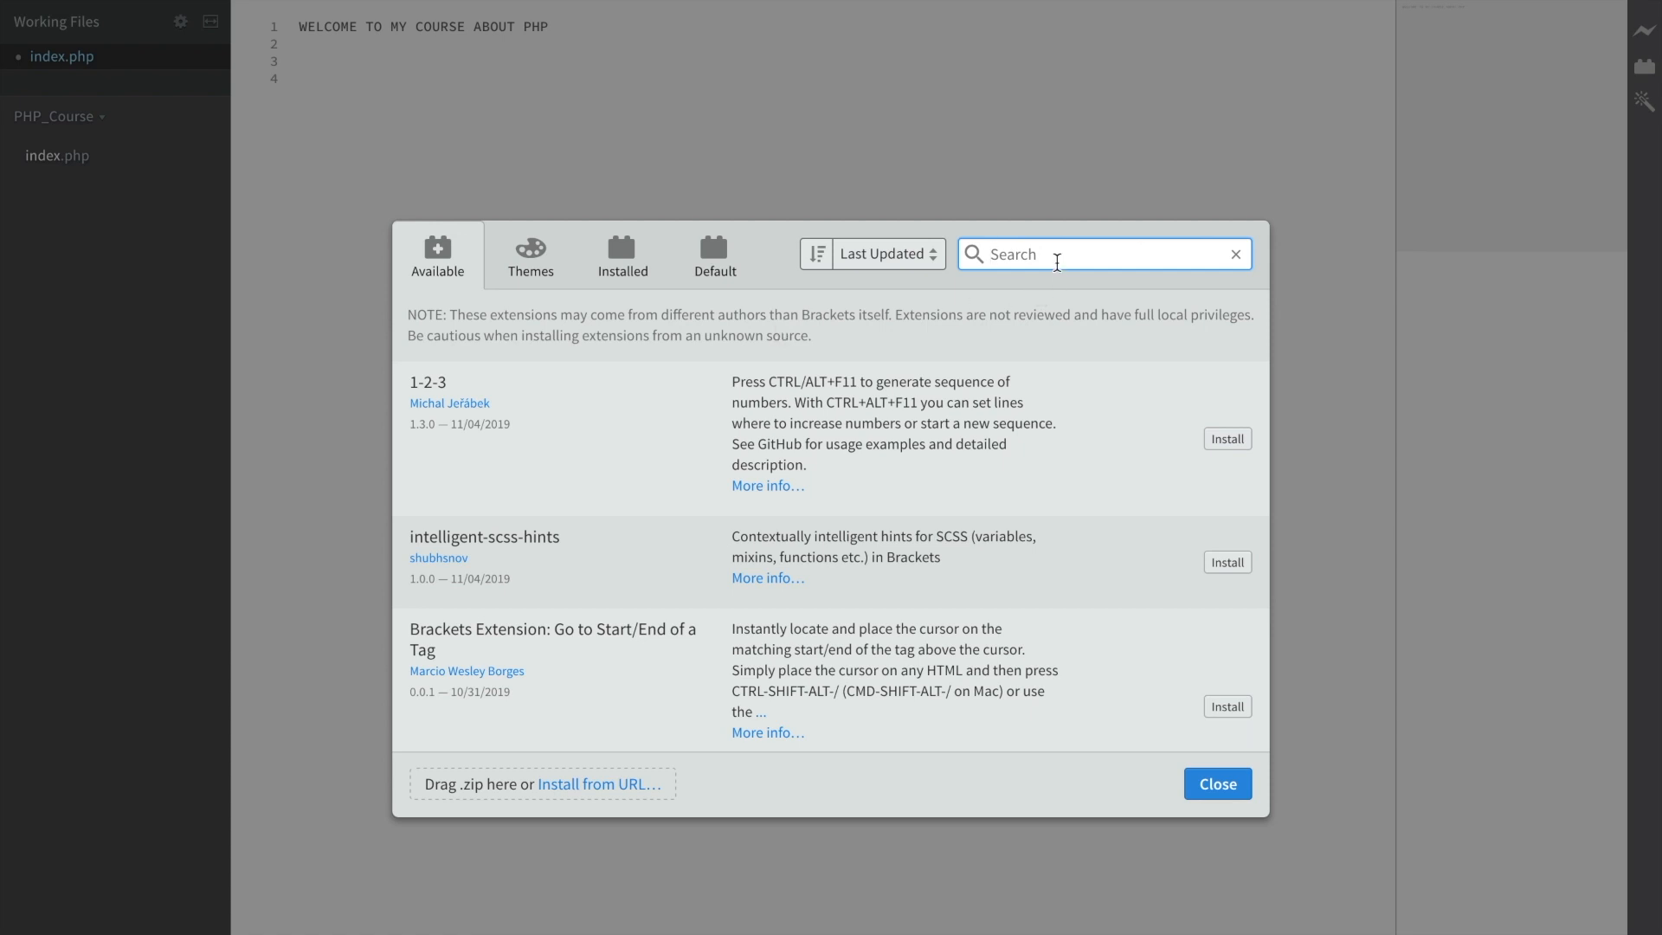
pyautogui.write('emmet')
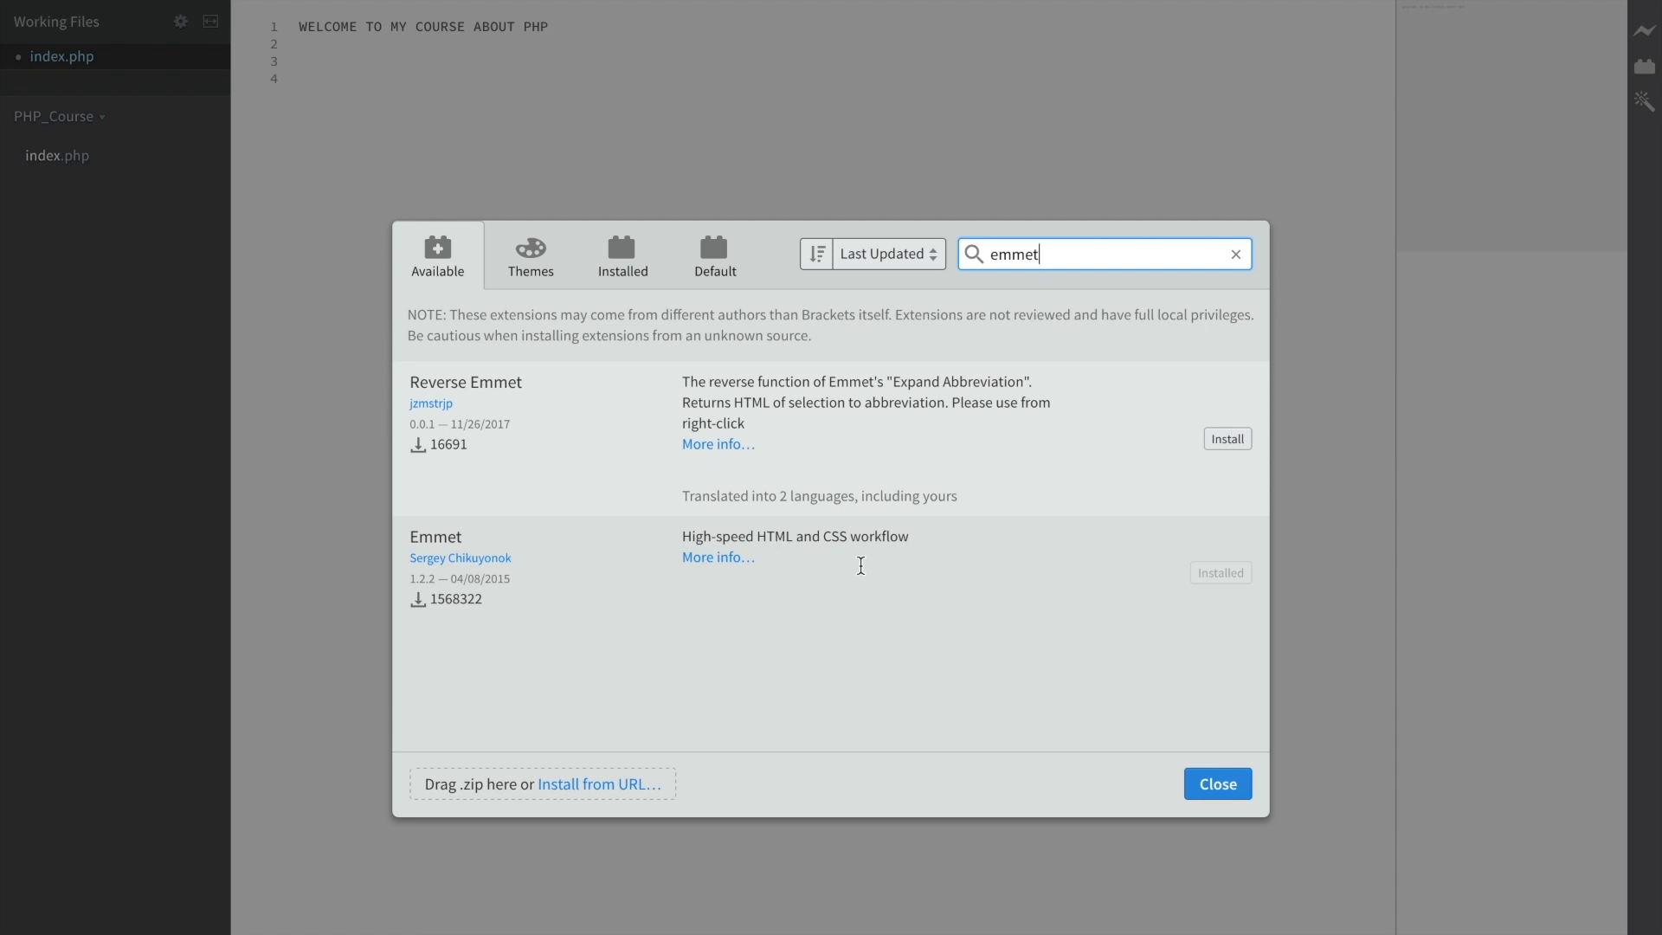
pyautogui.moveTo(1194, 578)
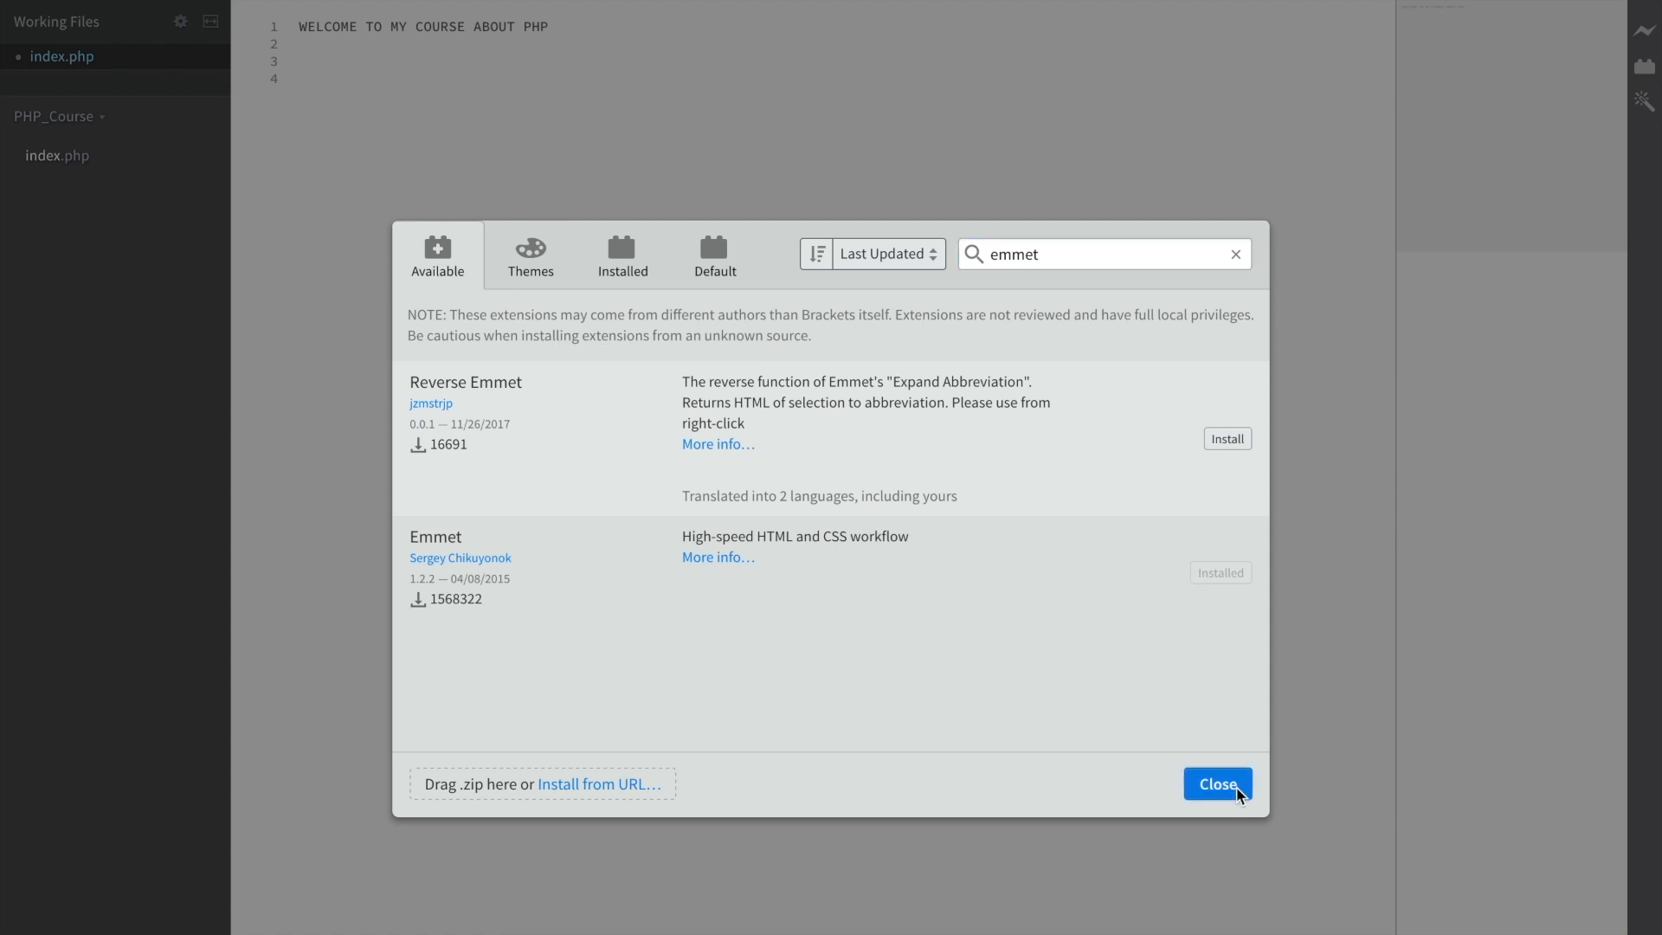
# Back in index.php, expand an Emmet HTML skeleton, then delete it leaving the heading line
pyautogui.click(1217, 784)
pyautogui.write('div')
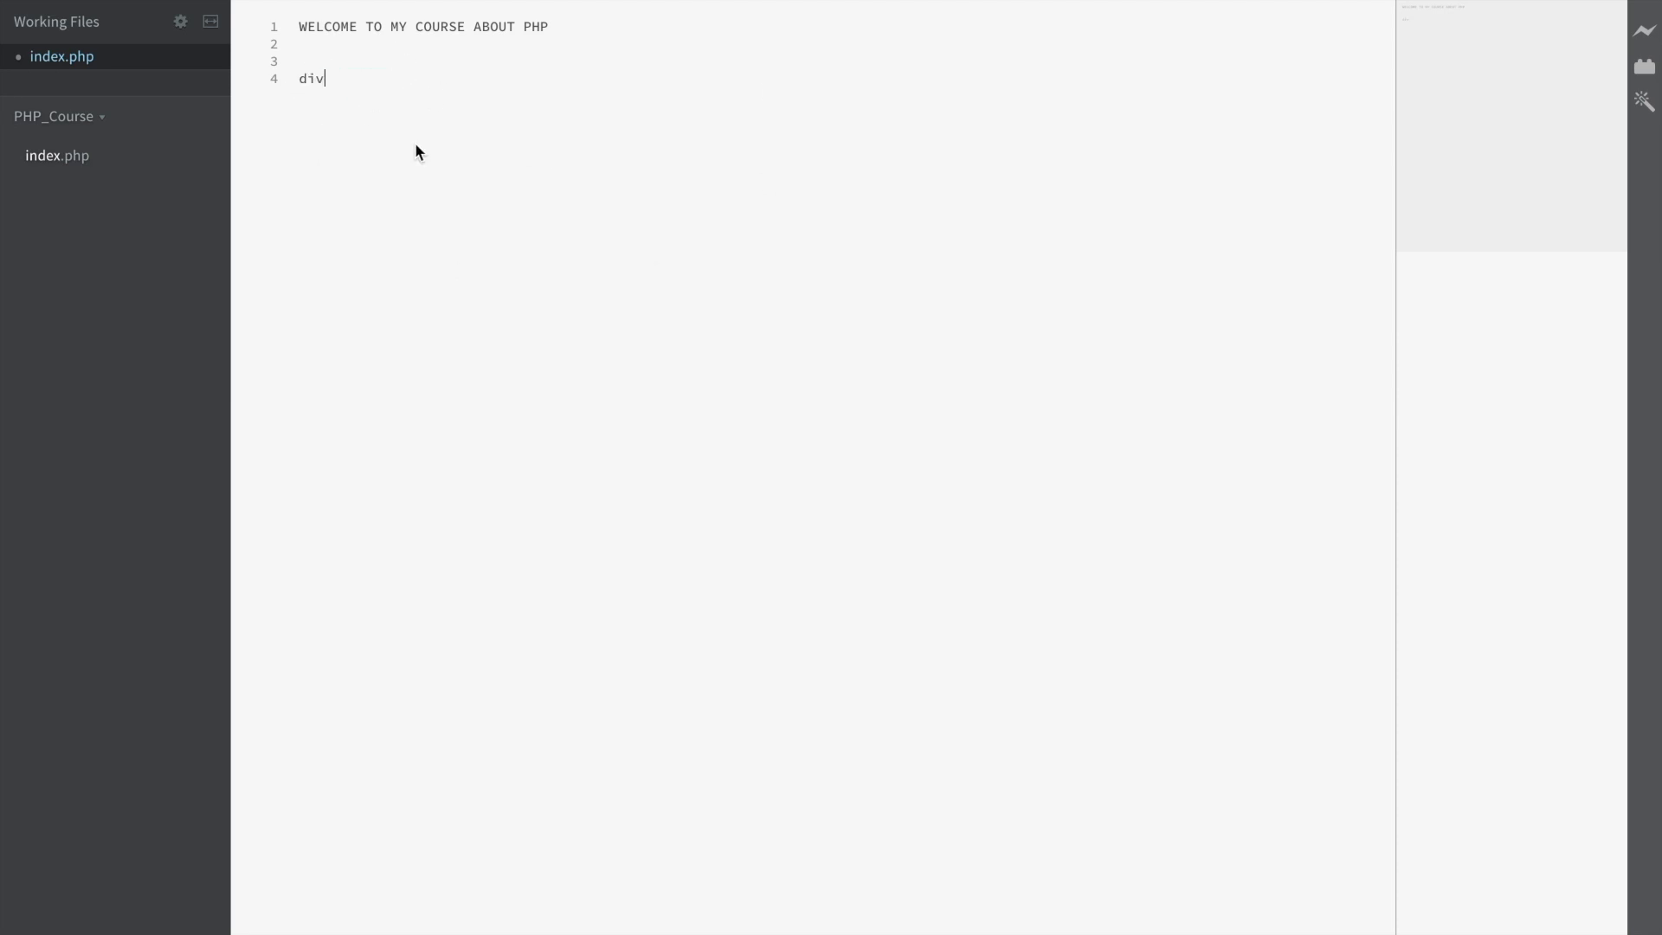
pyautogui.write('do')
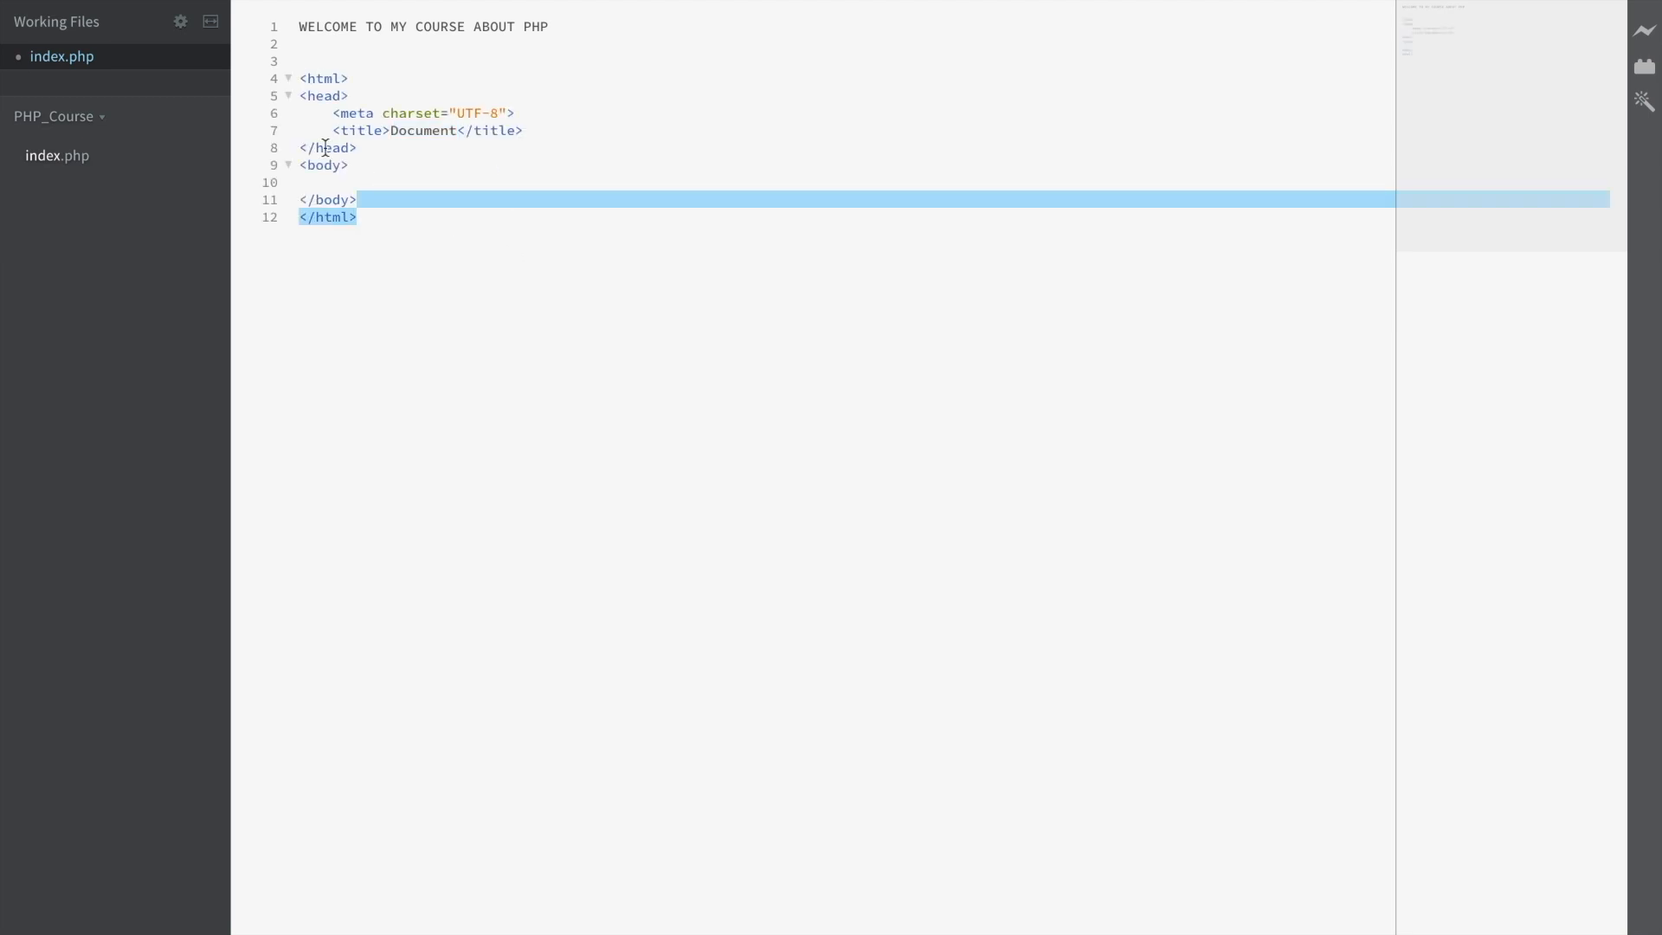
pyautogui.click(450, 165)
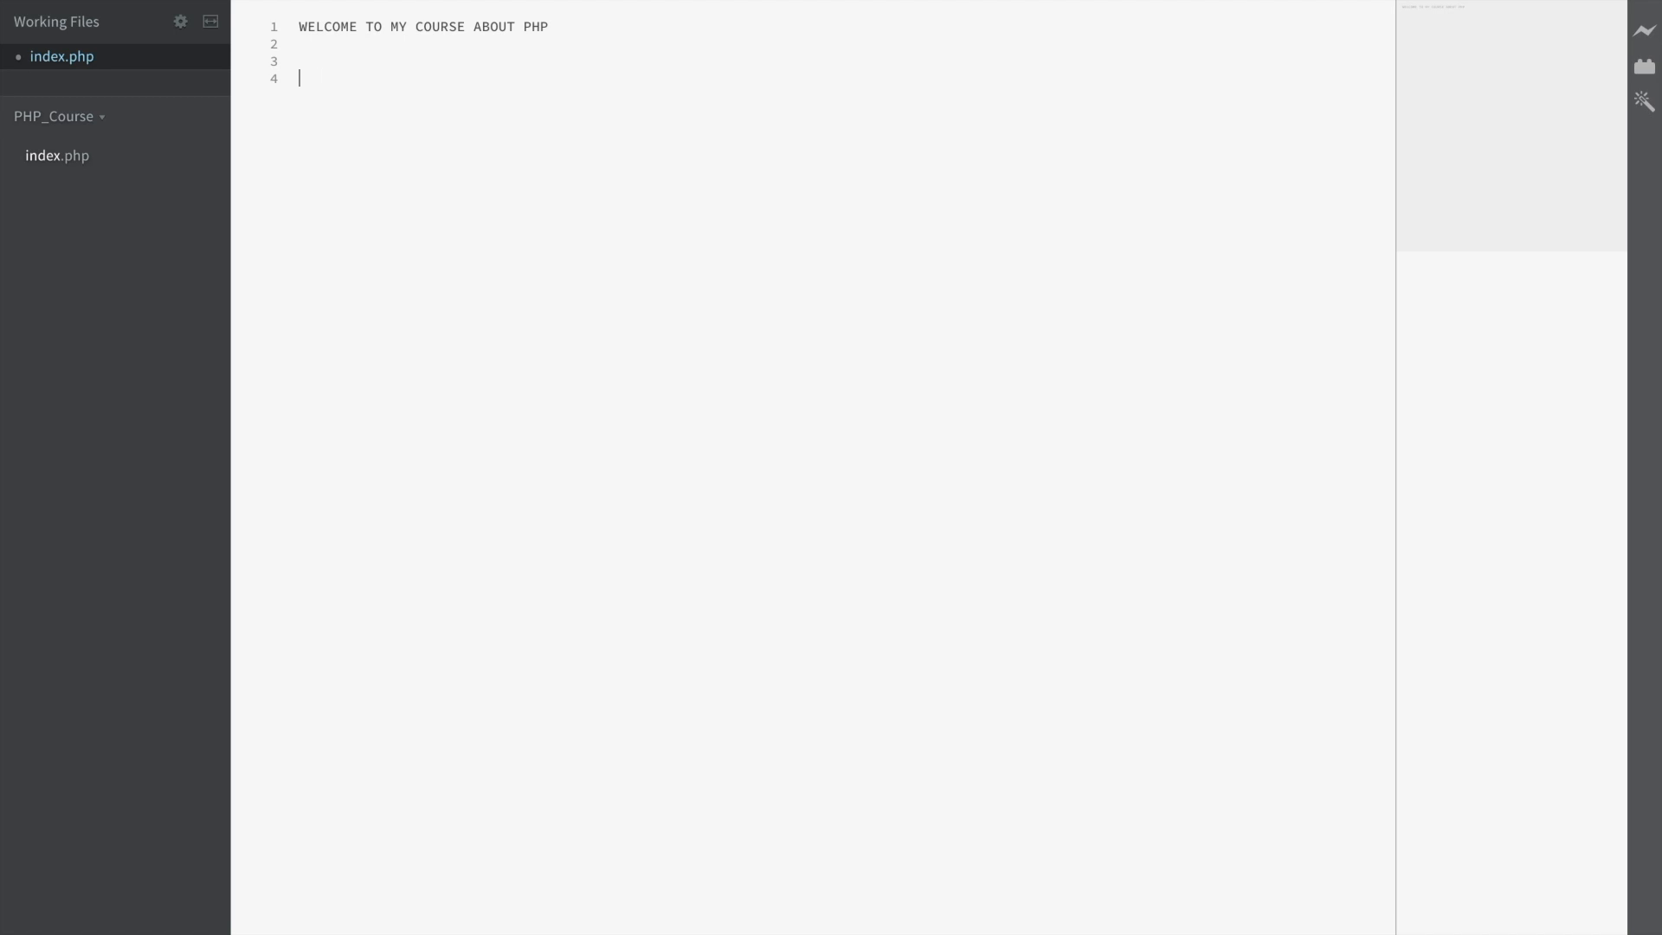
# Install the Autoprefixer extension from the Extension Manager and dismiss the success message
pyautogui.click(166, 12)
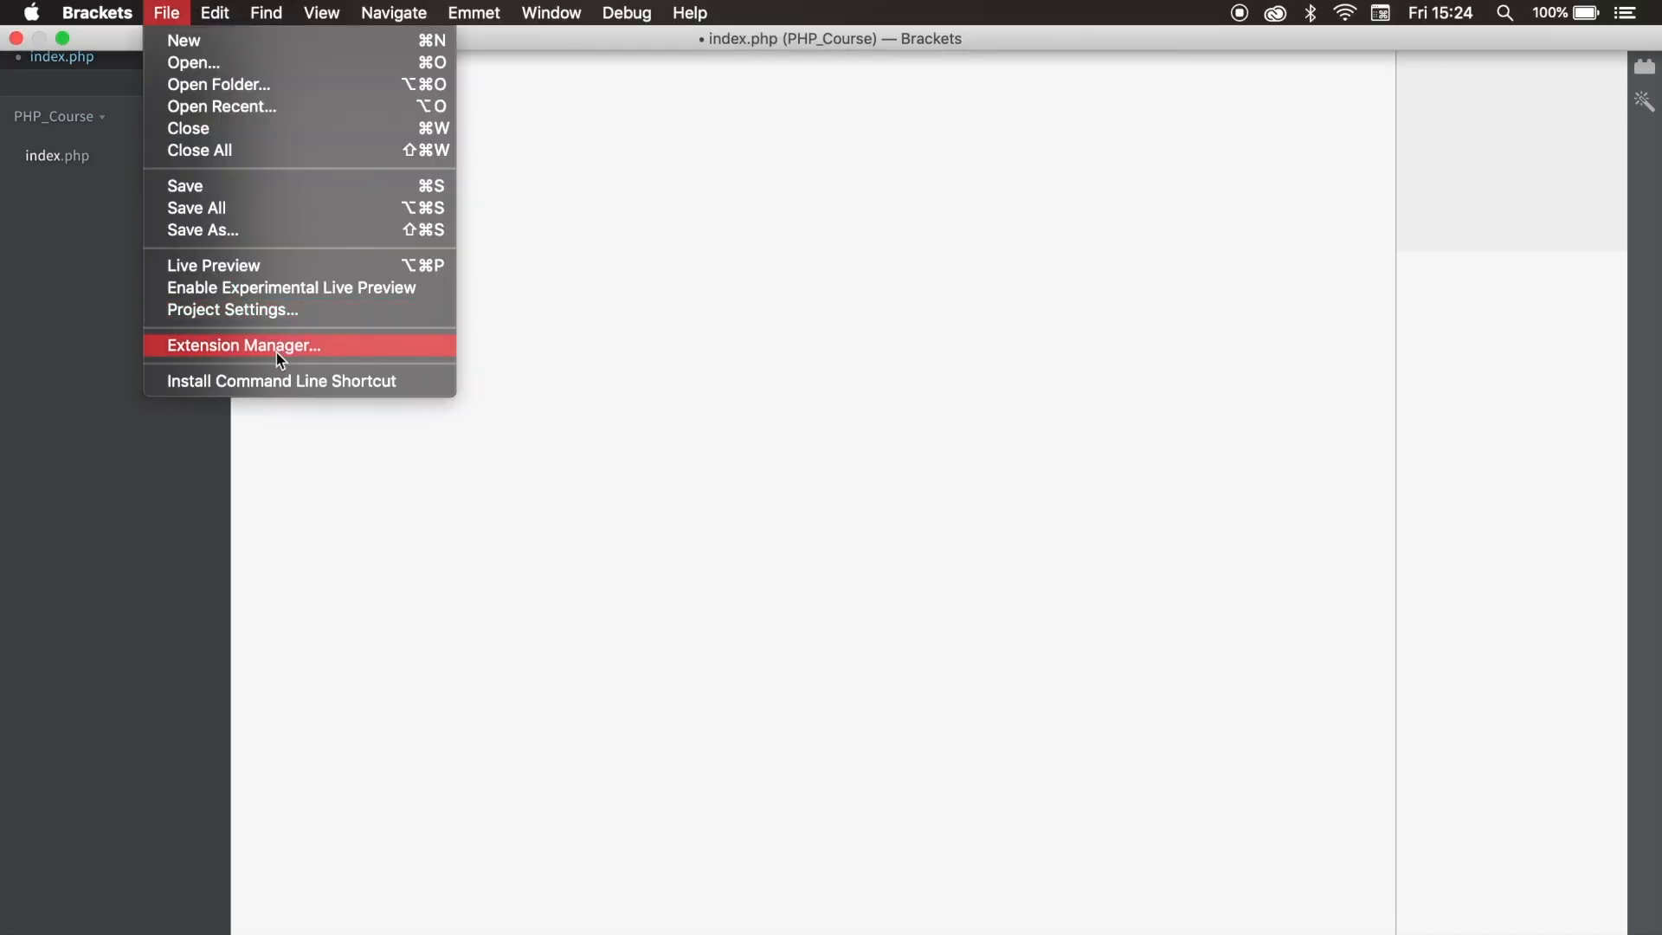
pyautogui.click(242, 344)
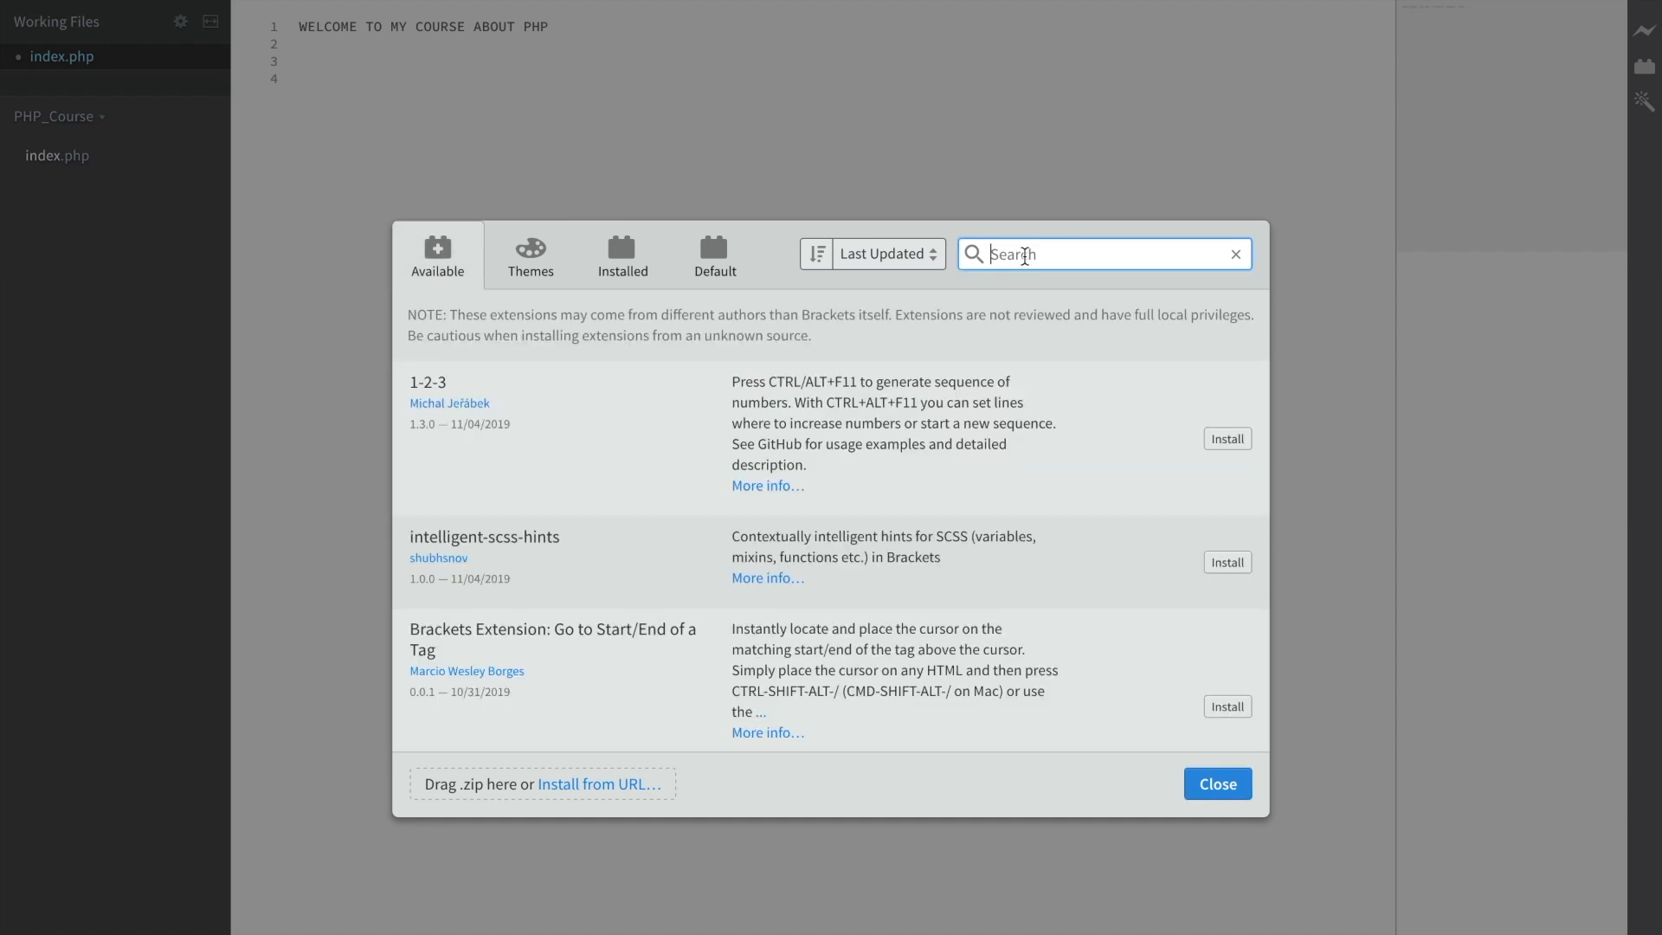
pyautogui.write('autoprefixer')
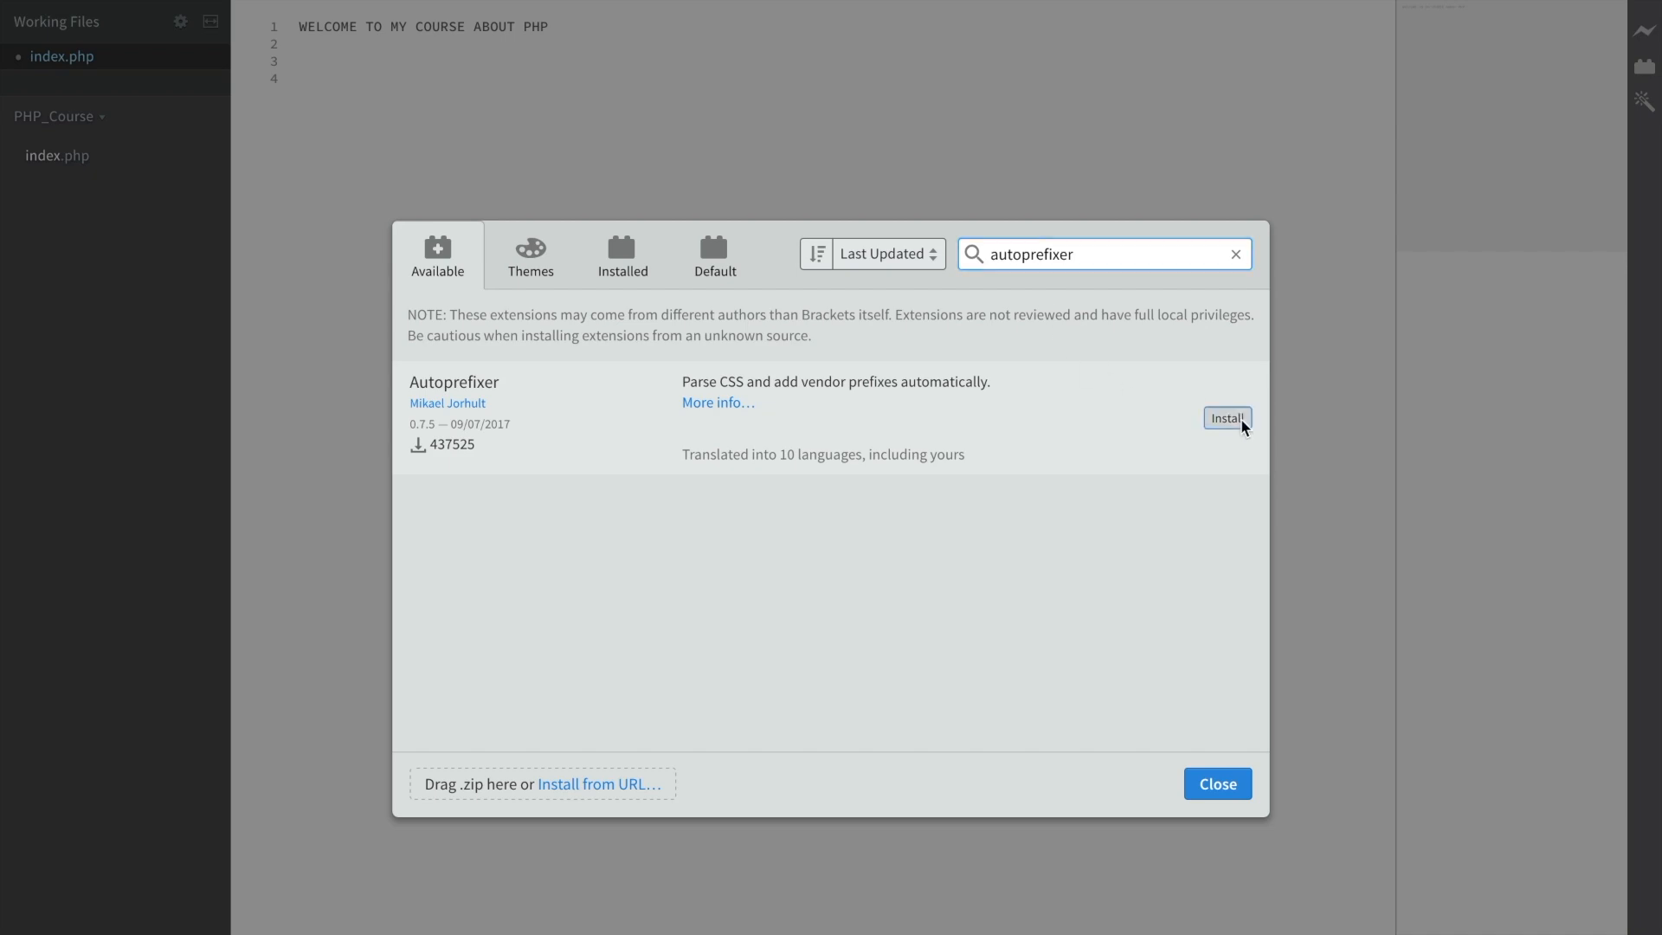
pyautogui.click(1225, 417)
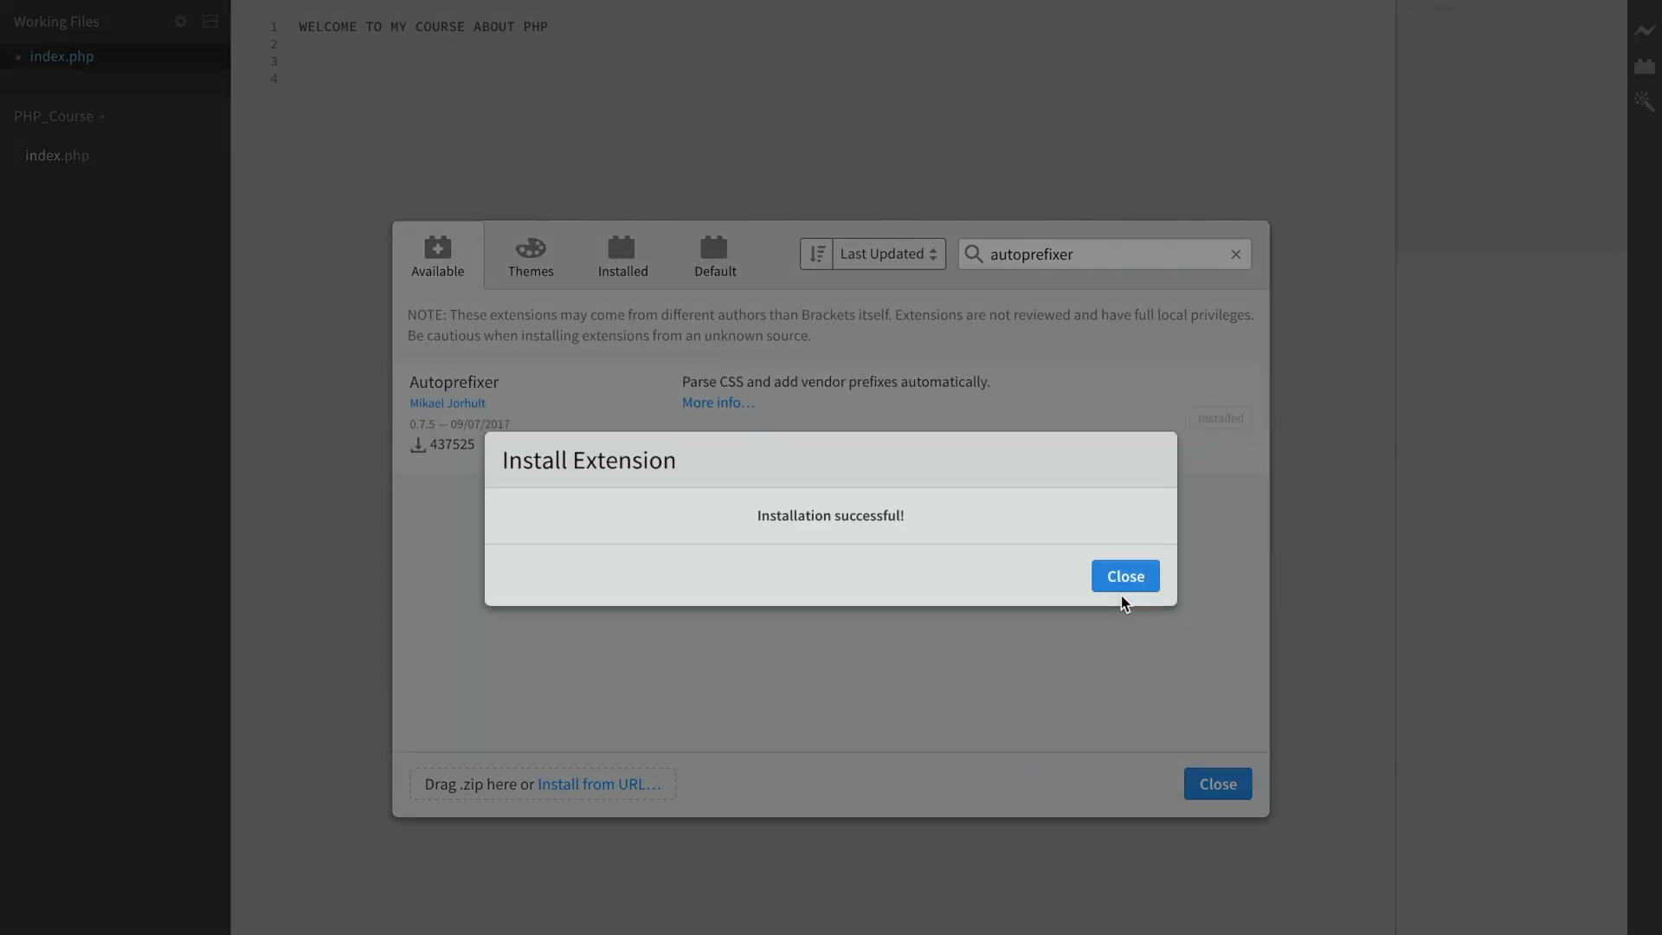
pyautogui.click(1123, 575)
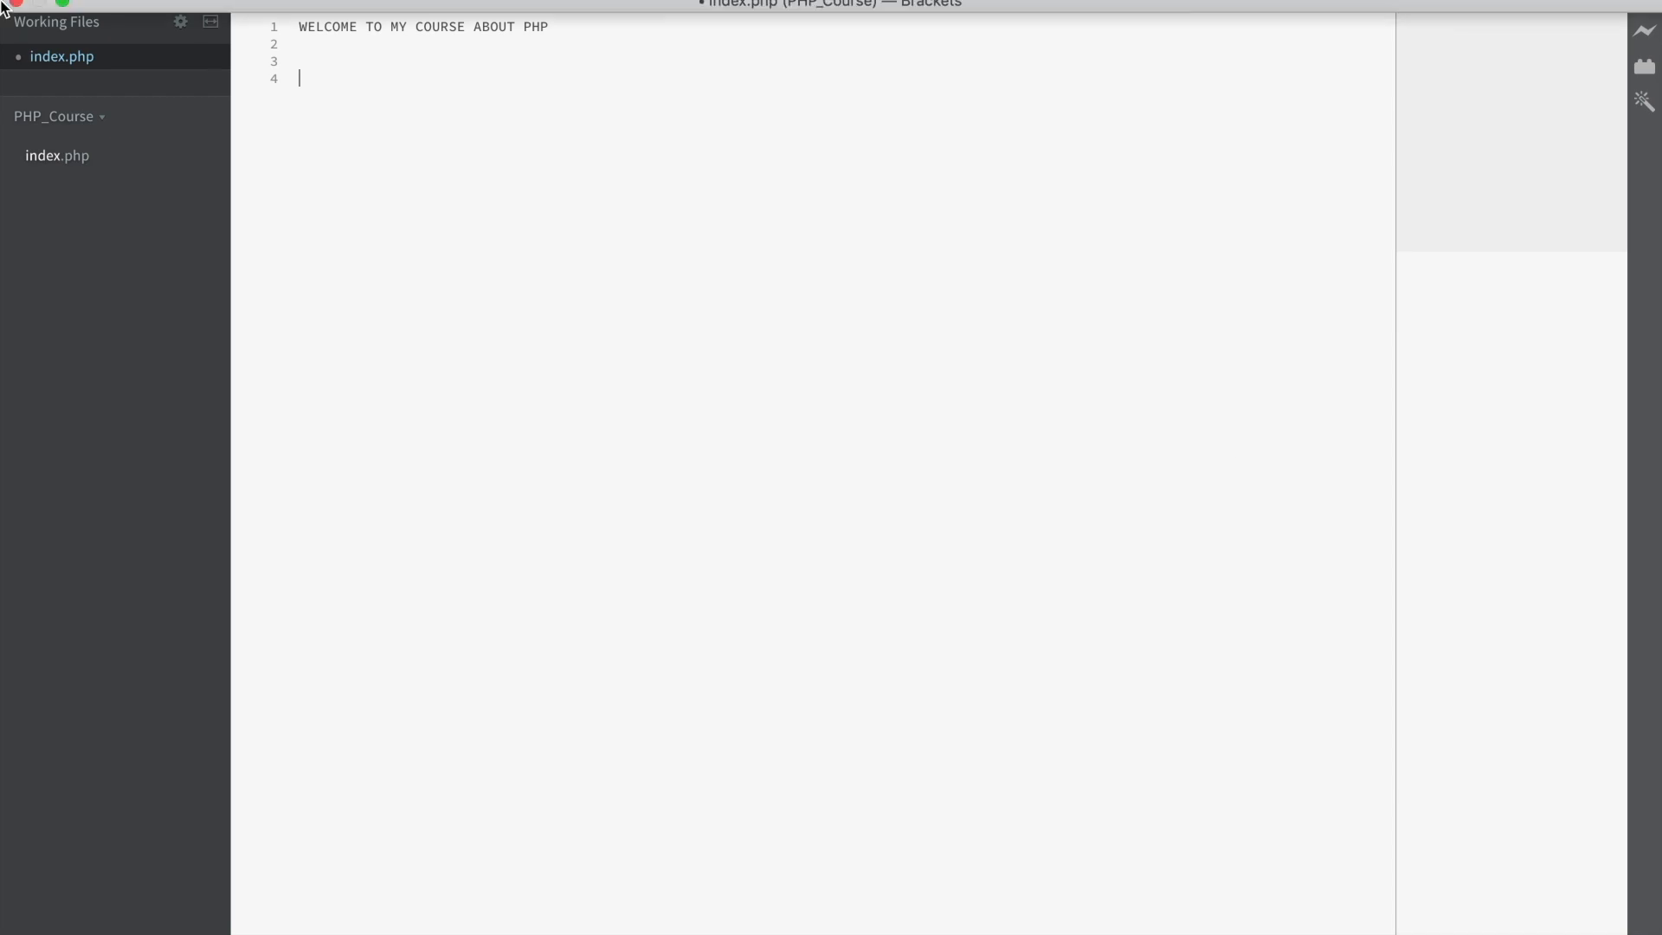
# Install the 'Autosave every edit!' extension and return to index.php
pyautogui.click(166, 12)
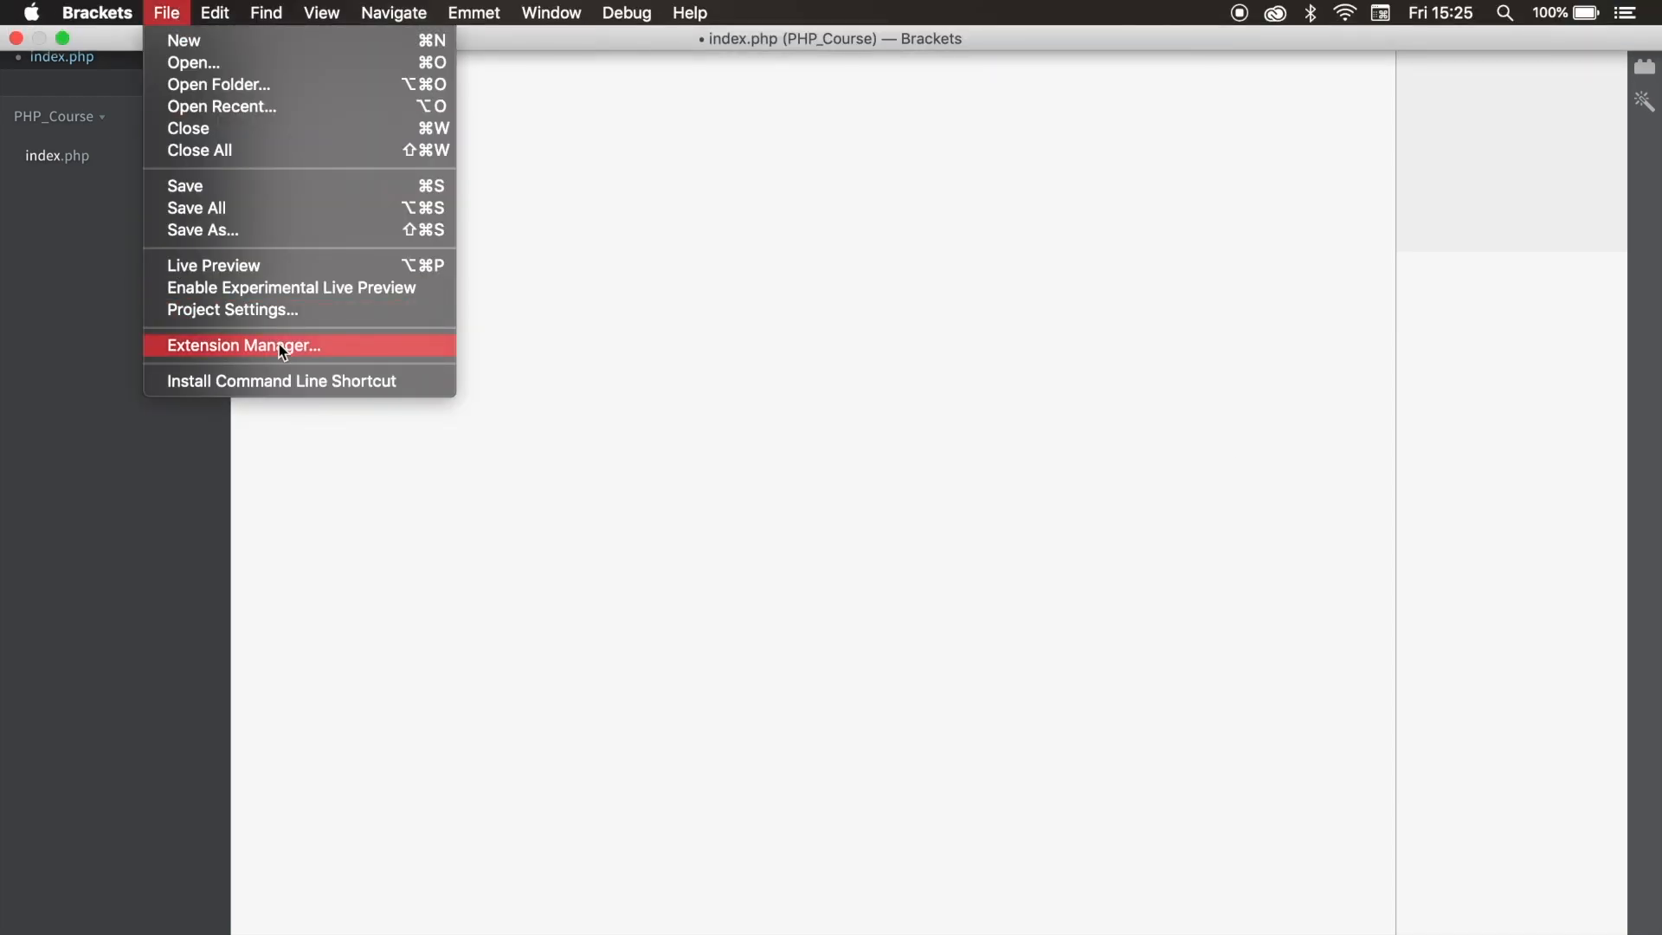
pyautogui.click(244, 344)
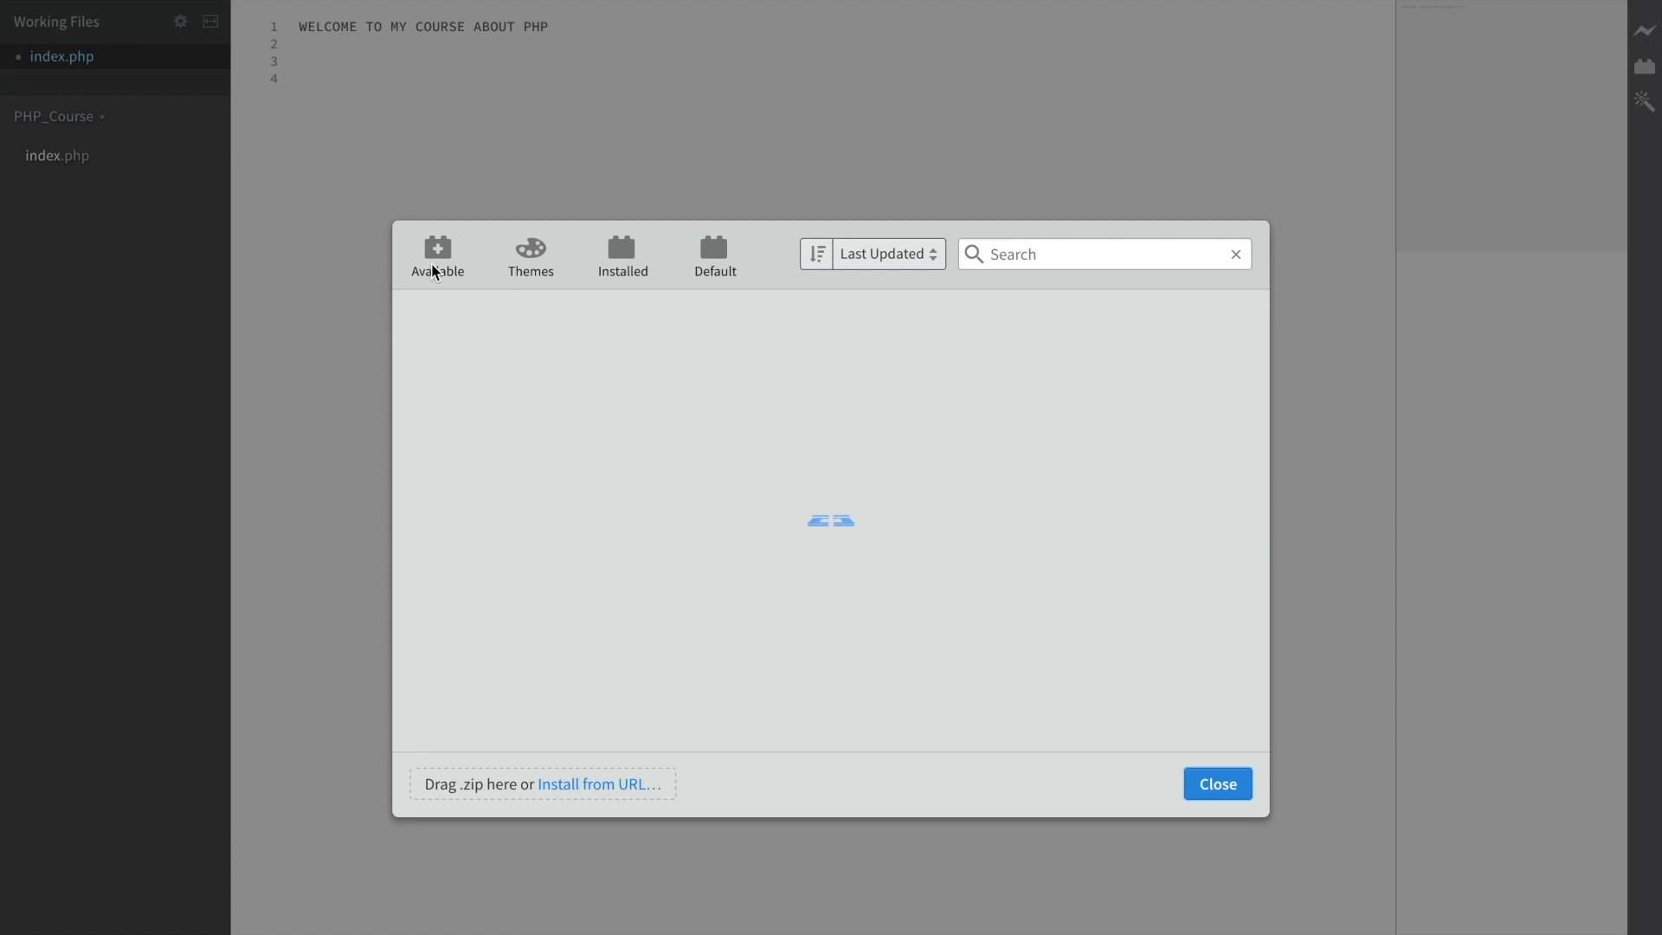
pyautogui.write('autosaver')
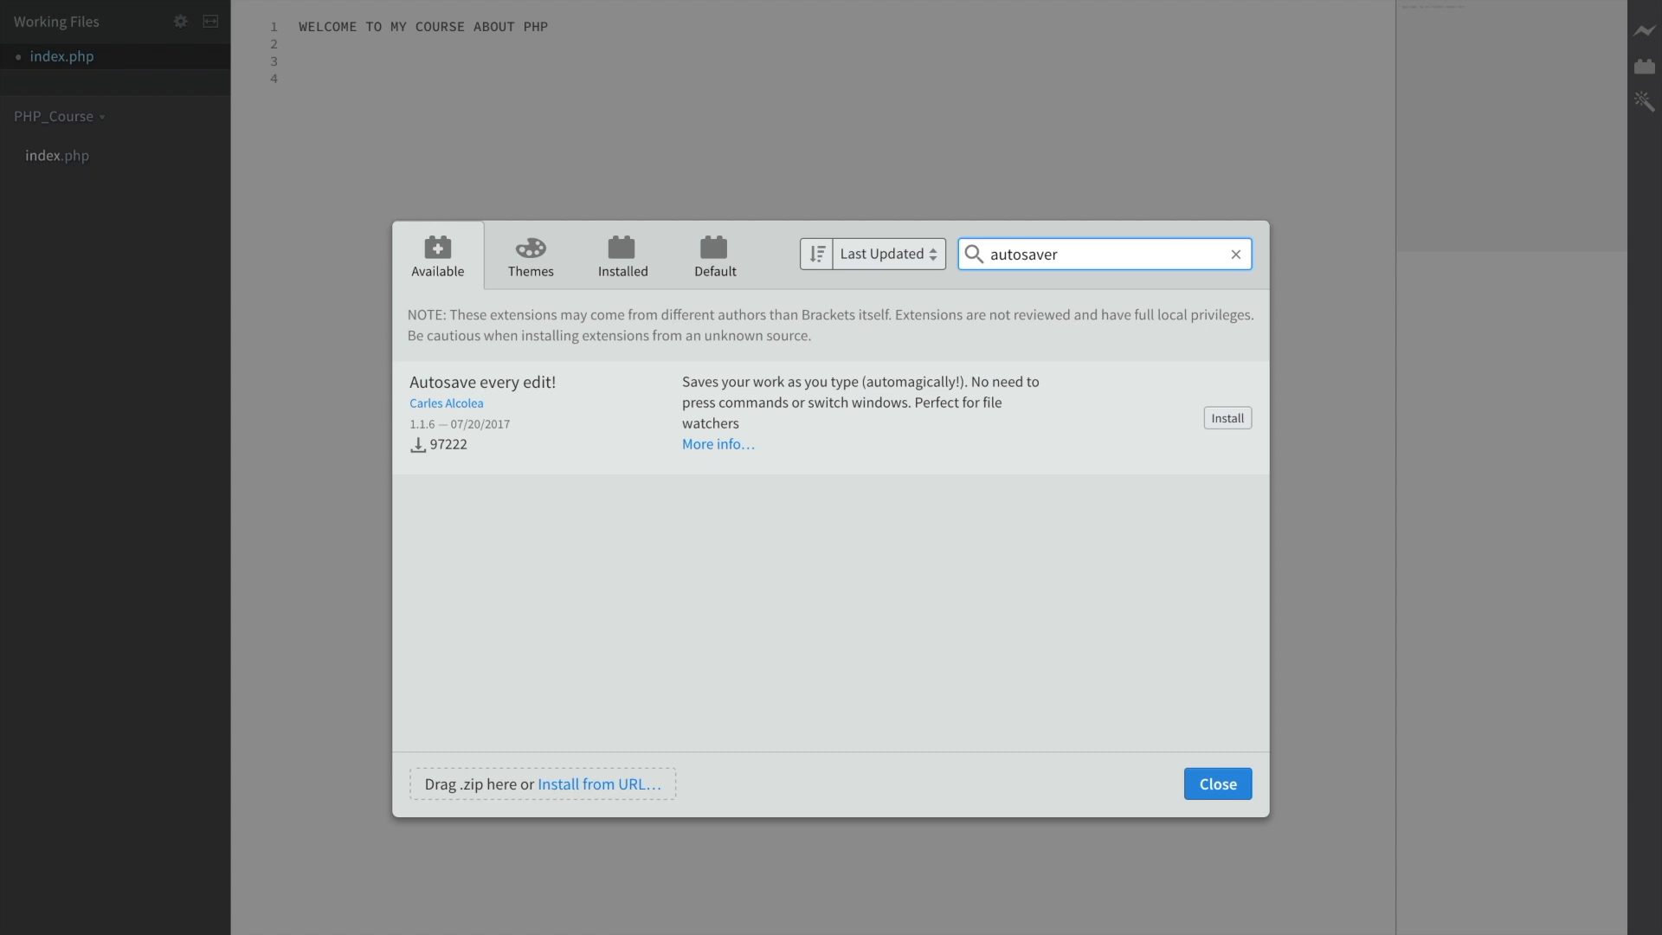
pyautogui.click(1225, 417)
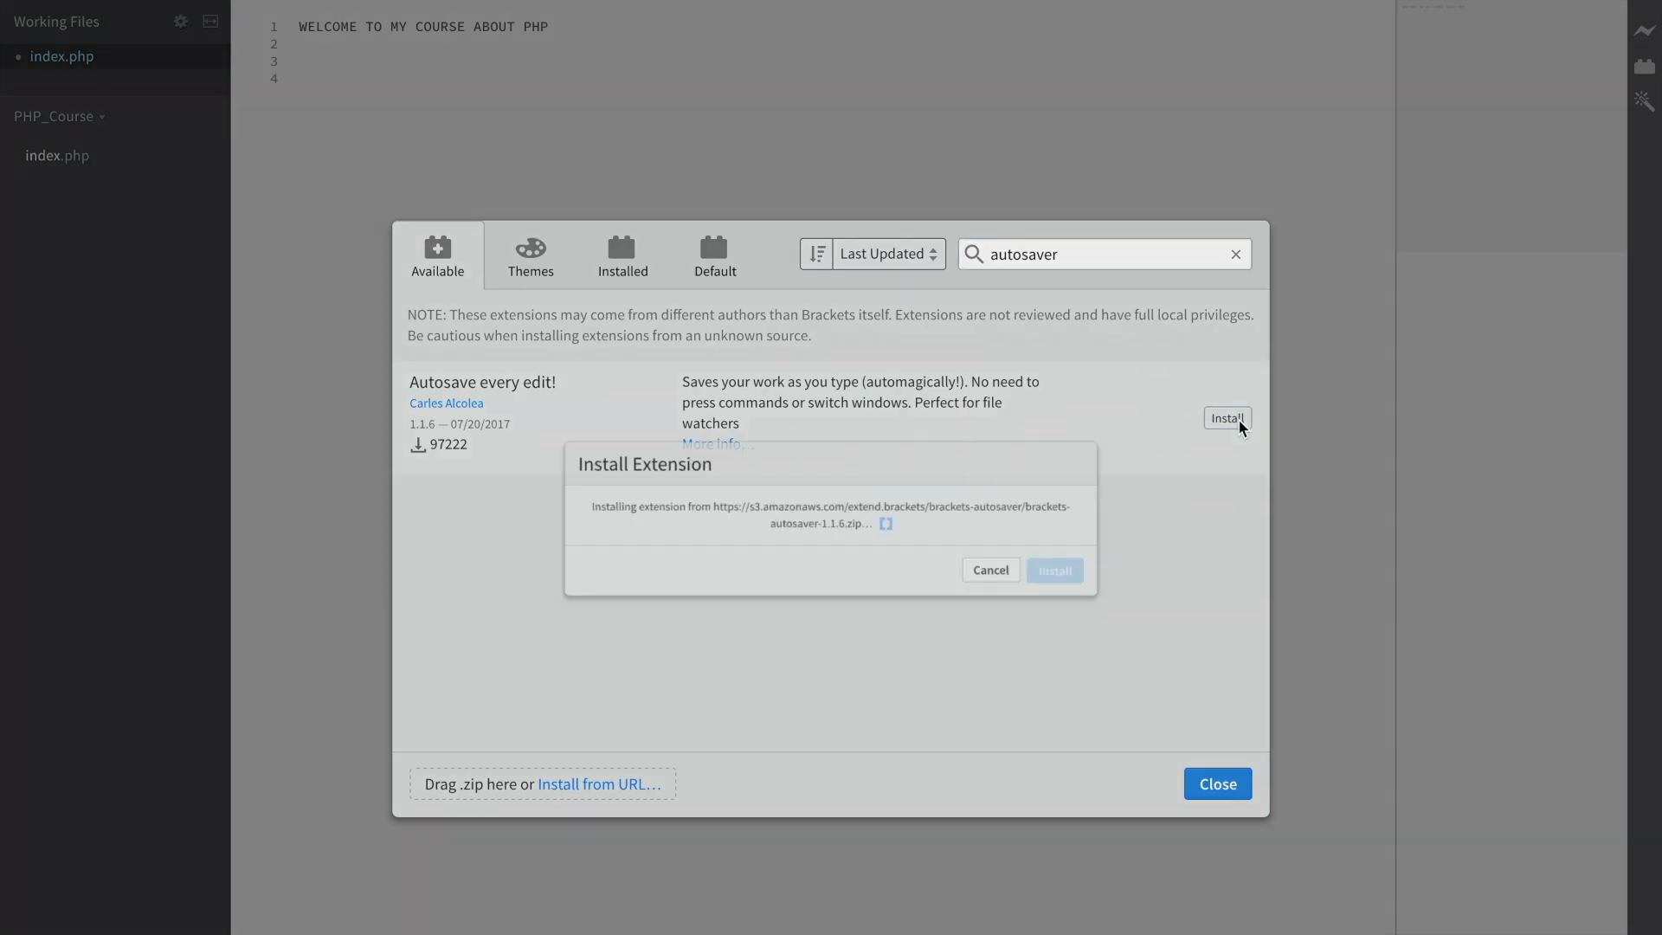
pyautogui.click(1054, 570)
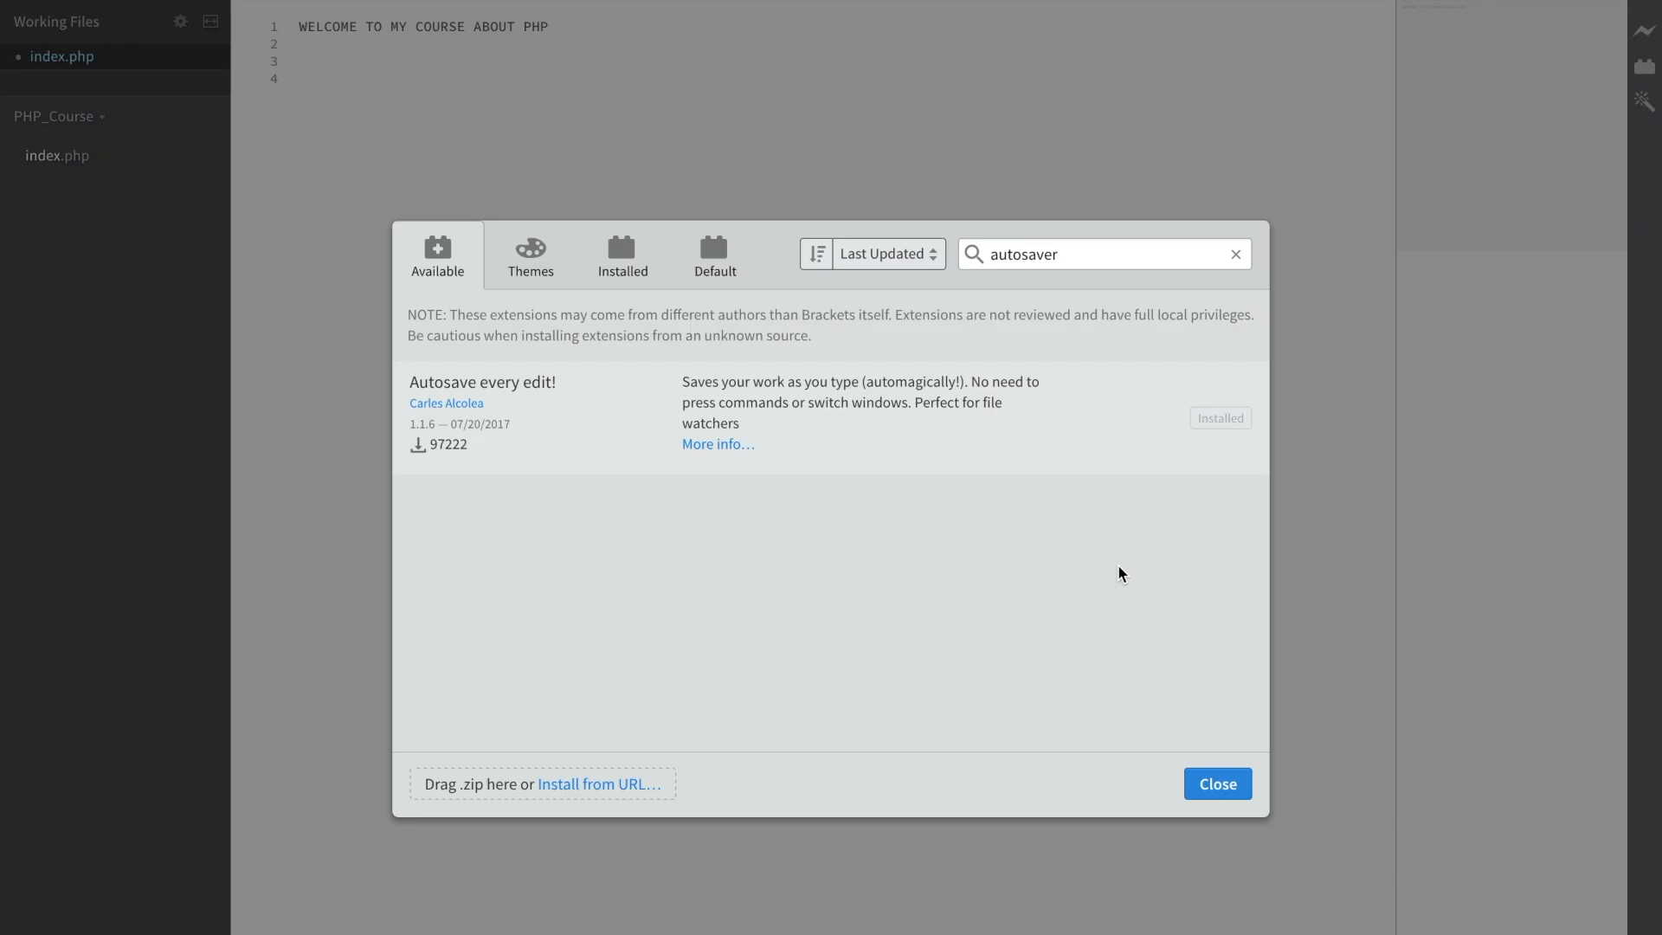
pyautogui.click(1215, 782)
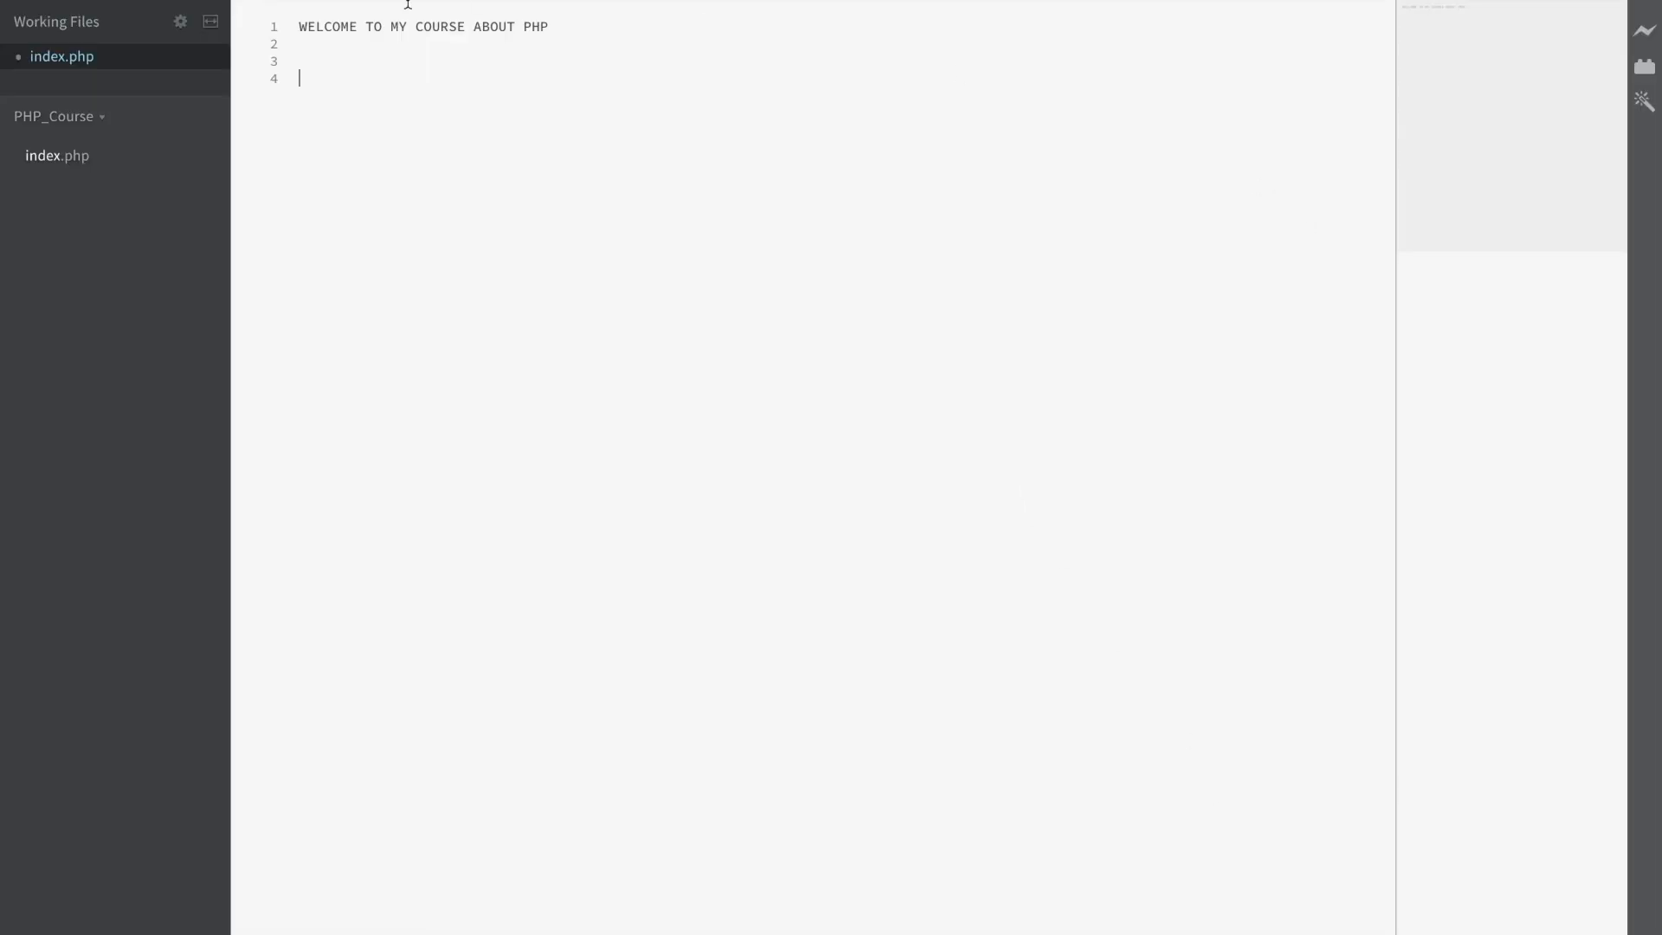
# Enable autosave at 400 ms intervals from the File menu
pyautogui.click(166, 12)
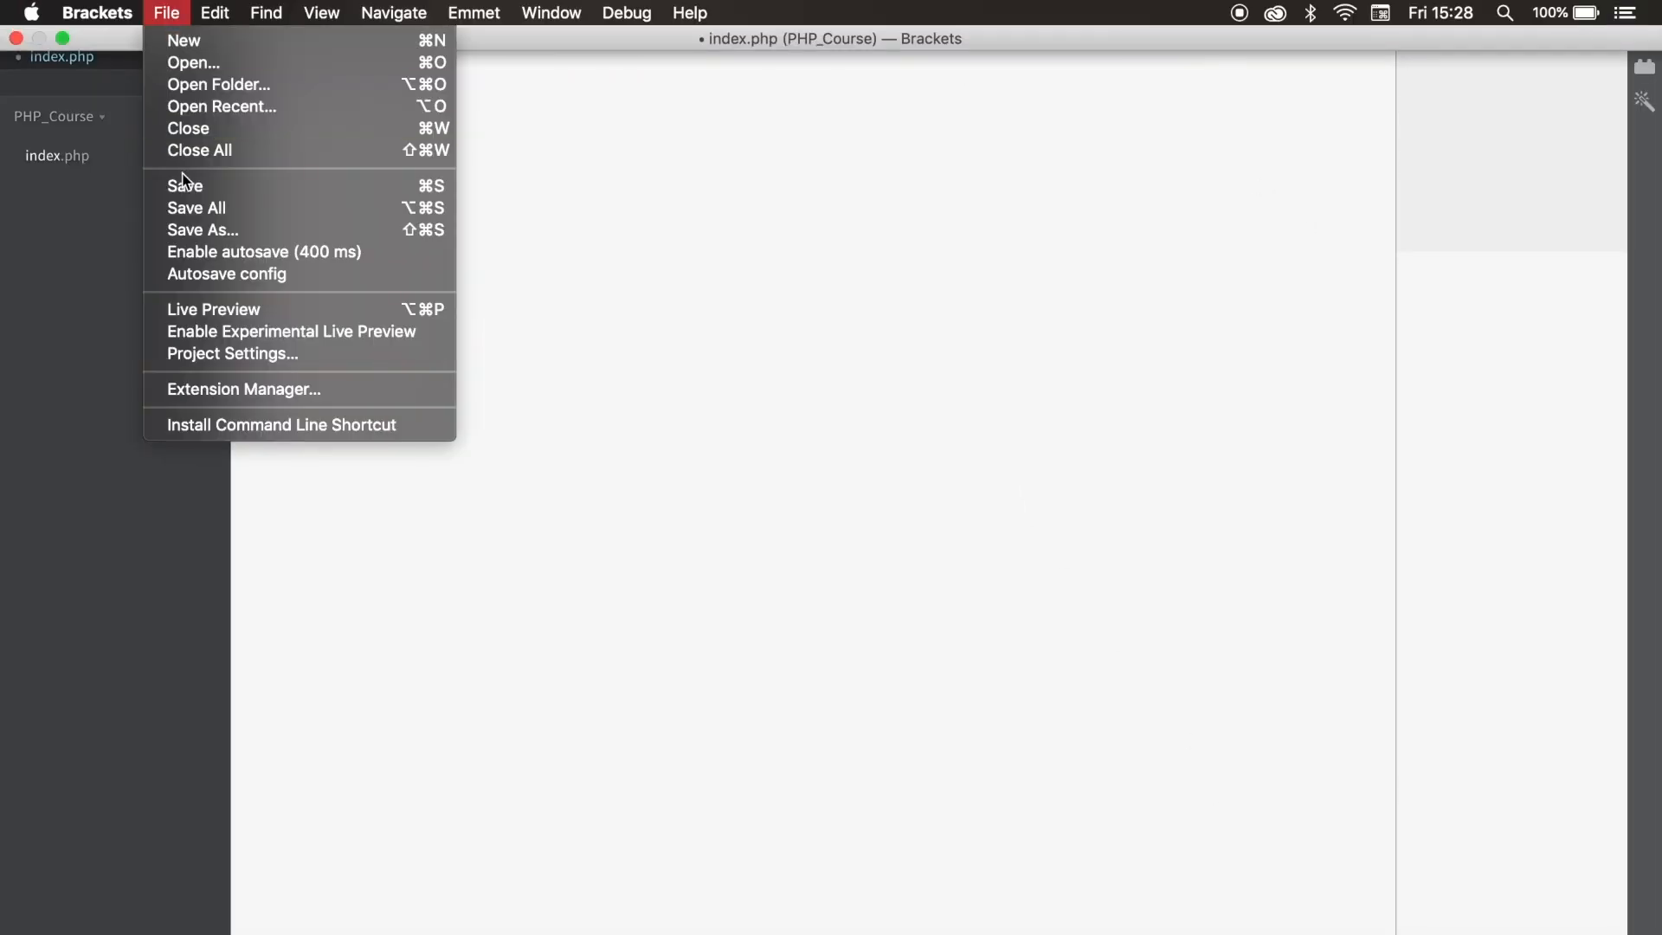
pyautogui.moveTo(282, 260)
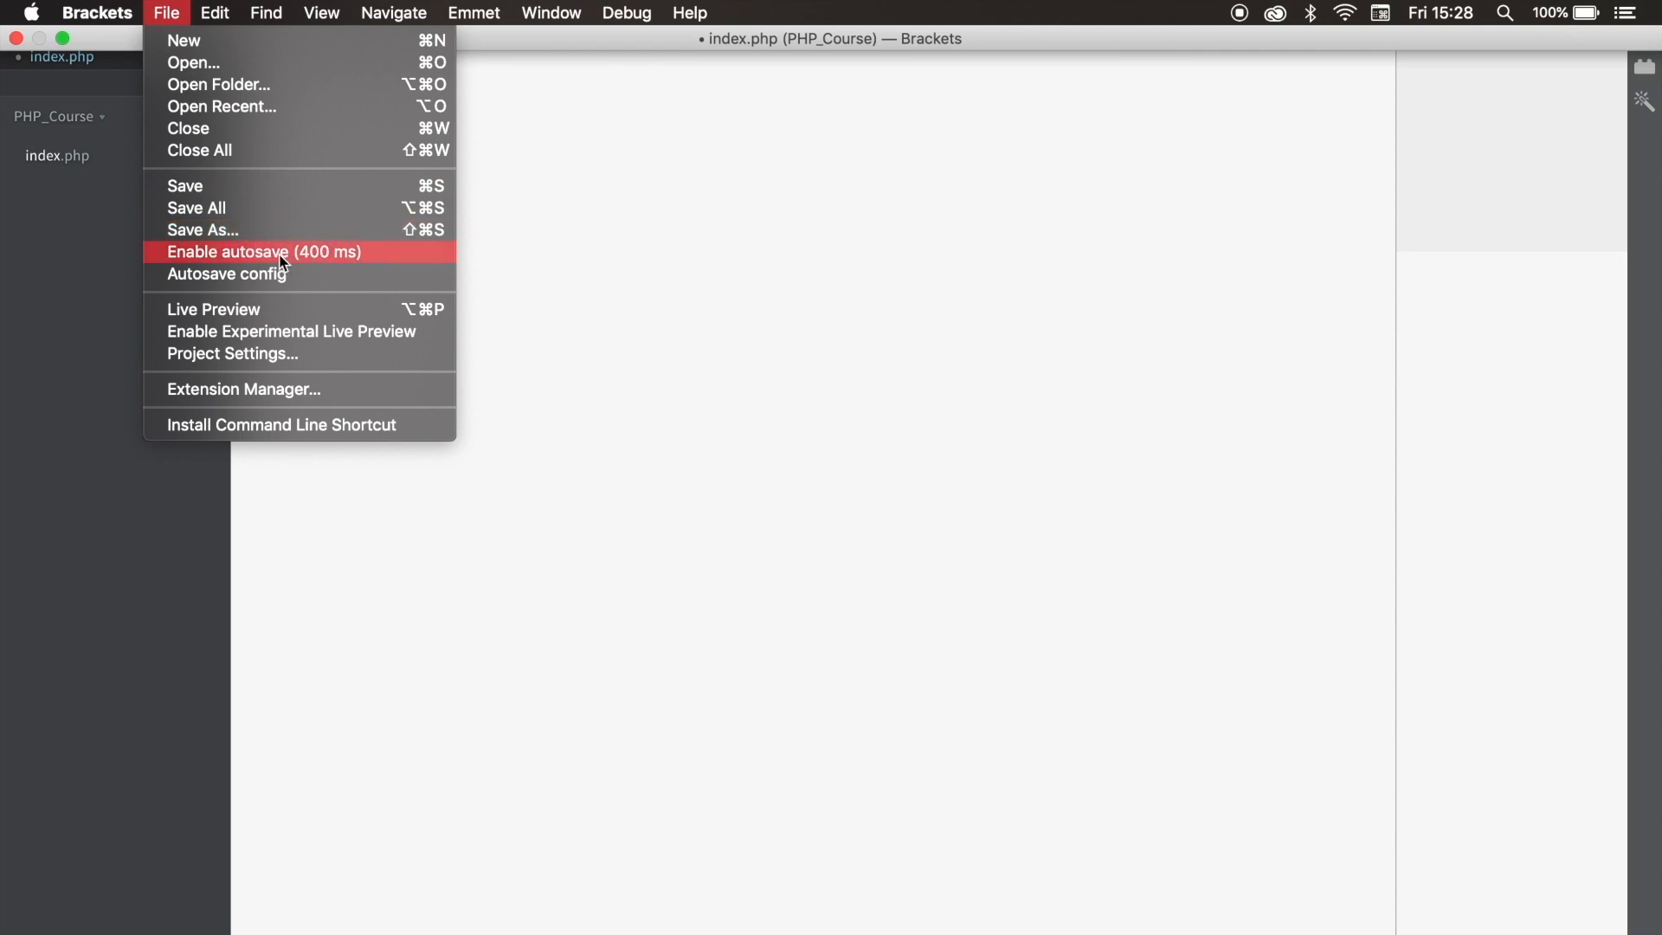
pyautogui.click(263, 251)
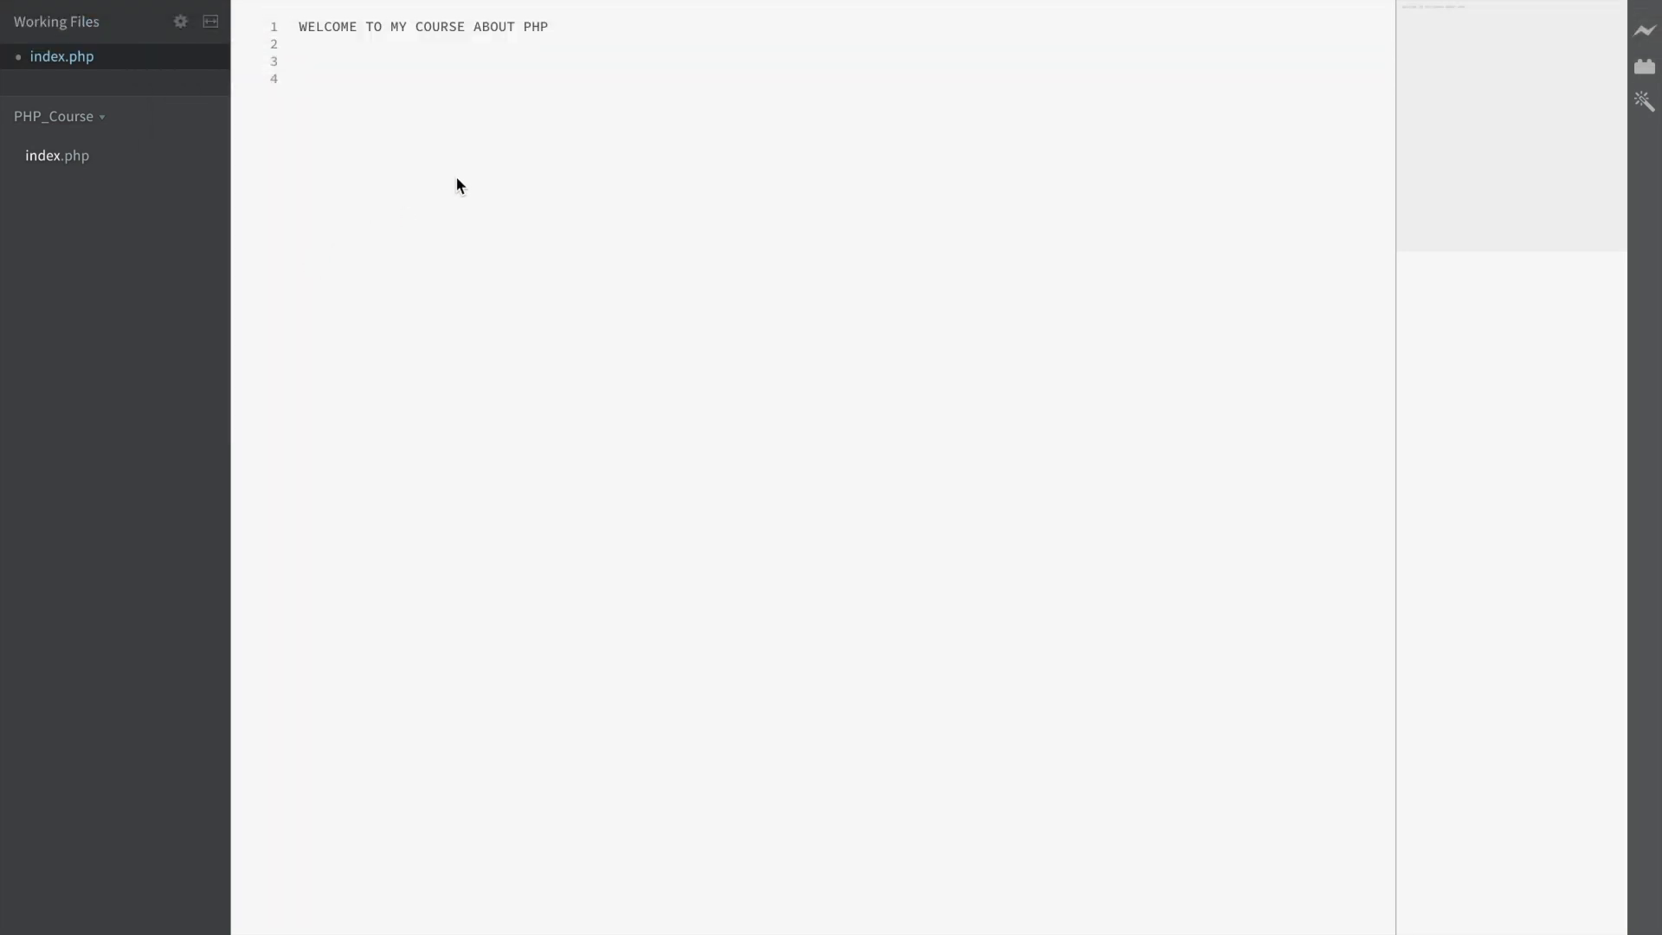
pyautogui.moveTo(668, 206)
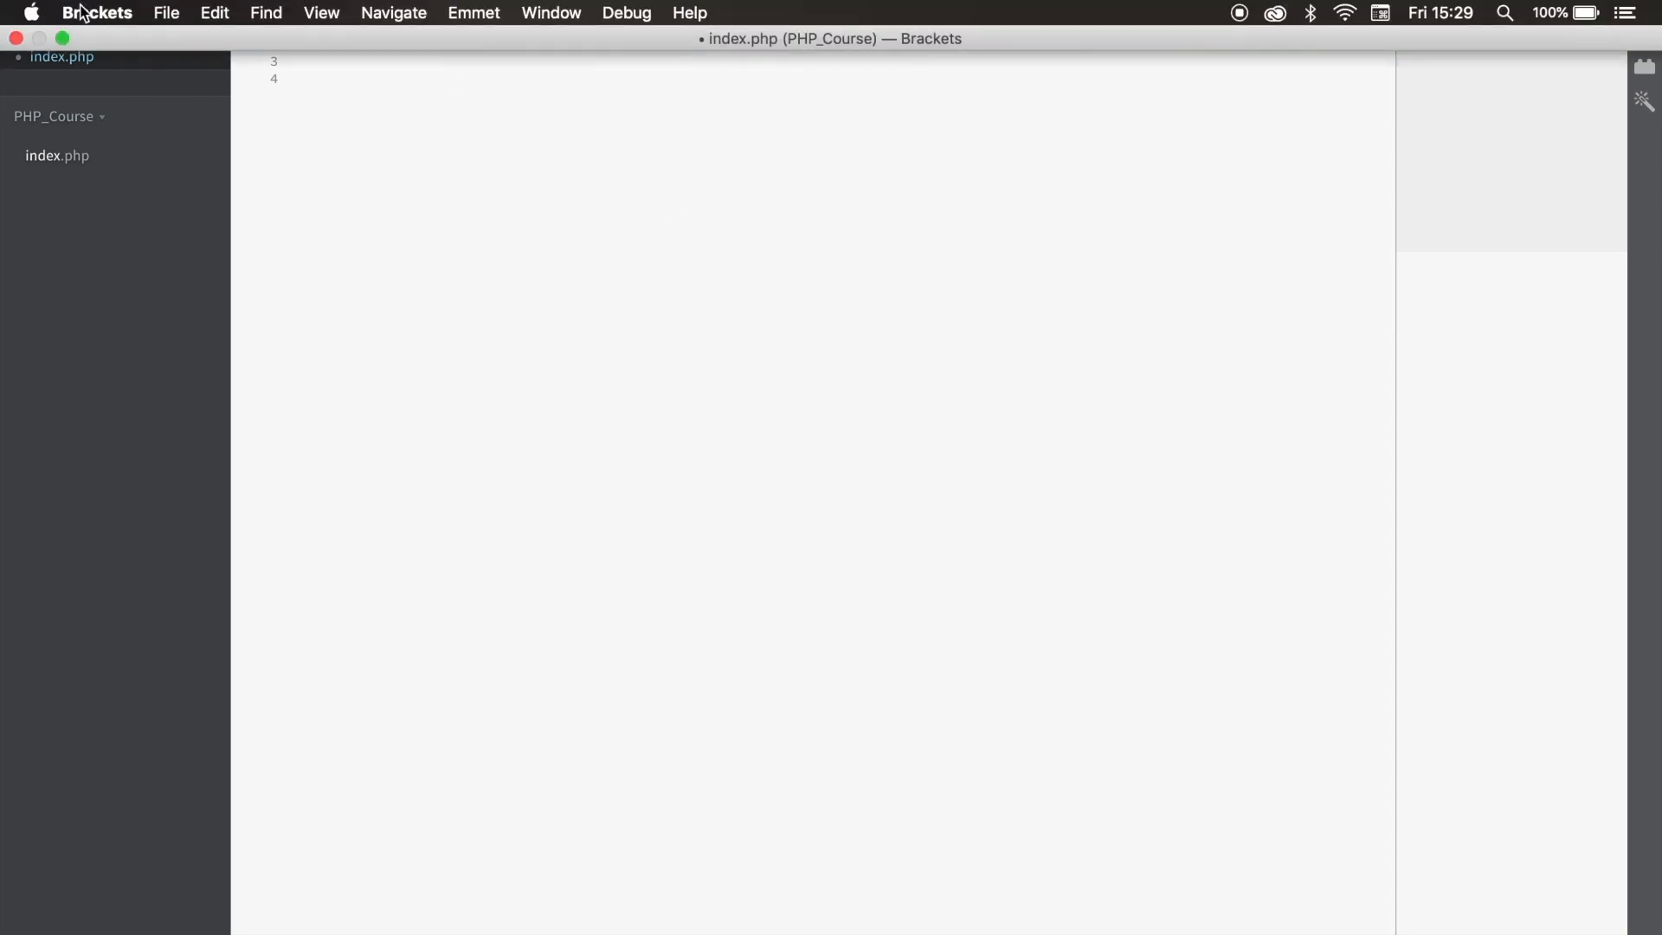
# Install the Brackets Icons extension from the Extension Manager by searching 'brac'
pyautogui.click(166, 13)
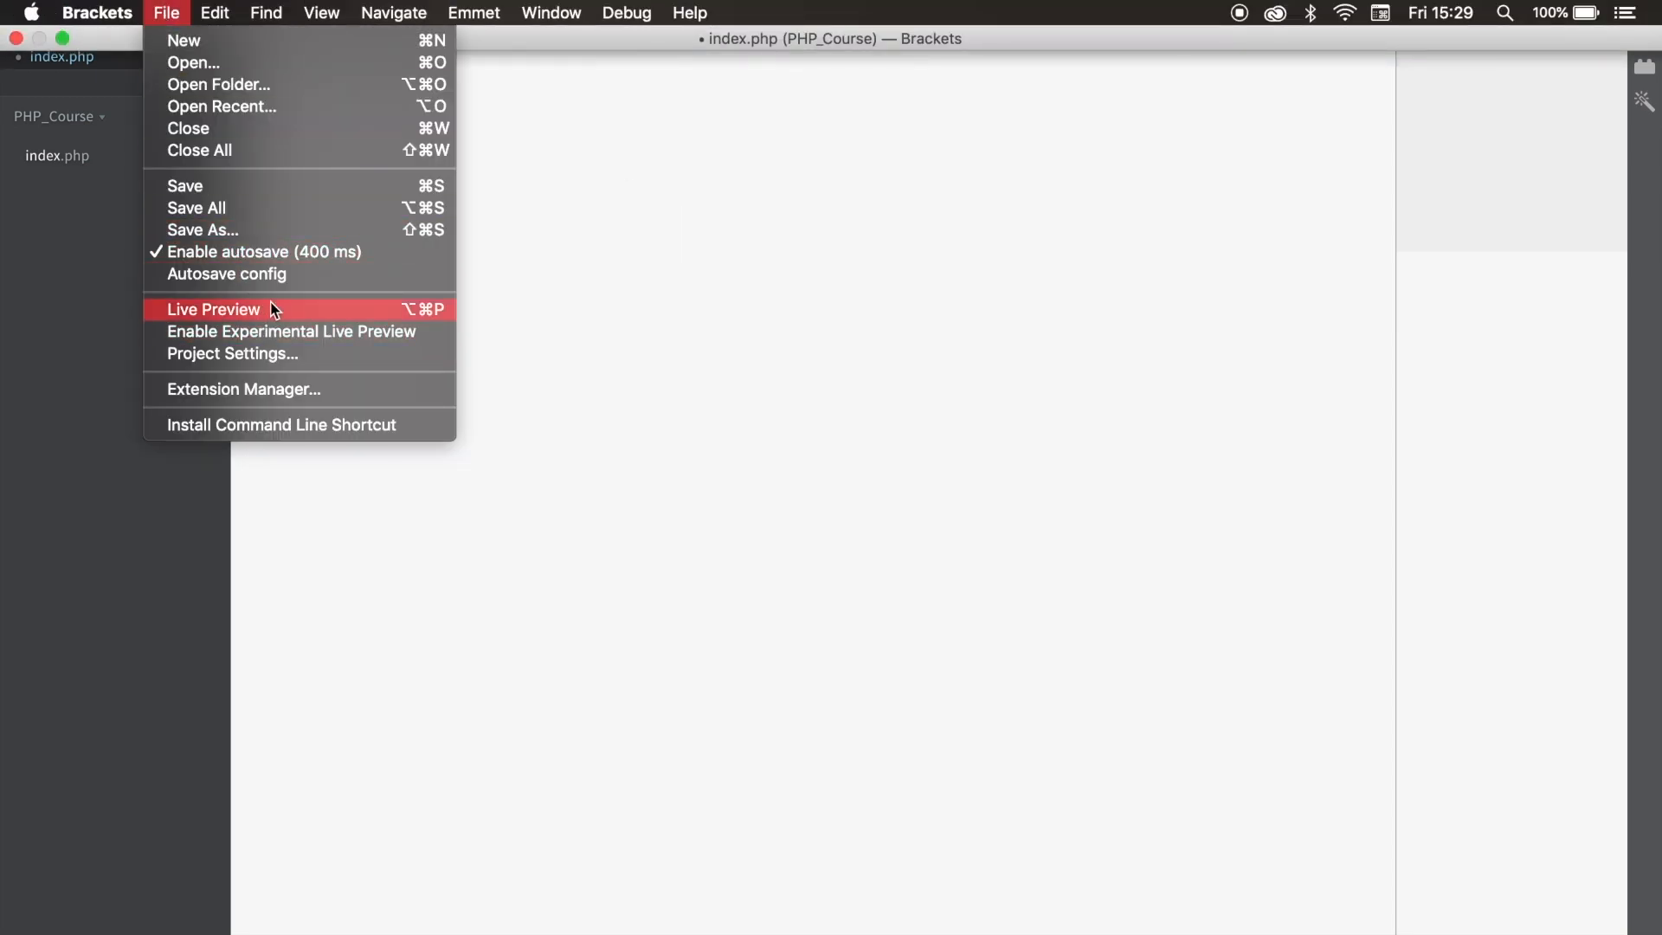
pyautogui.moveTo(291, 390)
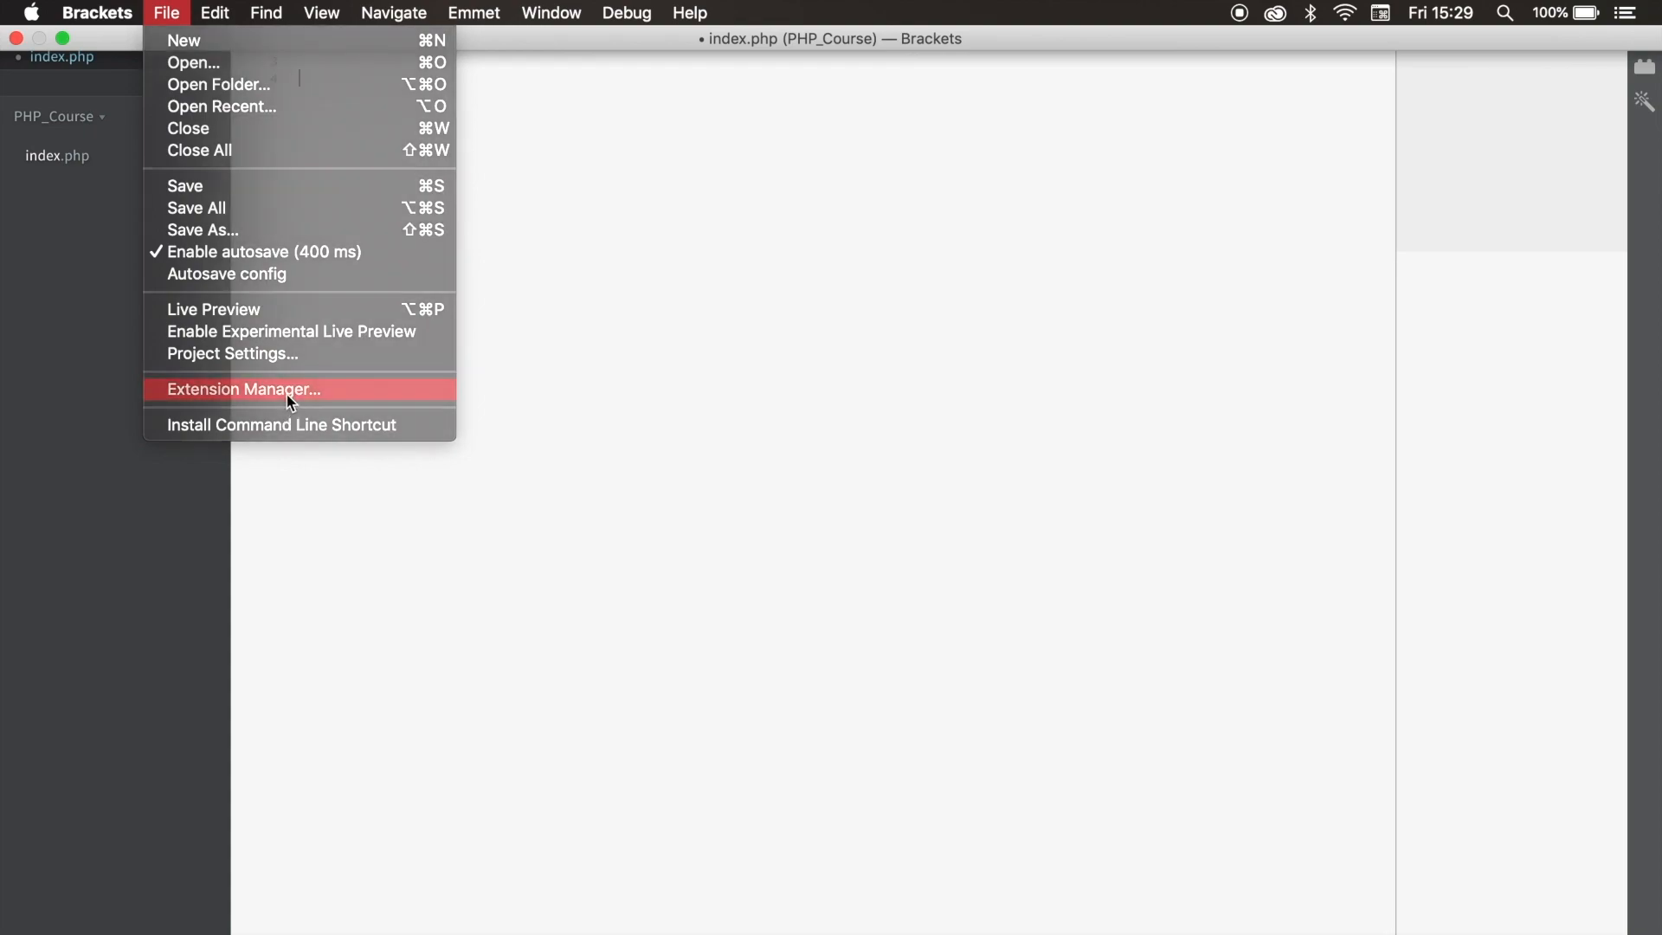
pyautogui.click(242, 390)
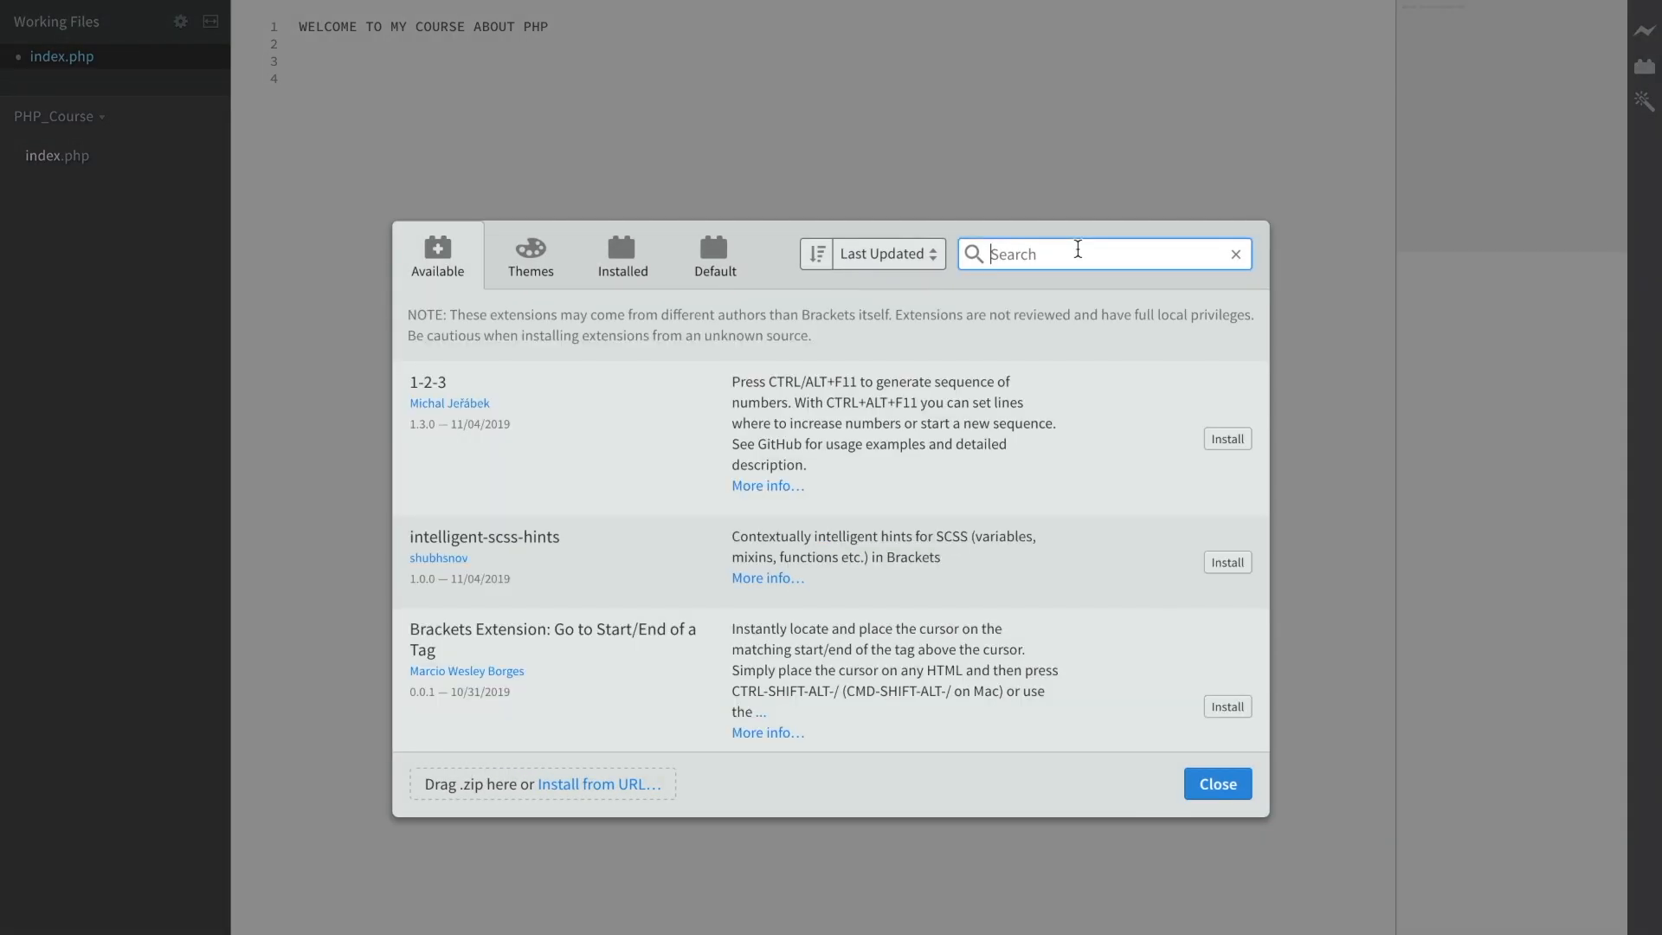
pyautogui.write('bracket icons')
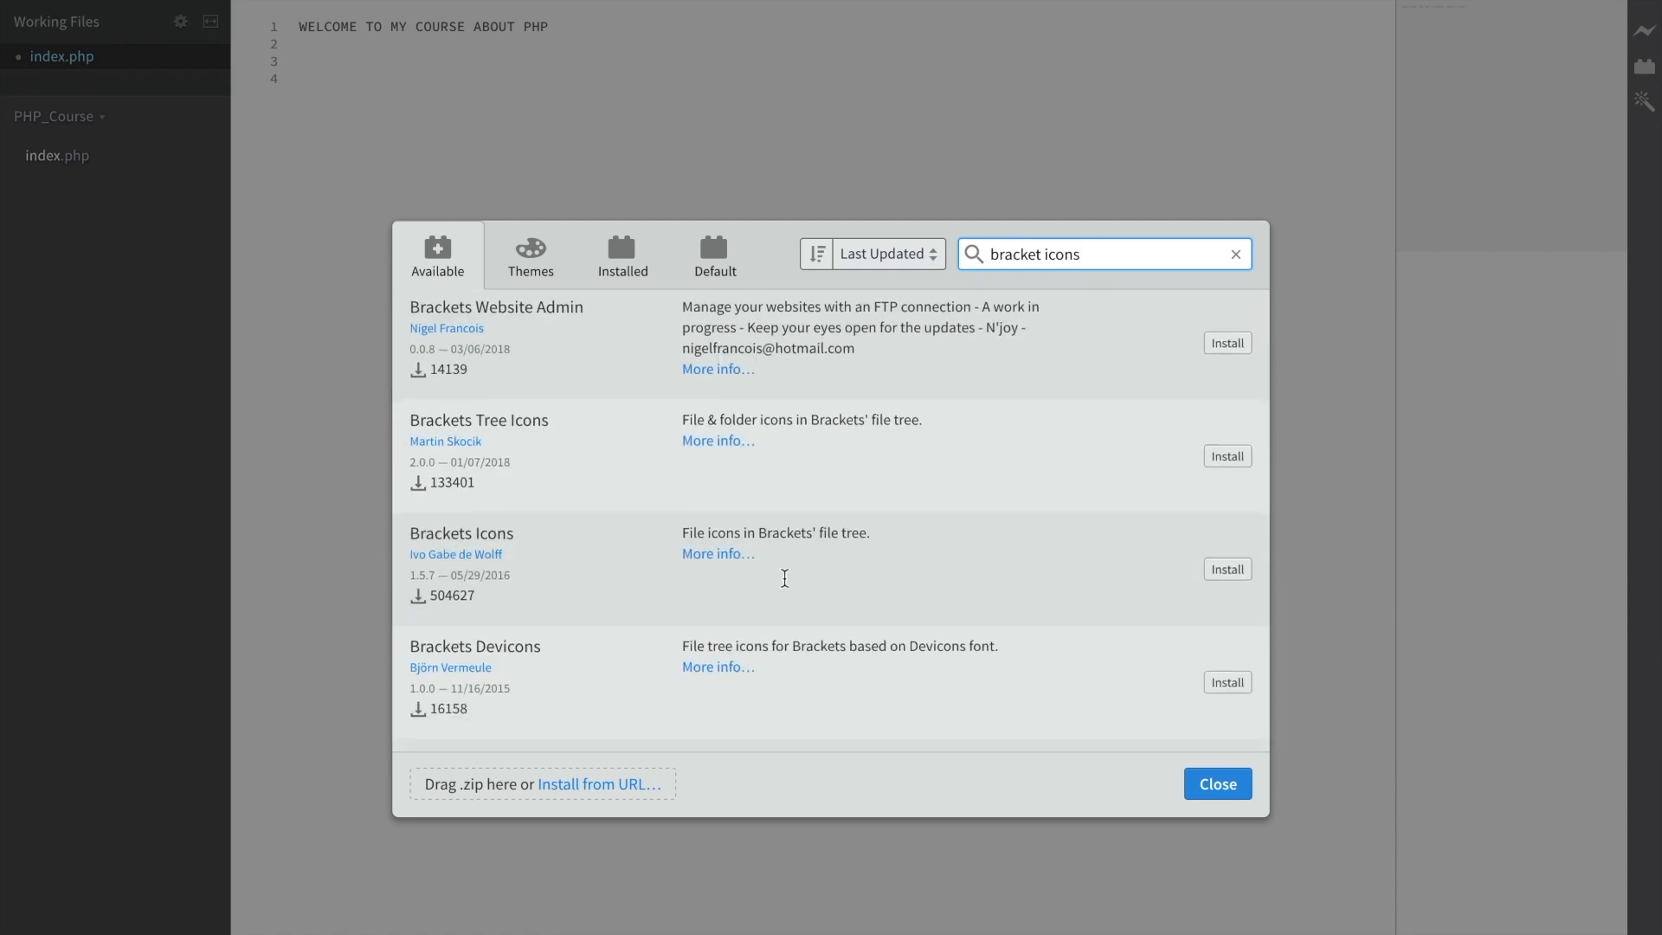
pyautogui.moveTo(893, 526)
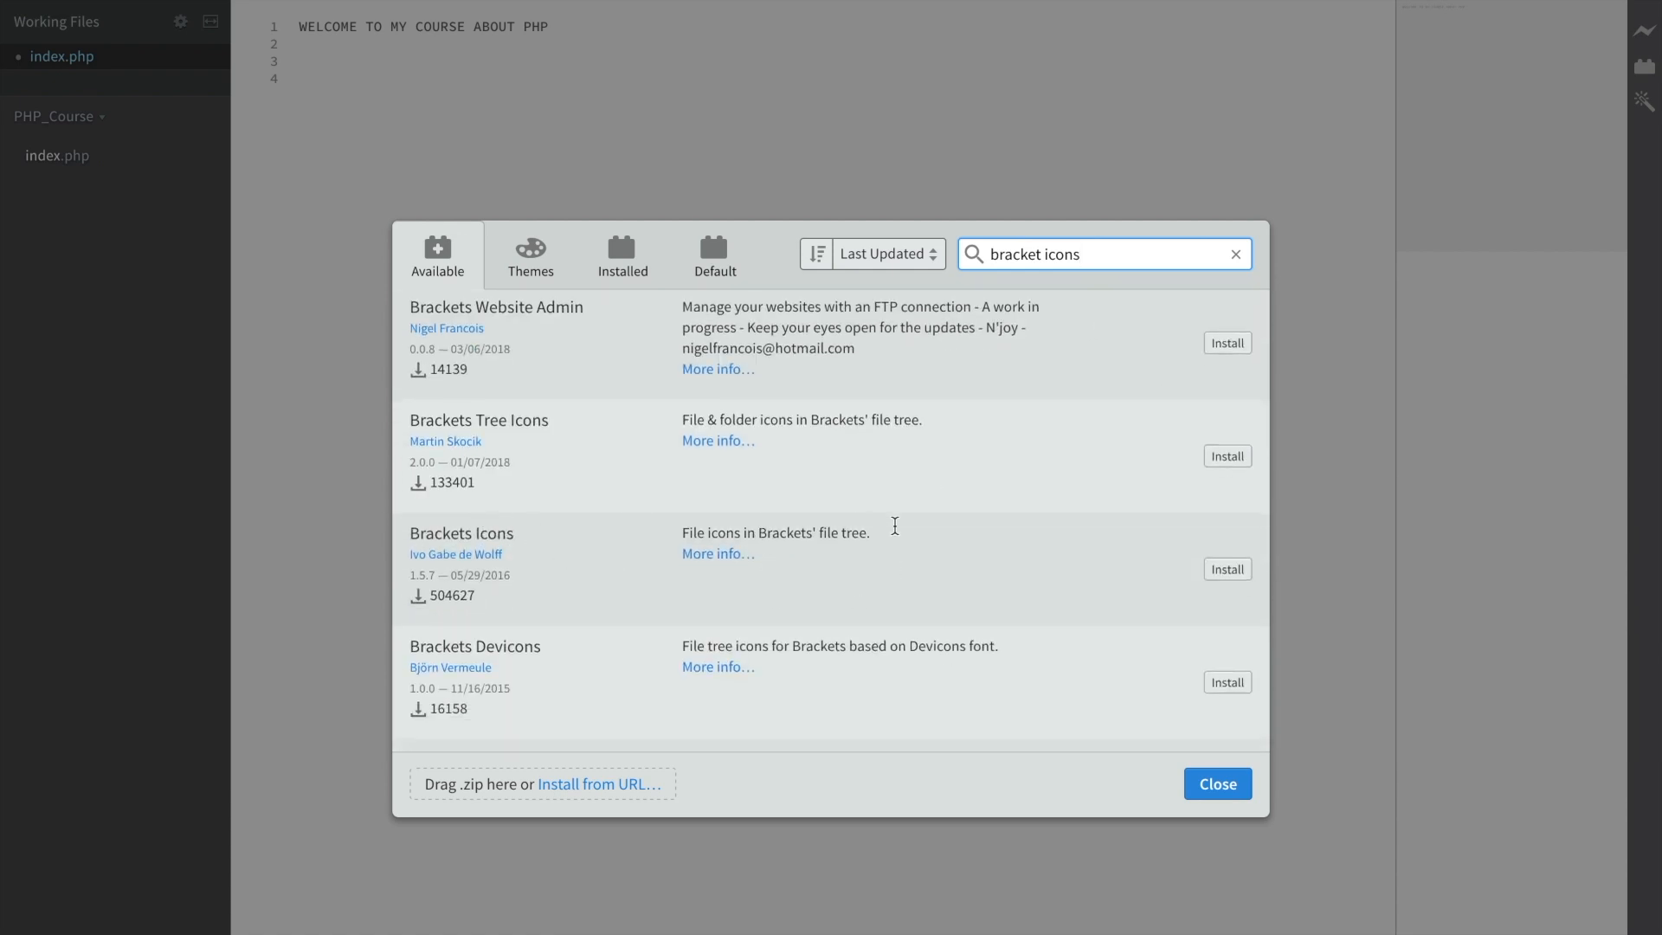
pyautogui.click(1225, 570)
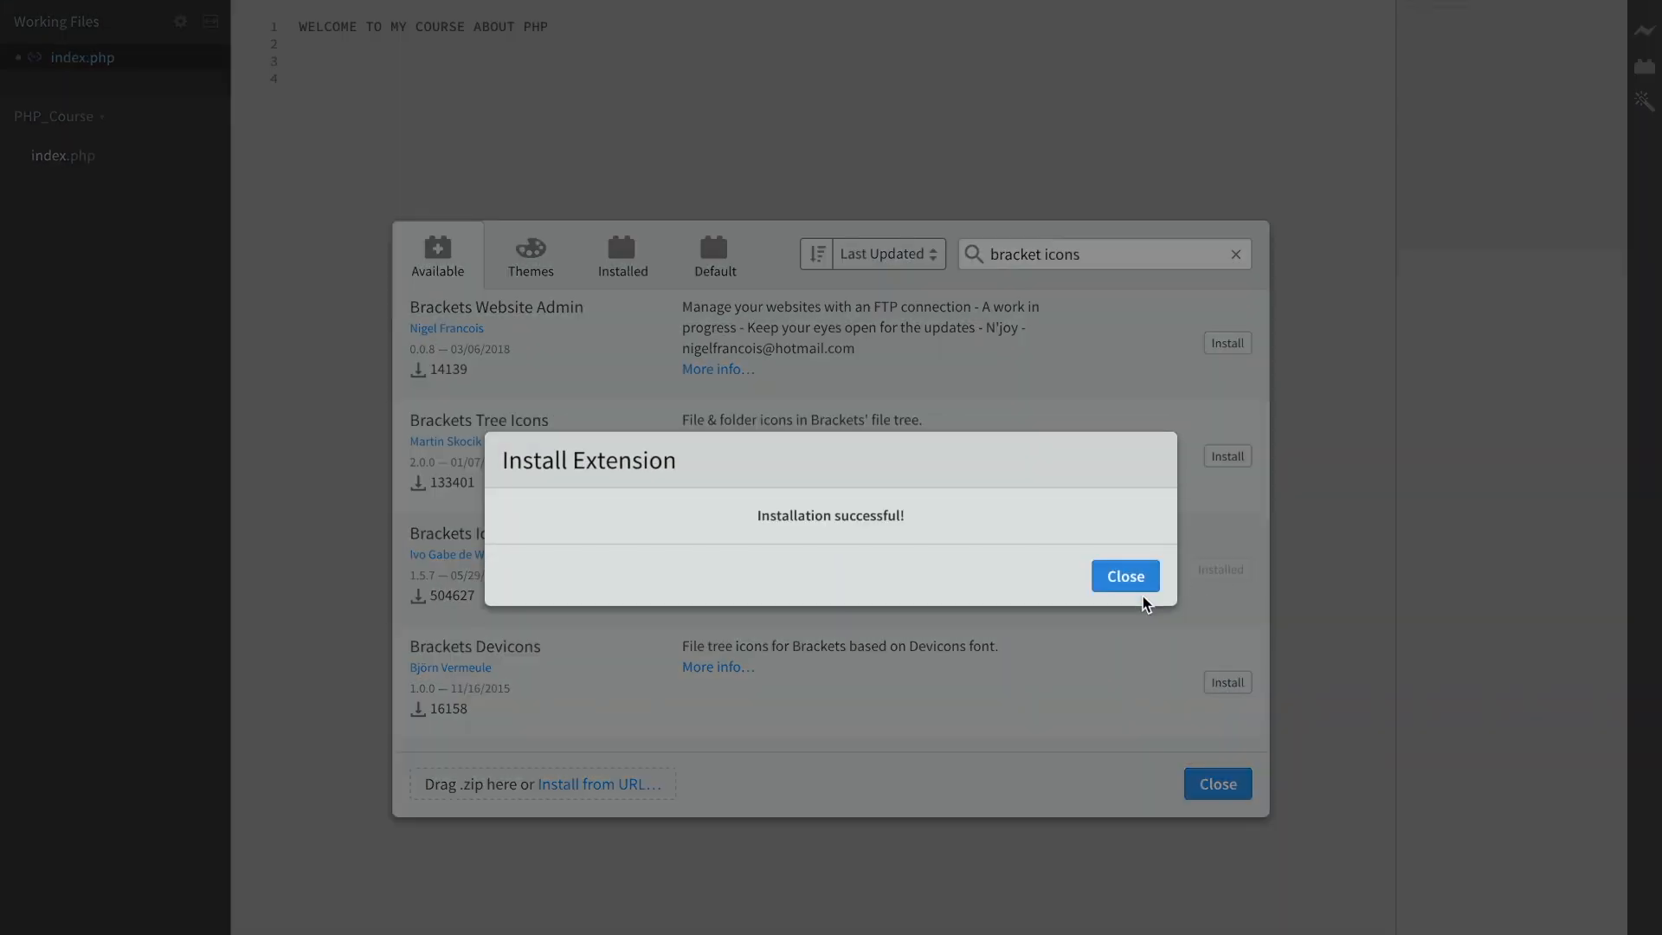
pyautogui.click(1123, 575)
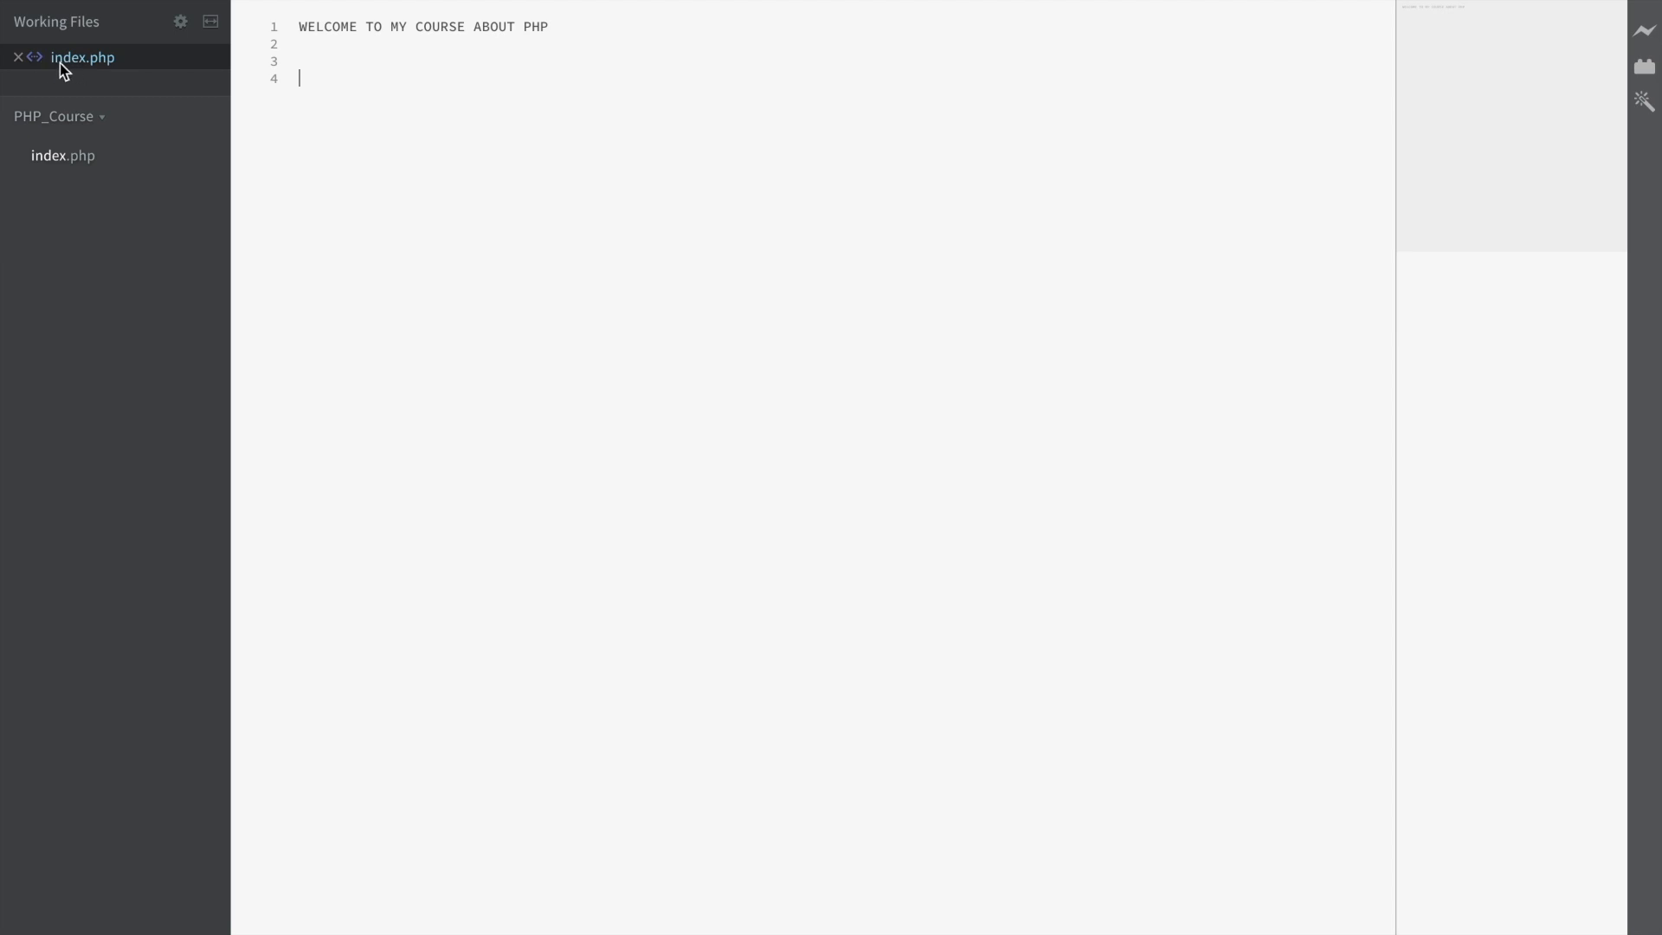
pyautogui.moveTo(49, 71)
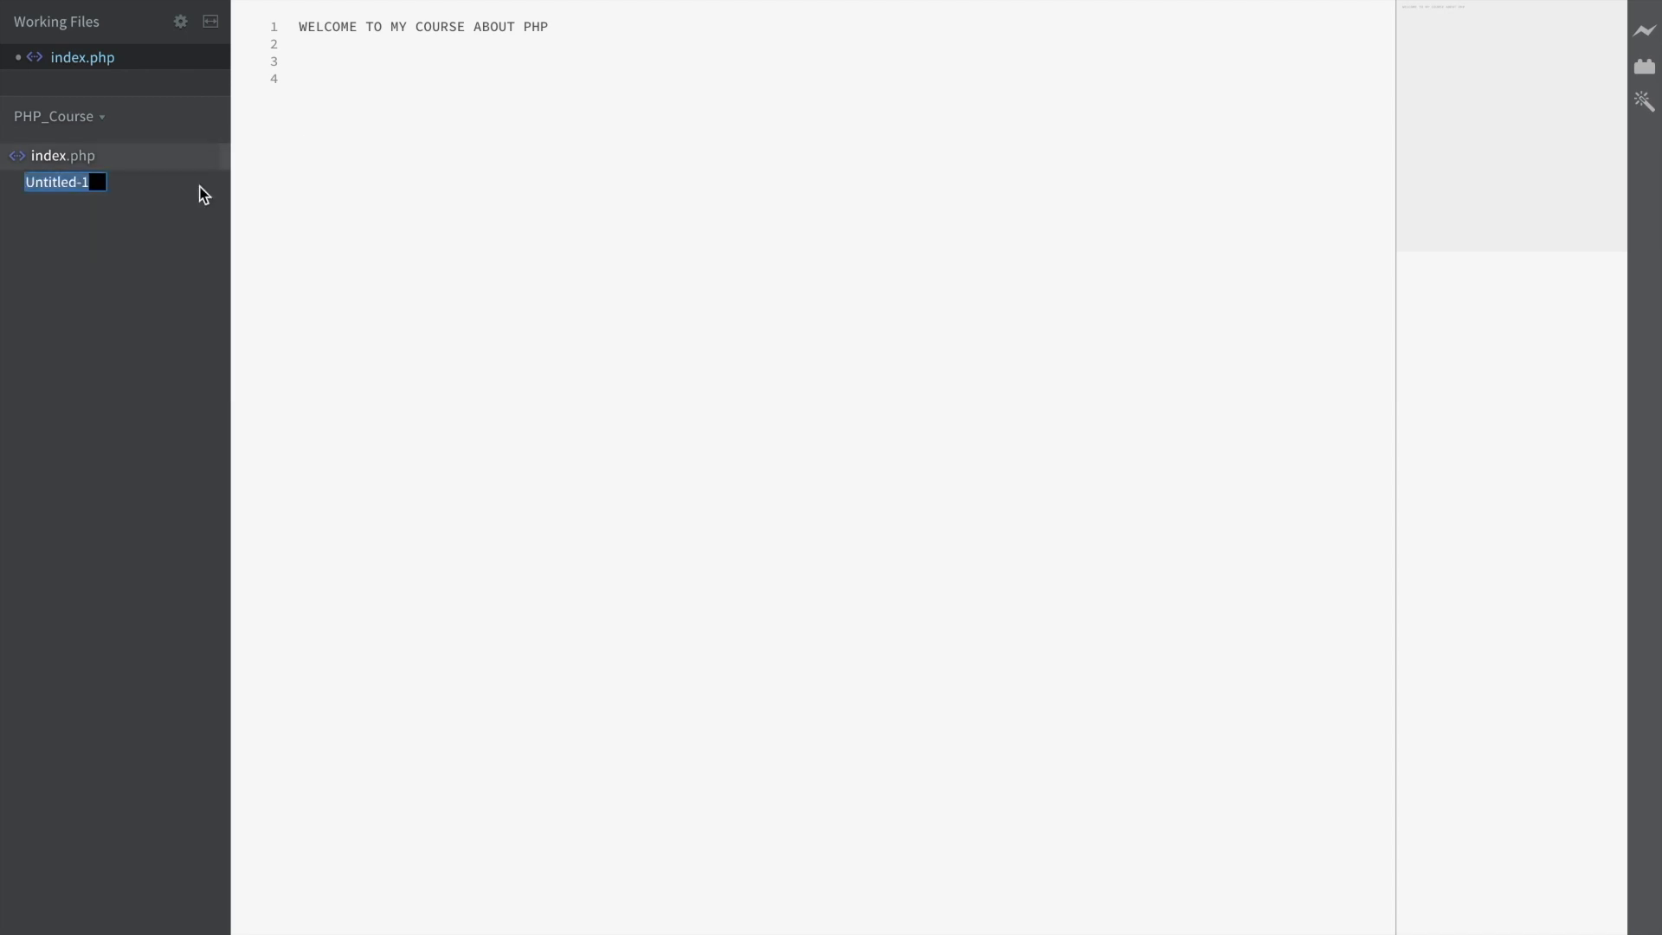
# Create new project files named style.css and index.html in PHP_Course
pyautogui.write('style.css')
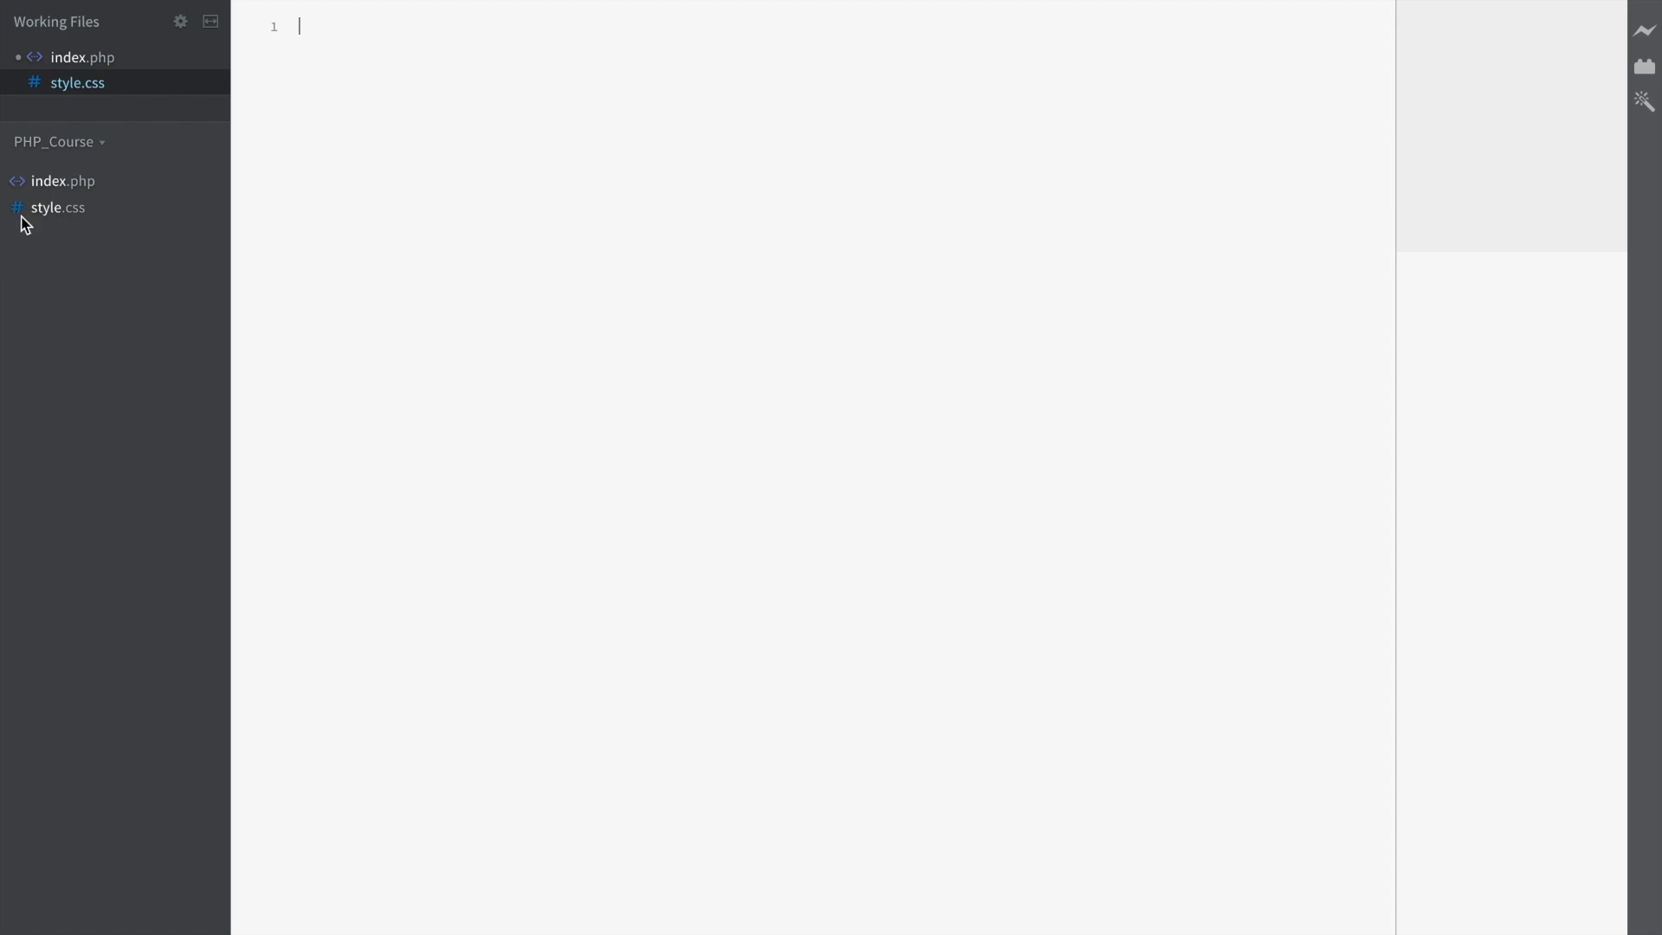
pyautogui.moveTo(31, 219)
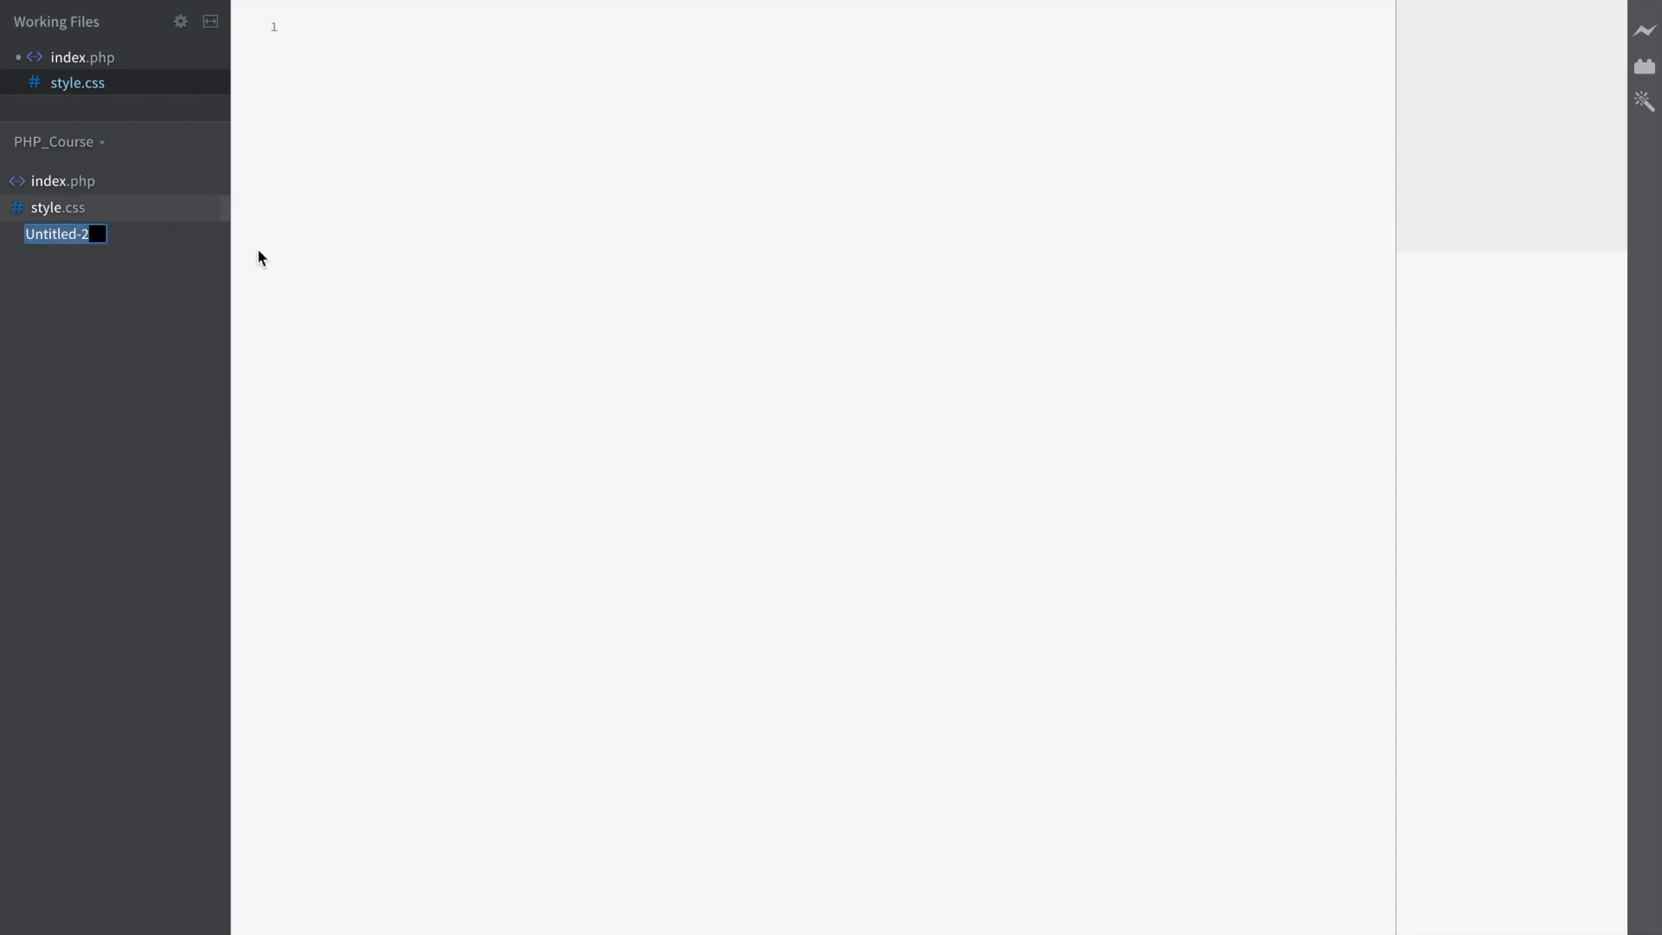
pyautogui.write('index.html')
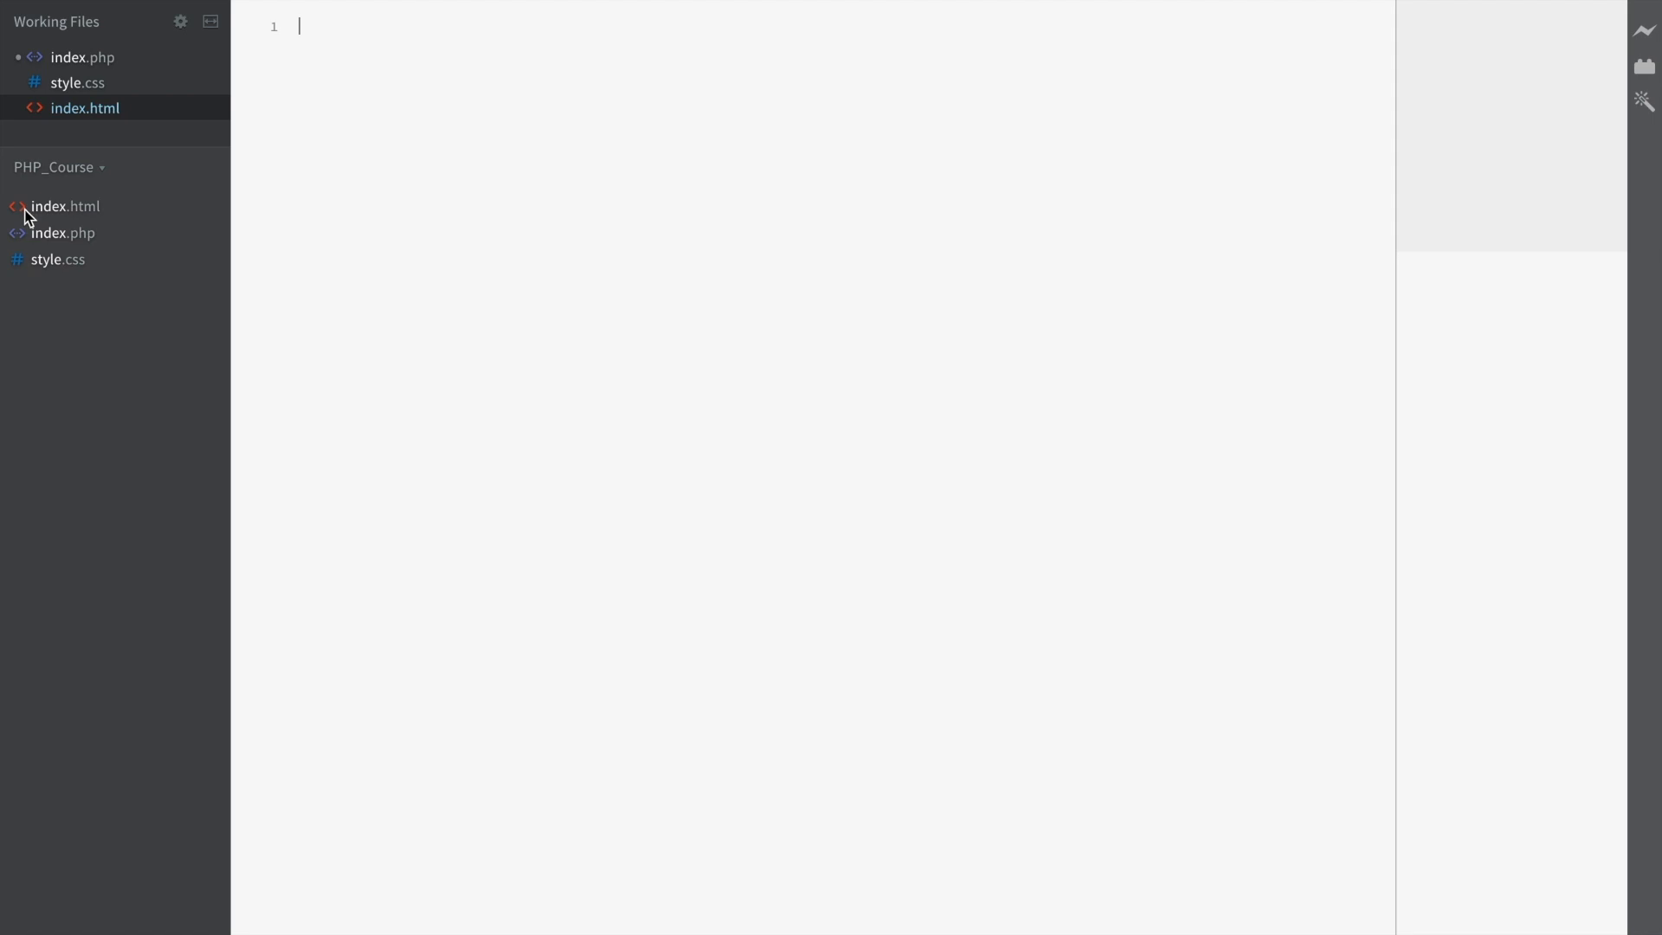
pyautogui.moveTo(83, 220)
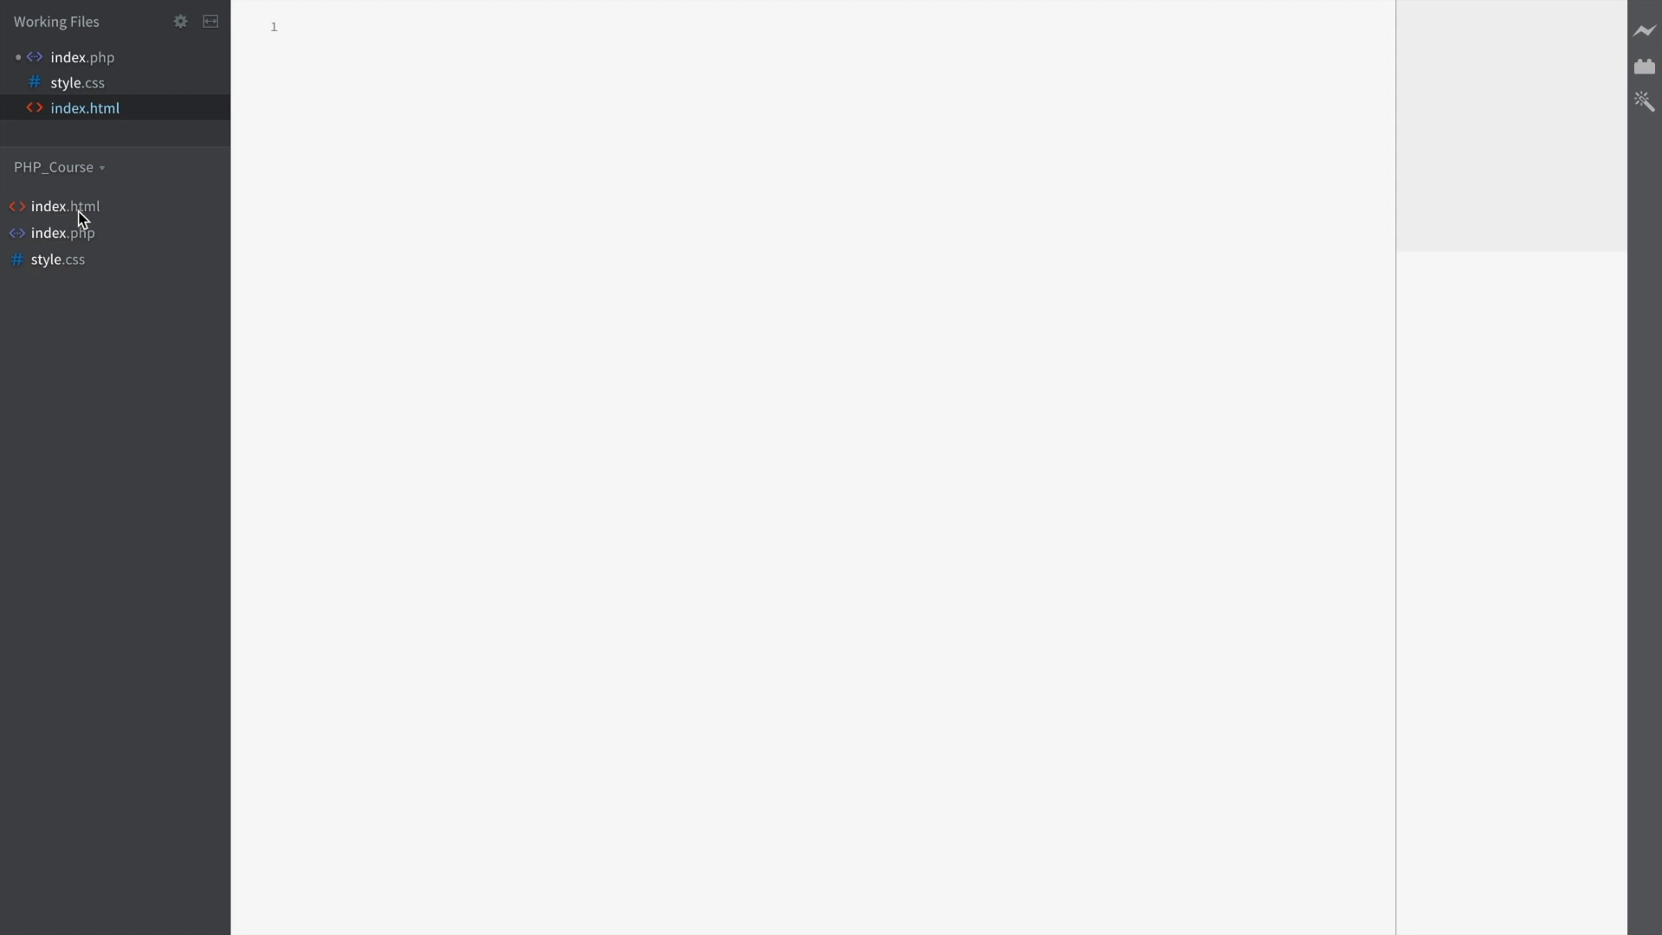